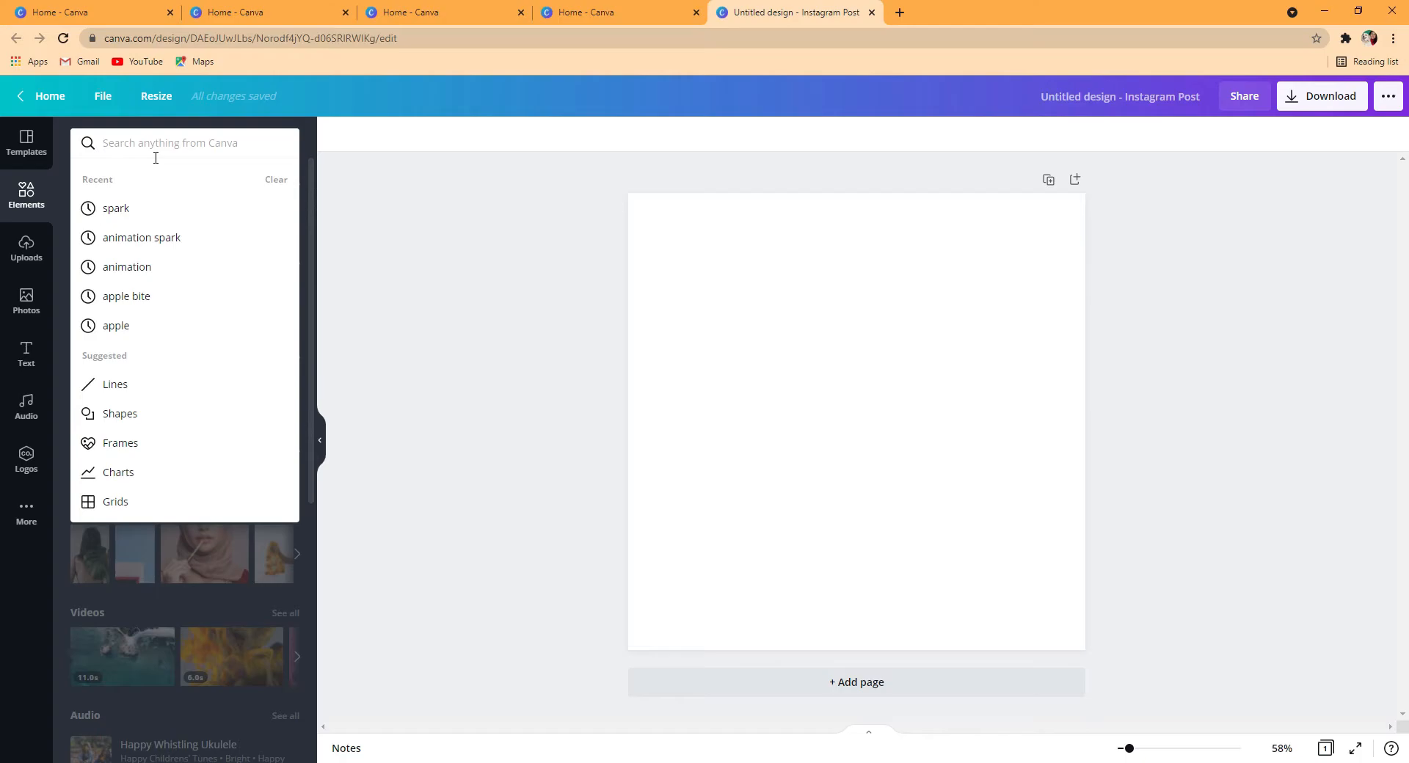
Search 'blue' in Elements and apply the dark blue gradient as the page background
{"action": "type", "text": "blue backgr"}
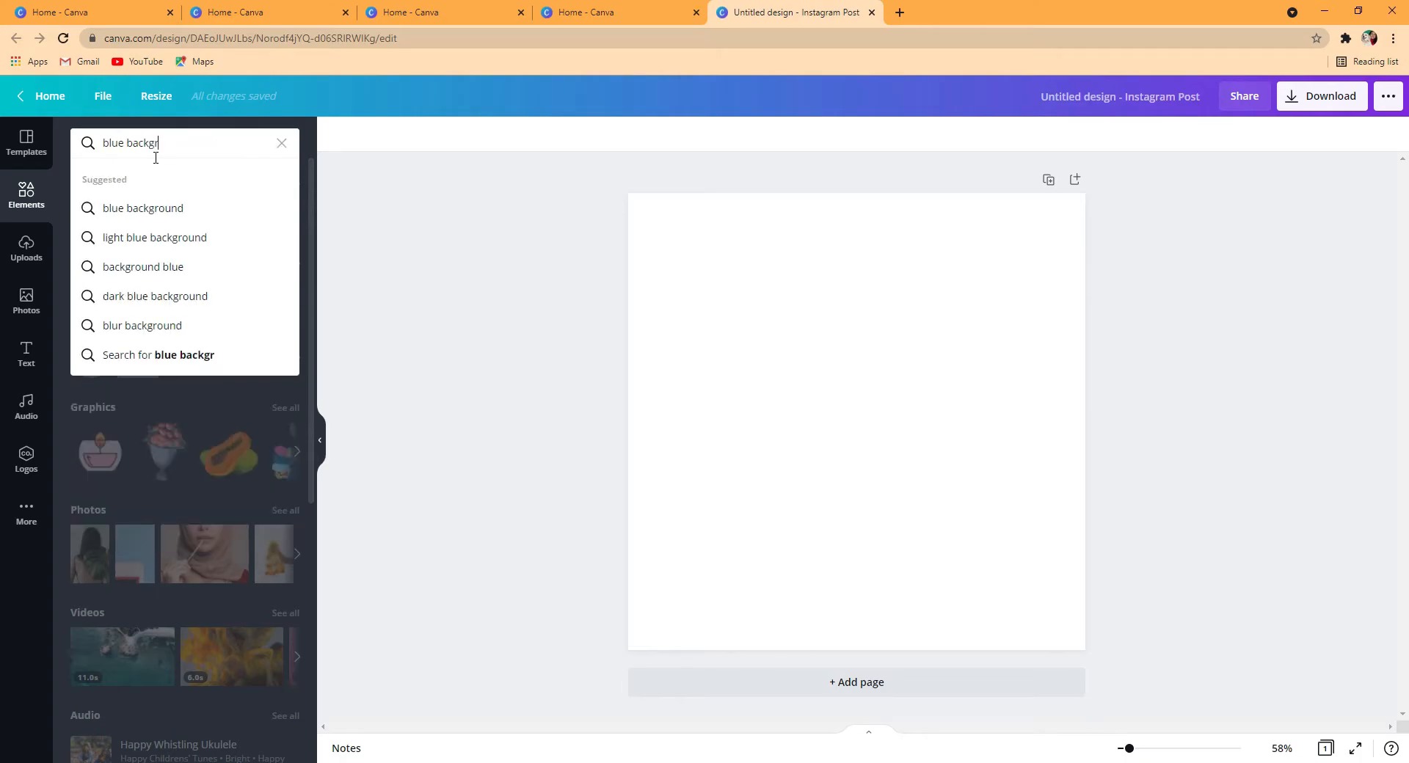
{"action": "left_click", "coordinate": [143, 207]}
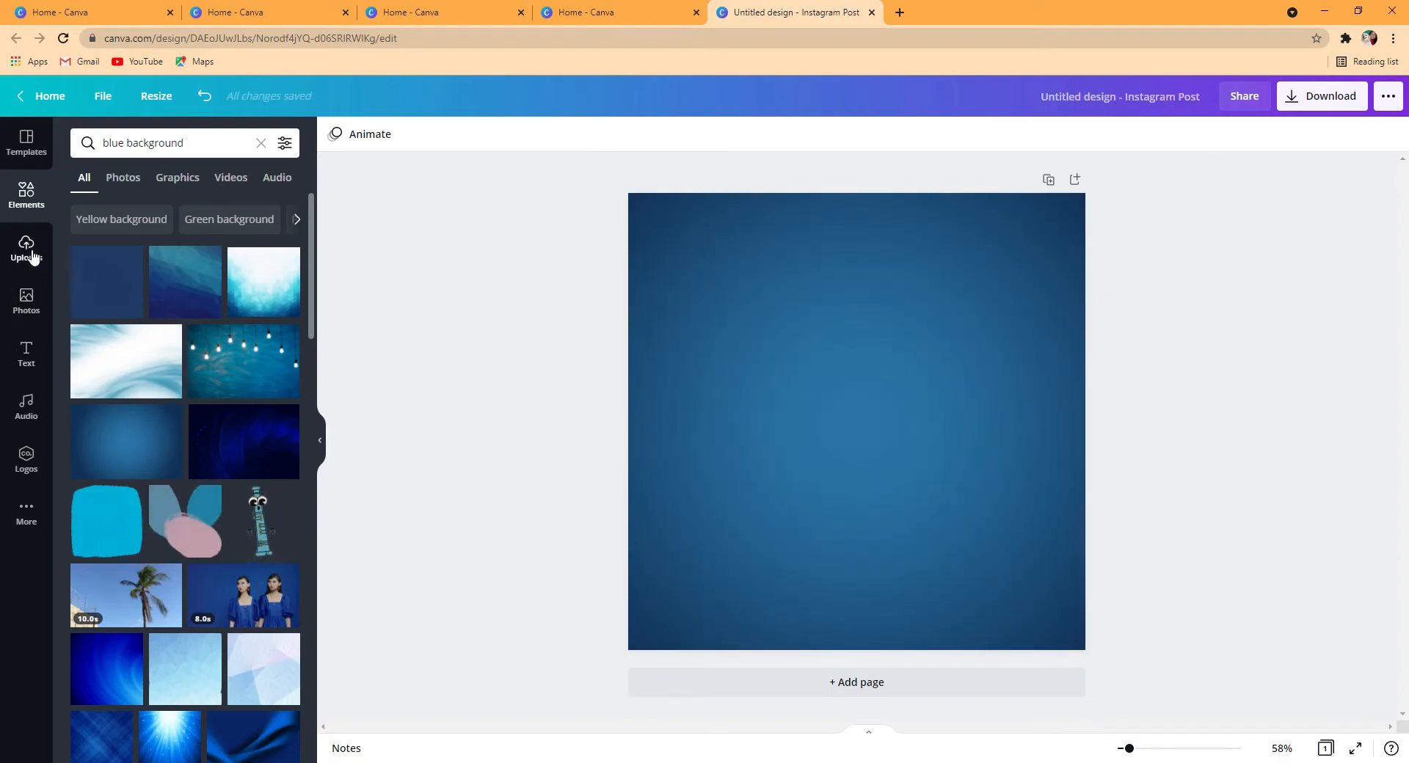
Add the uploaded white dumpling, shrink it and place it in the bottom-right corner
{"action": "left_click", "coordinate": [26, 250]}
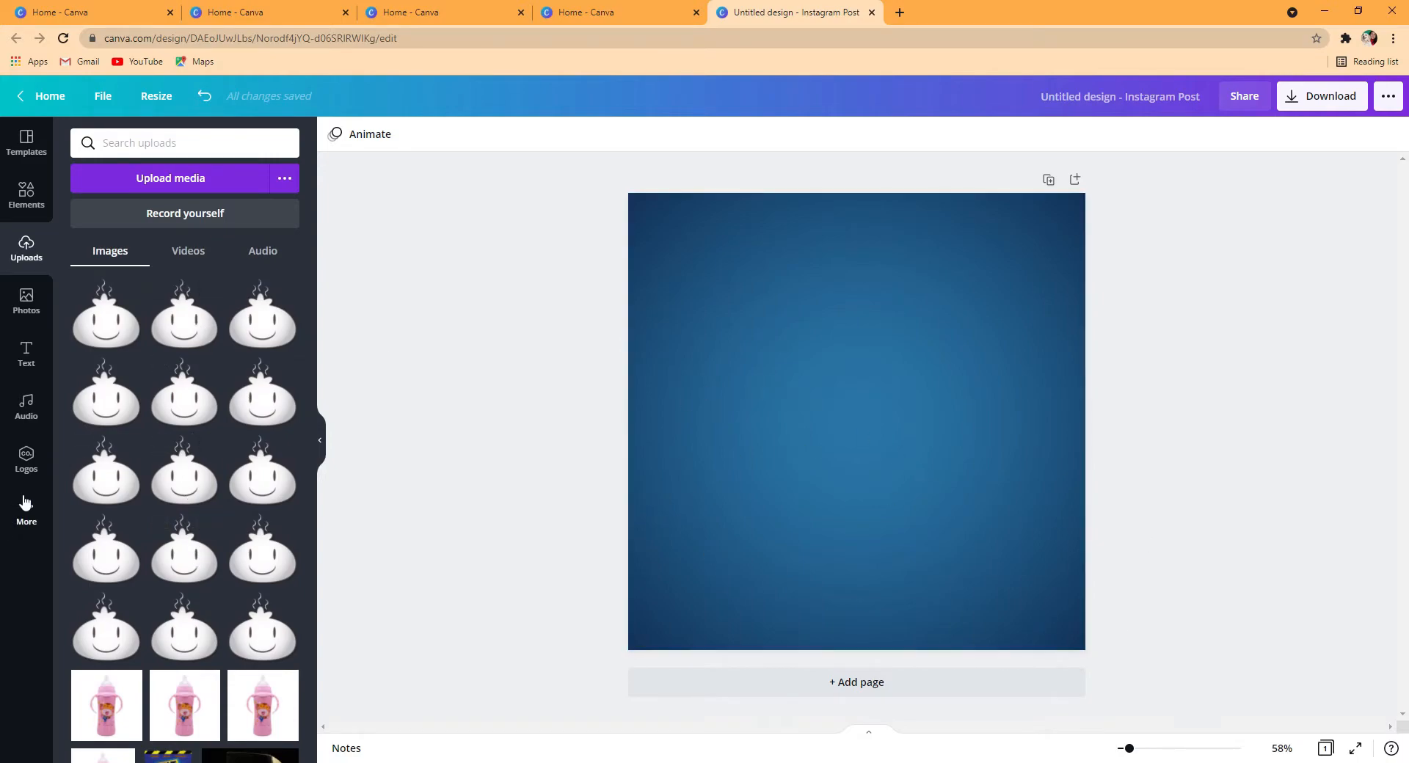
{"action": "mouse_move", "coordinate": [184, 317]}
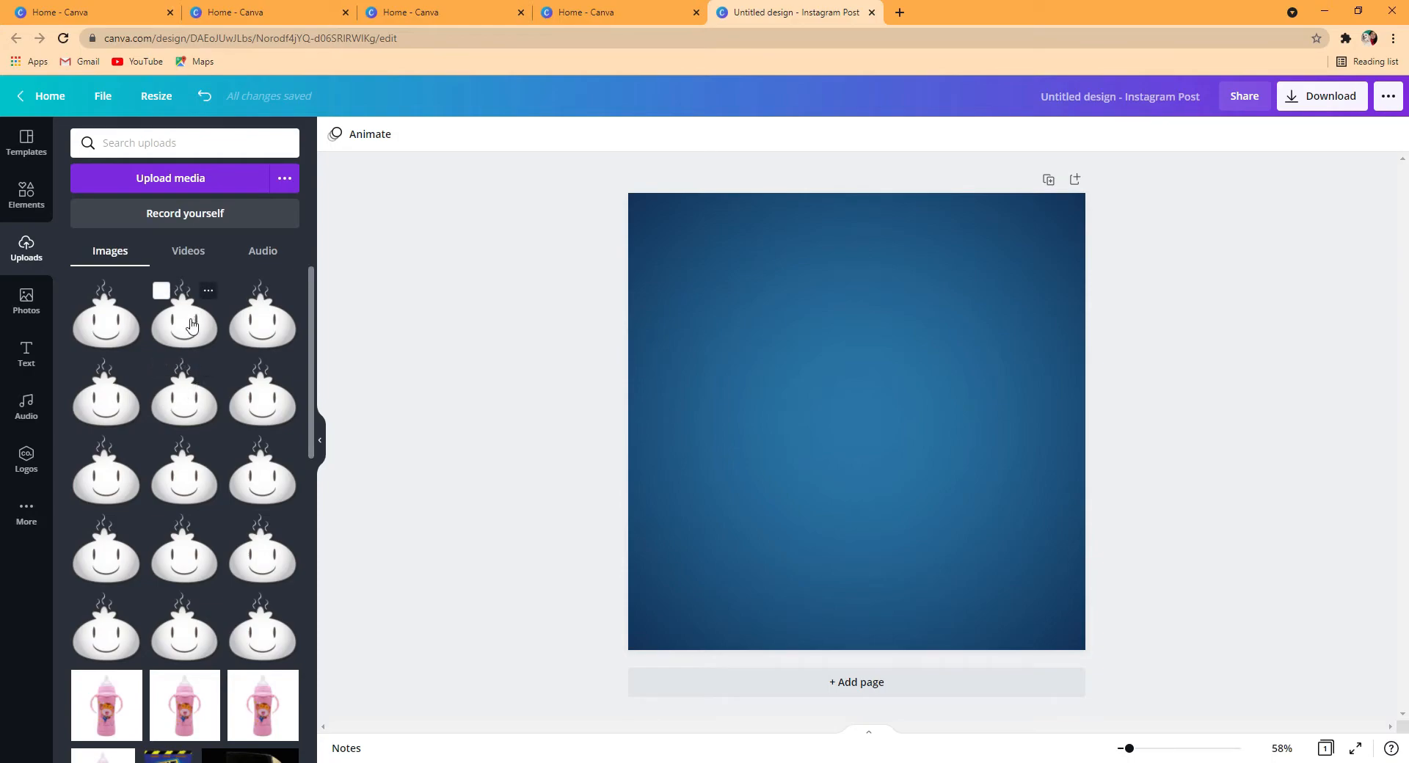
{"action": "left_click", "coordinate": [183, 314]}
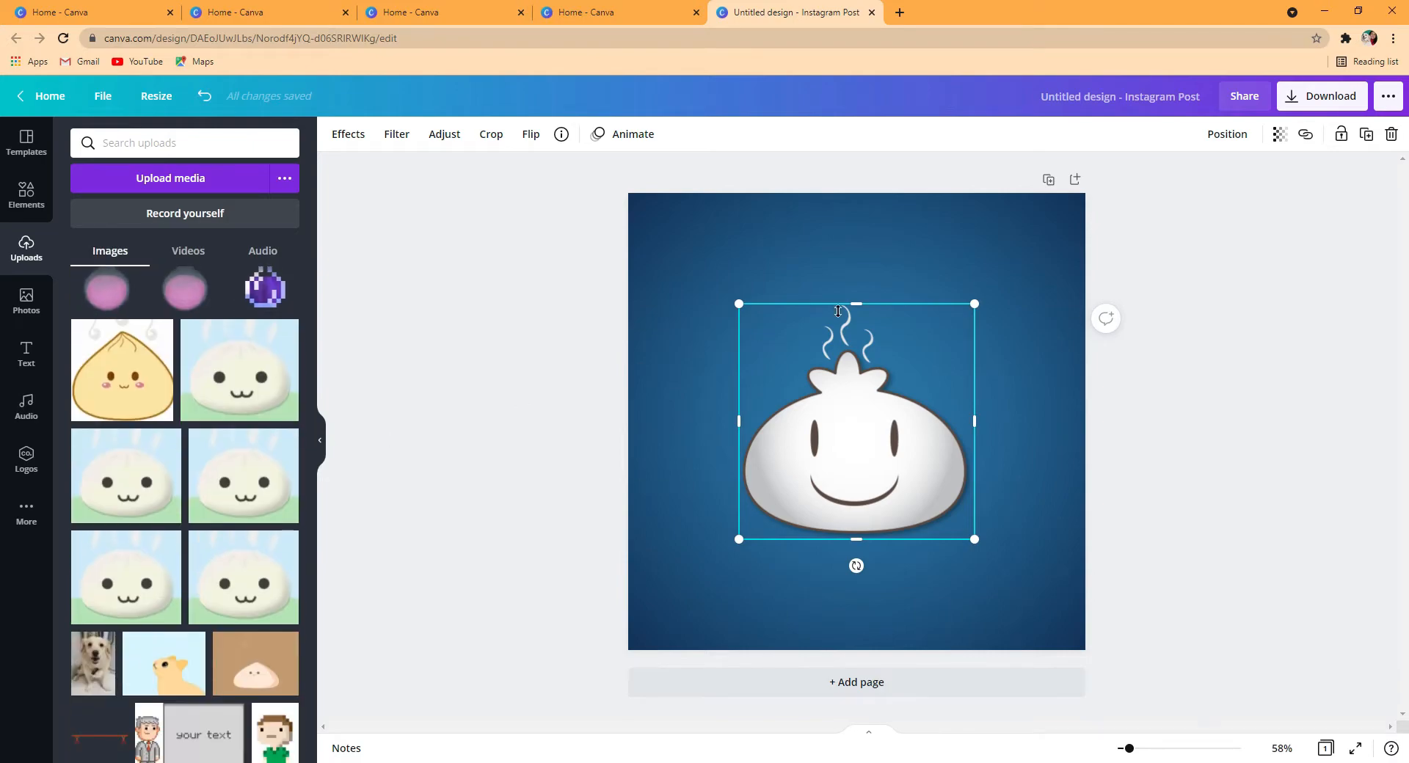
{"action": "left_click_drag", "start_coordinate": [974, 539], "coordinate": [858, 538]}
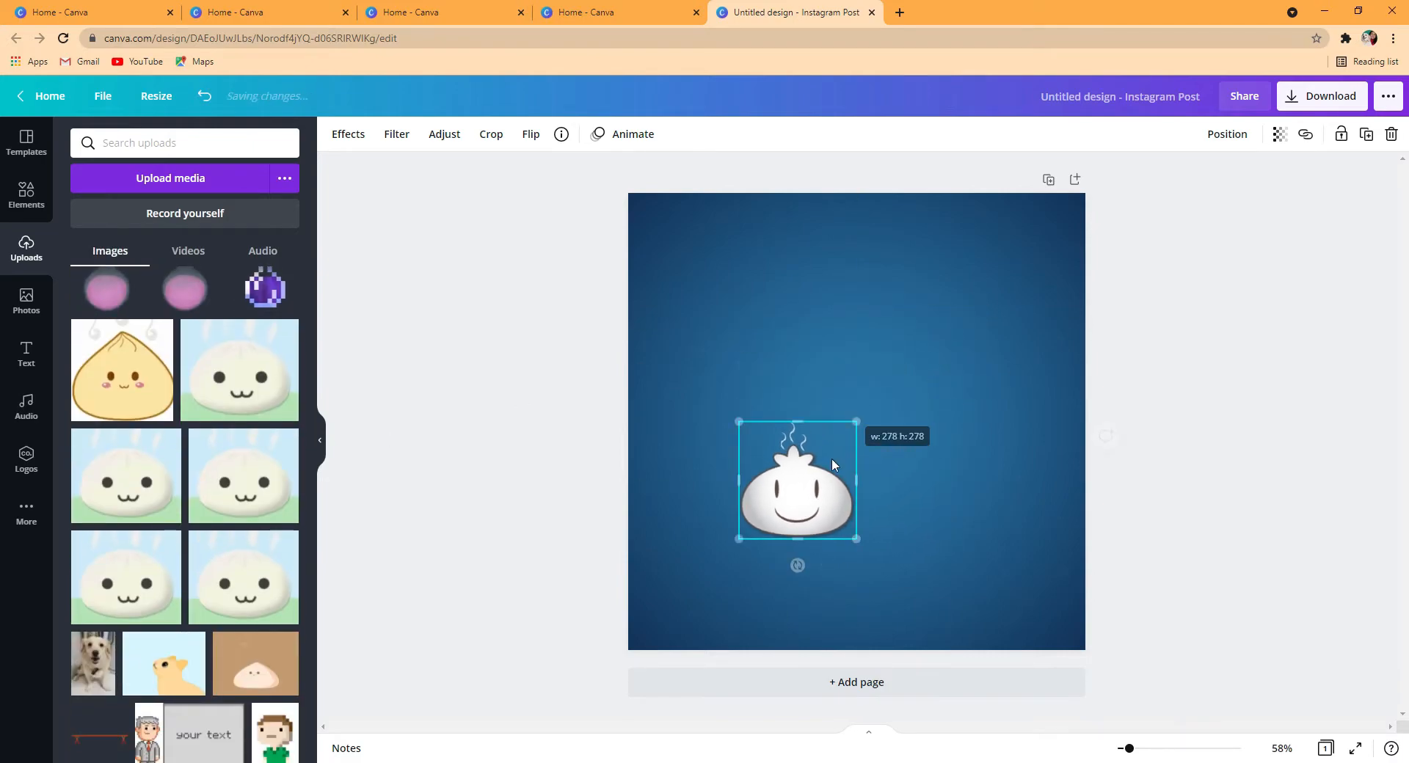
{"action": "left_click_drag", "start_coordinate": [796, 482], "coordinate": [1050, 590]}
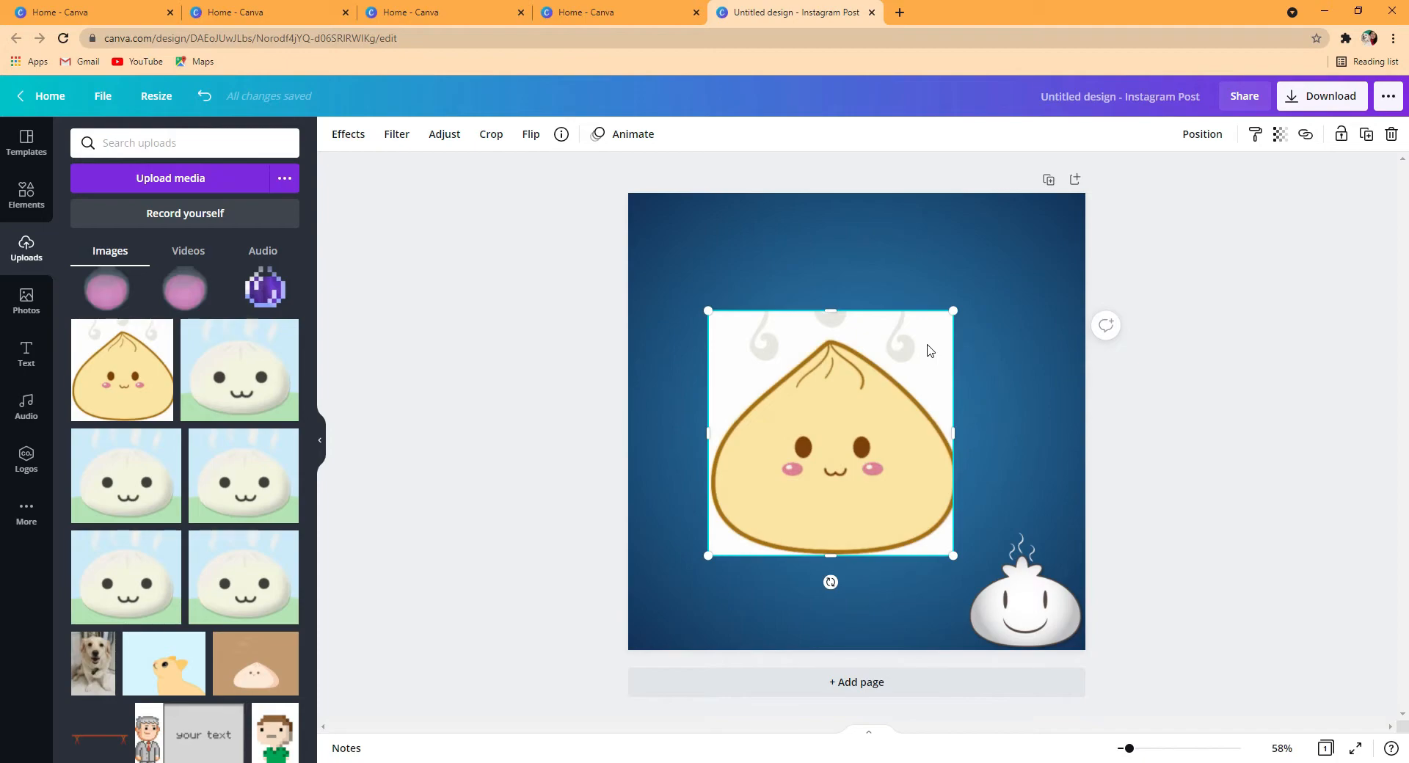
{"action": "mouse_move", "coordinate": [334, 127]}
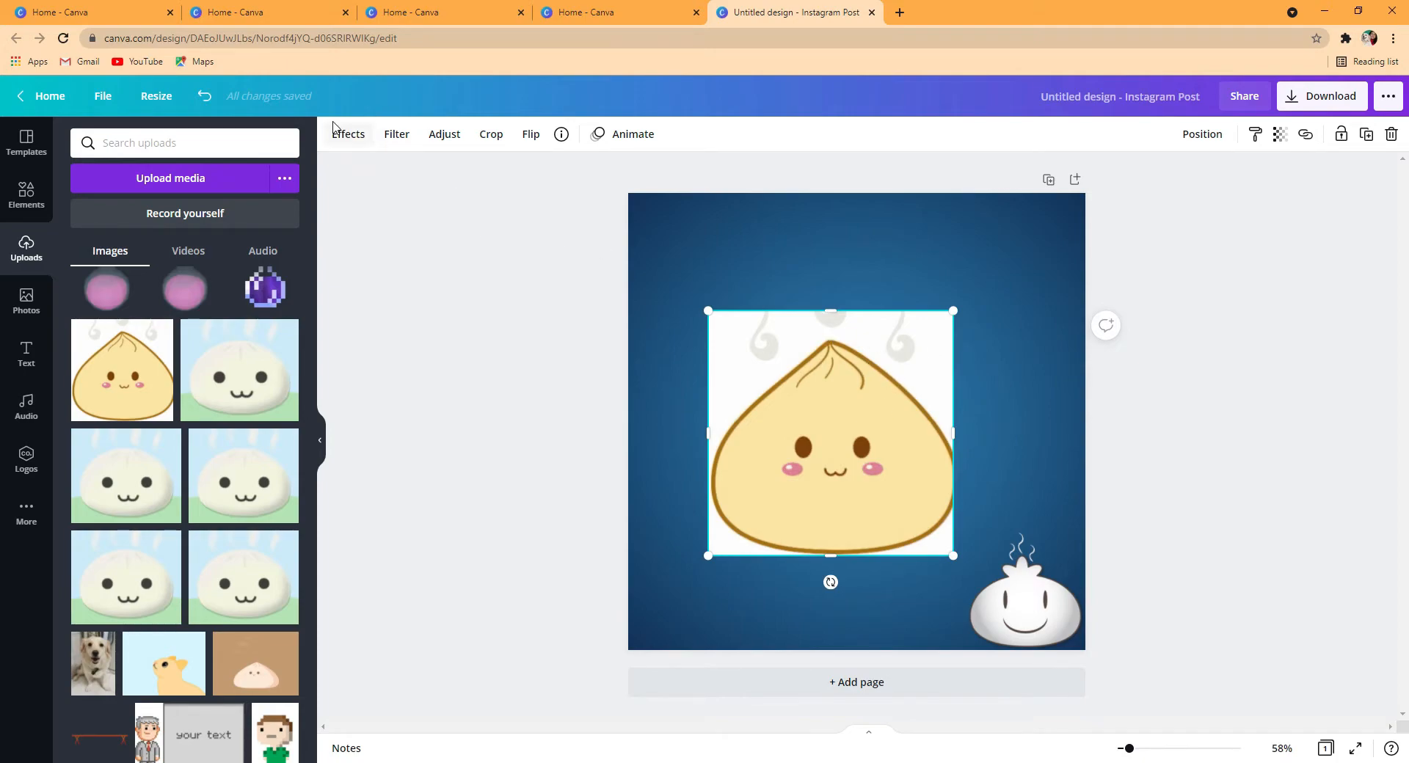
Remove the yellow dumpling's white backdrop with Effects > Background Remover
{"action": "left_click", "coordinate": [348, 134]}
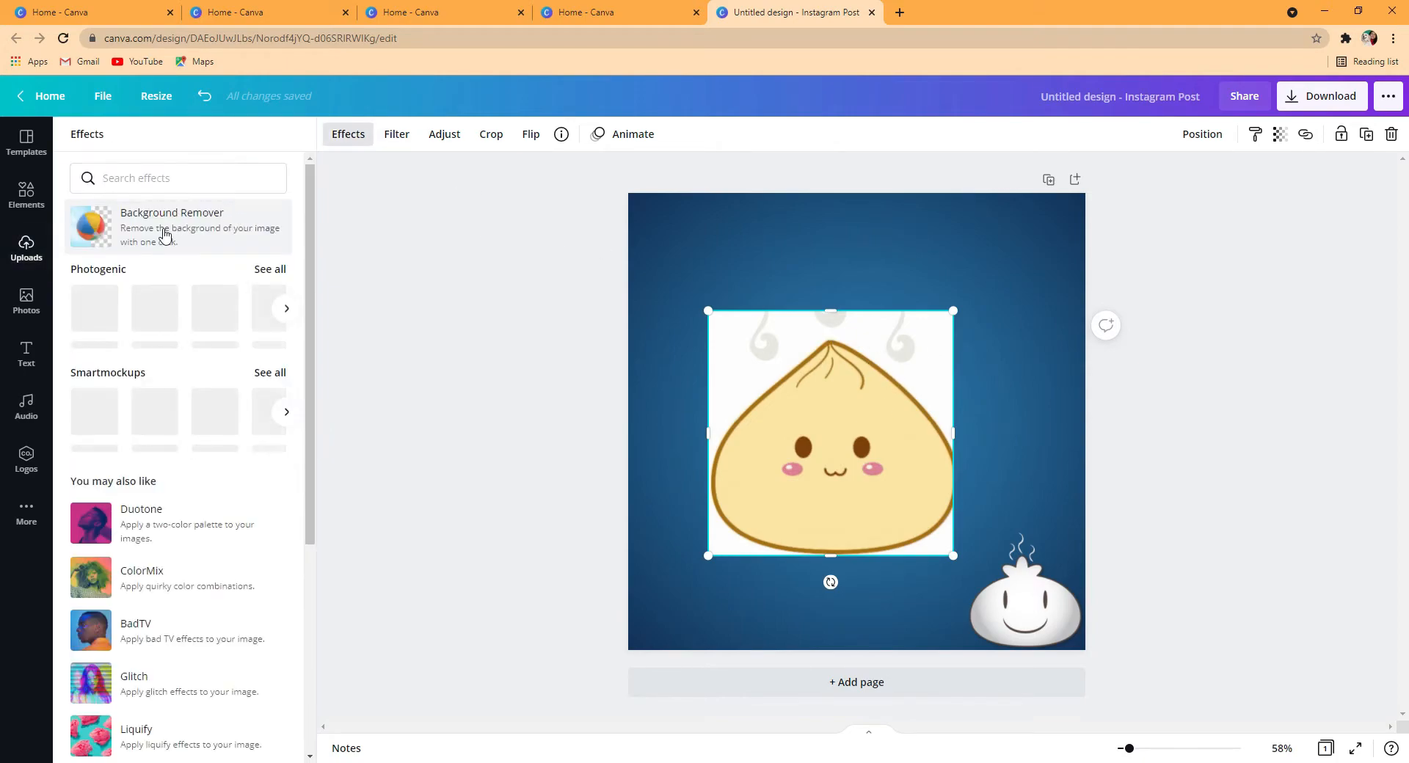
{"action": "left_click", "coordinate": [171, 226]}
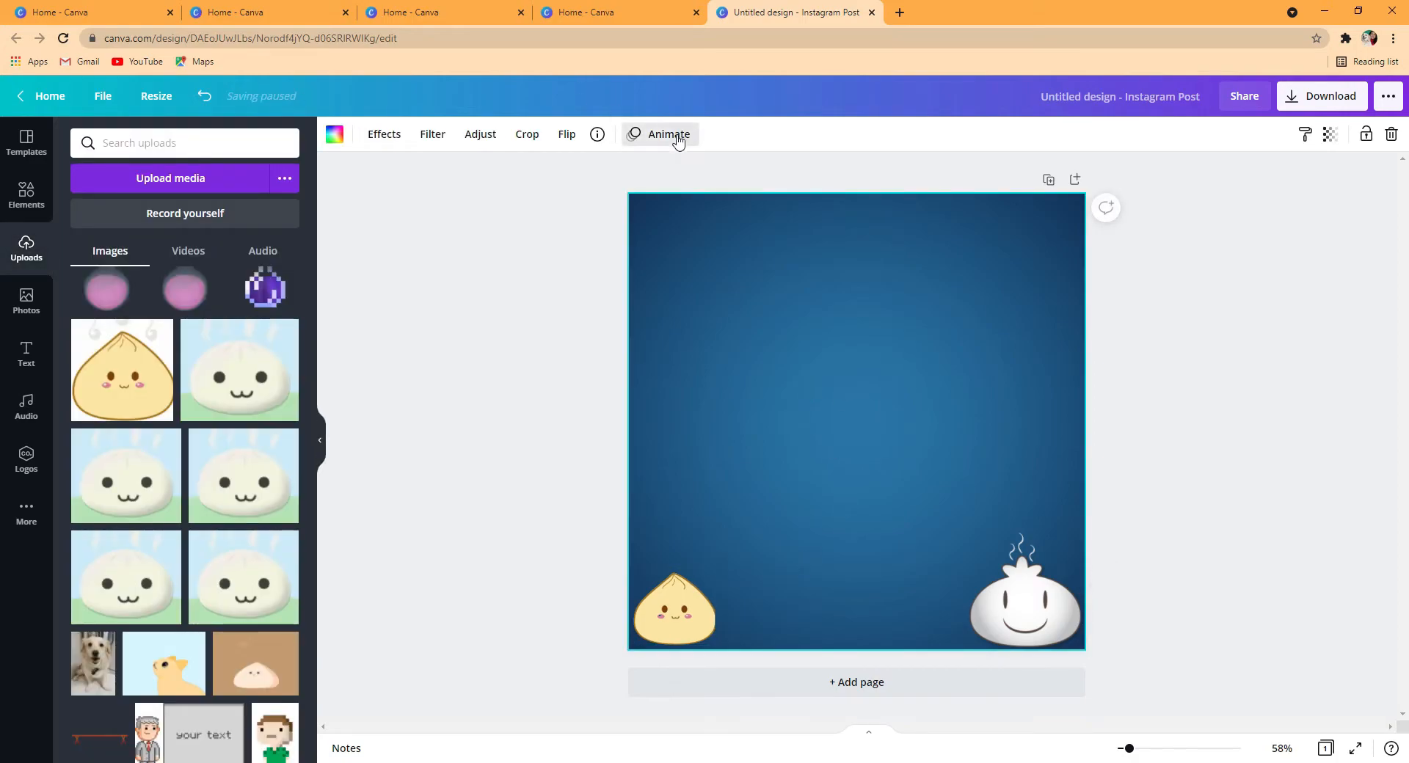
Apply the Block page animation and shorten the page duration from 5.0s to 0.1s
{"action": "left_click", "coordinate": [668, 134]}
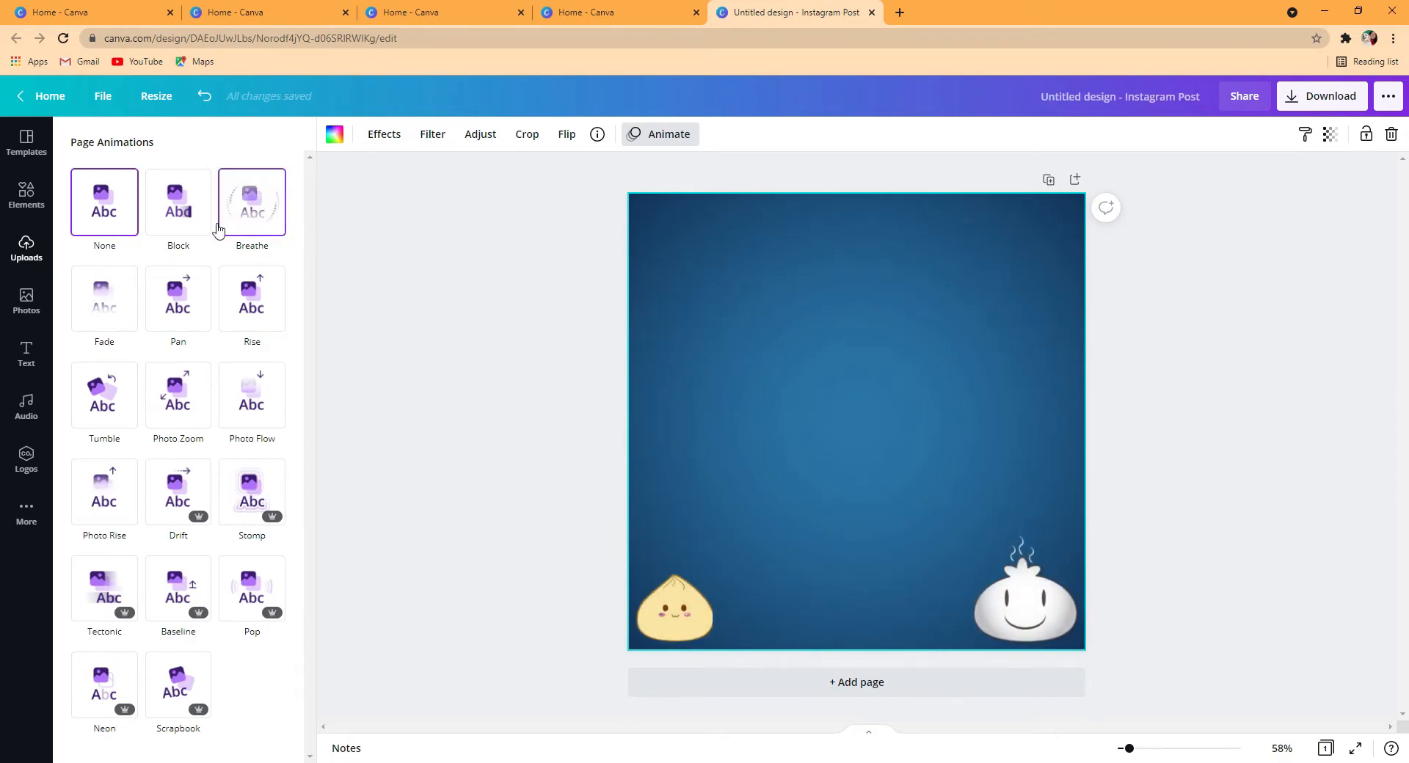
{"action": "left_click", "coordinate": [177, 201]}
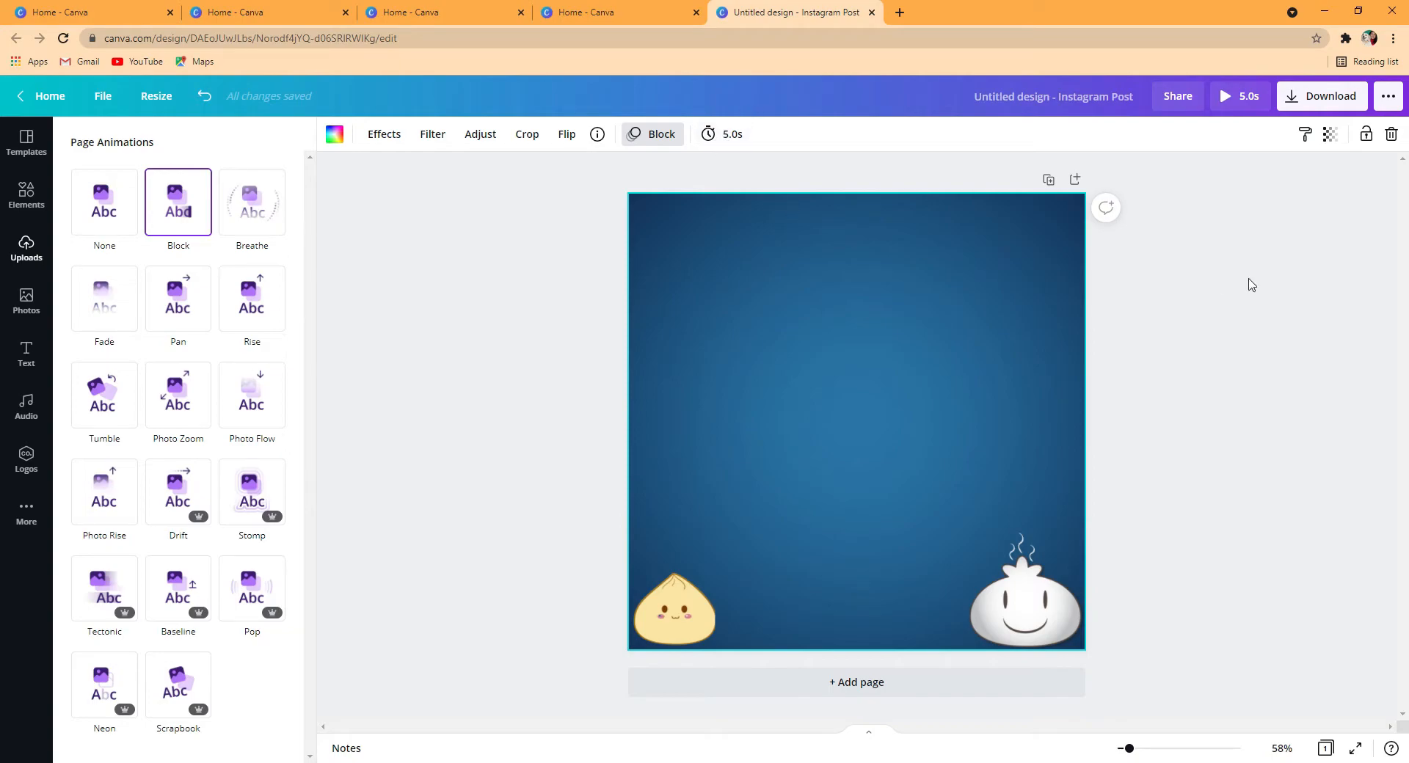
{"action": "left_click", "coordinate": [26, 250]}
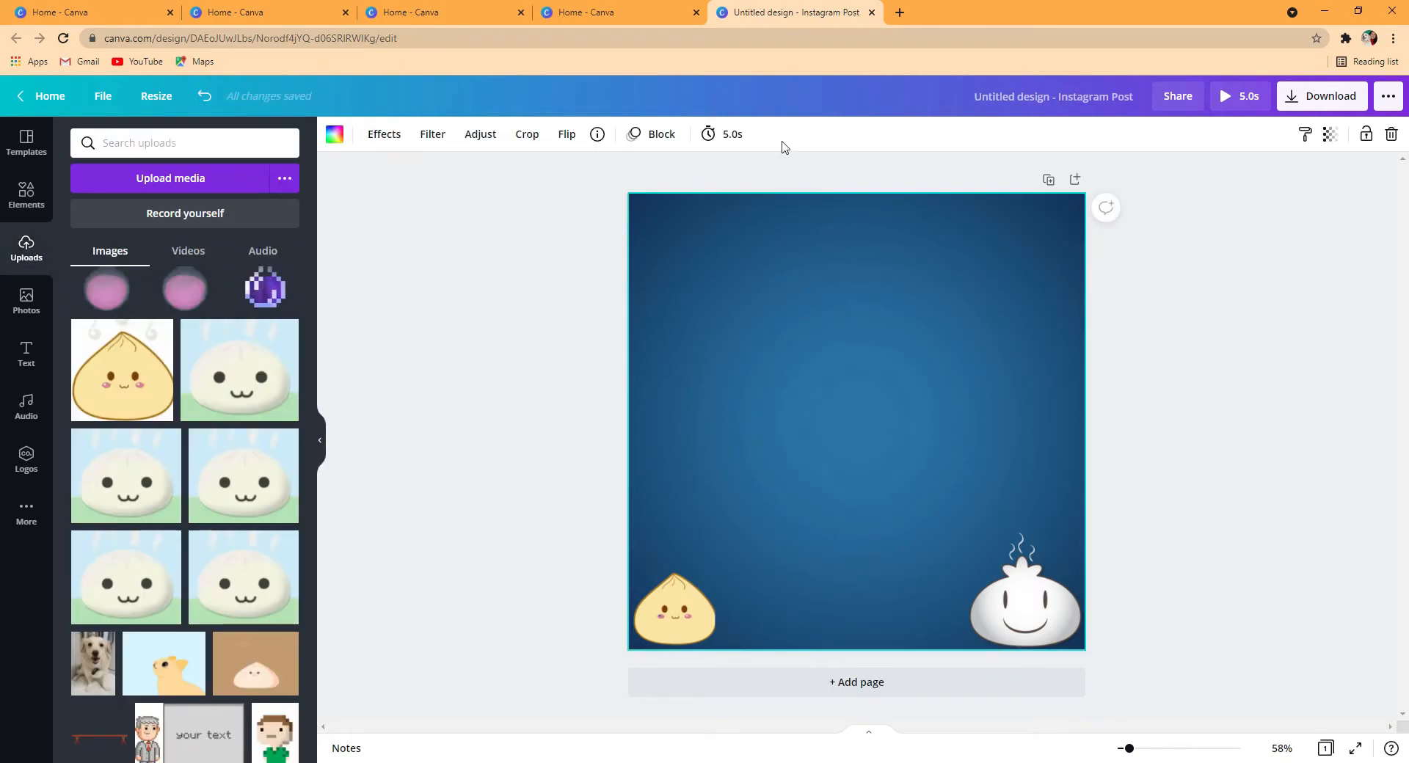
{"action": "left_click", "coordinate": [722, 134]}
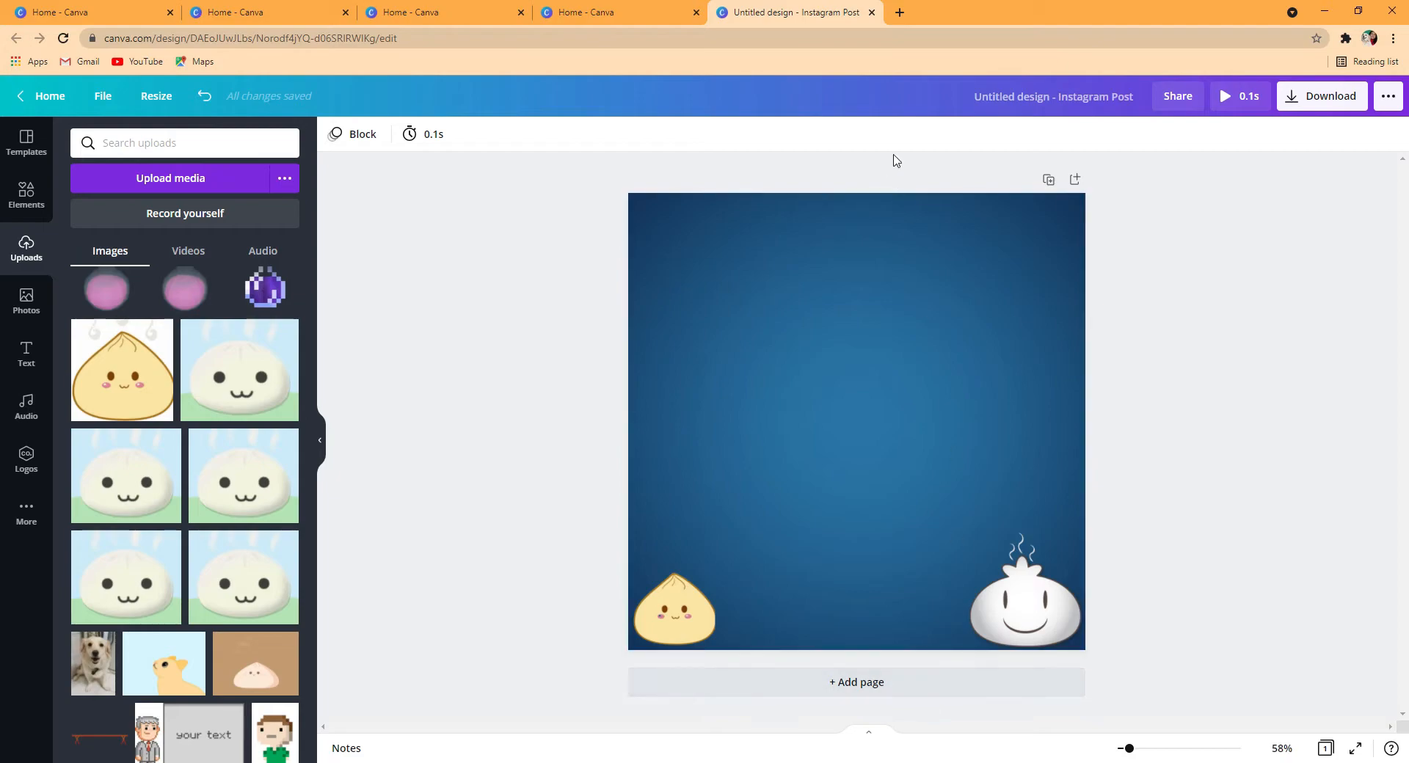
{"action": "mouse_move", "coordinate": [1037, 180]}
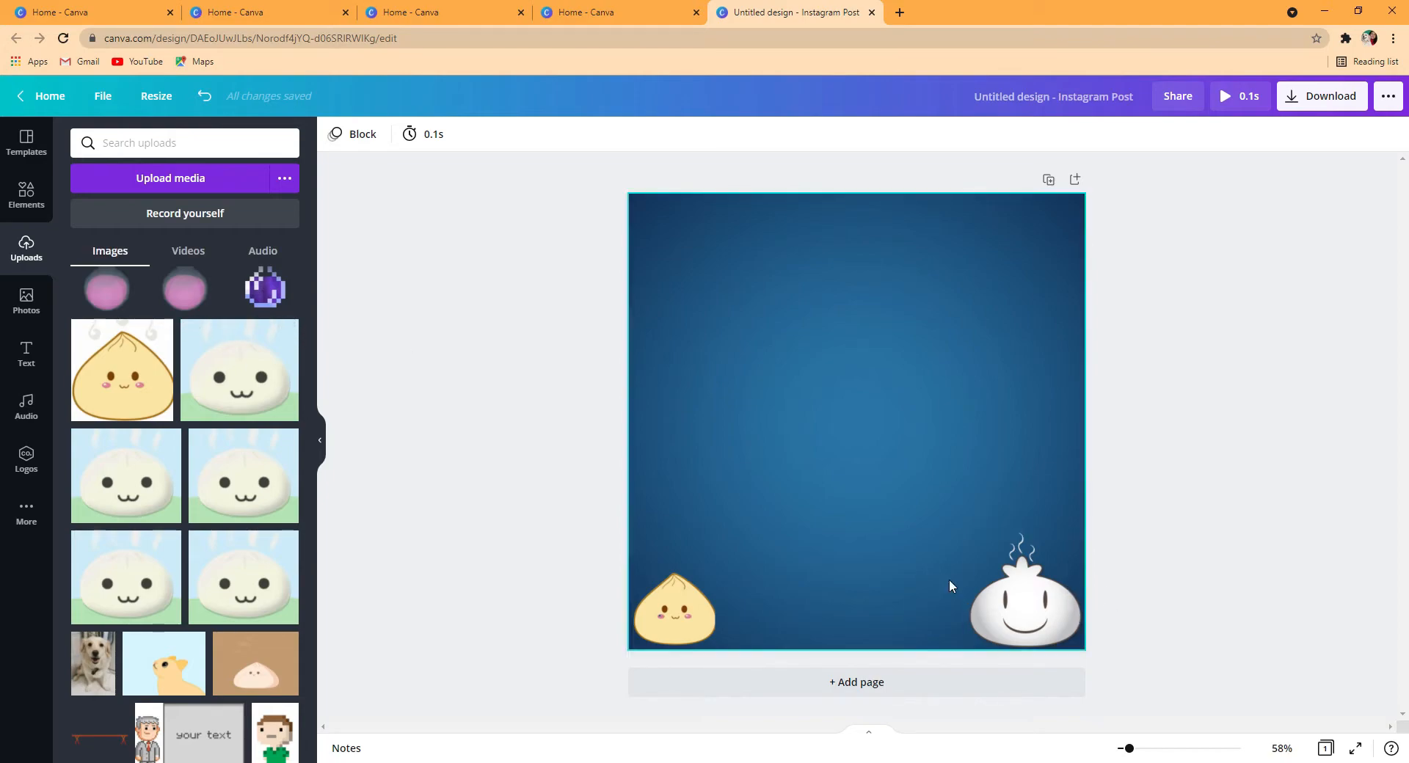
Duplicate the first page and nudge the white dumpling slightly toward the yellow one on page 2
{"action": "left_click", "coordinate": [1024, 610]}
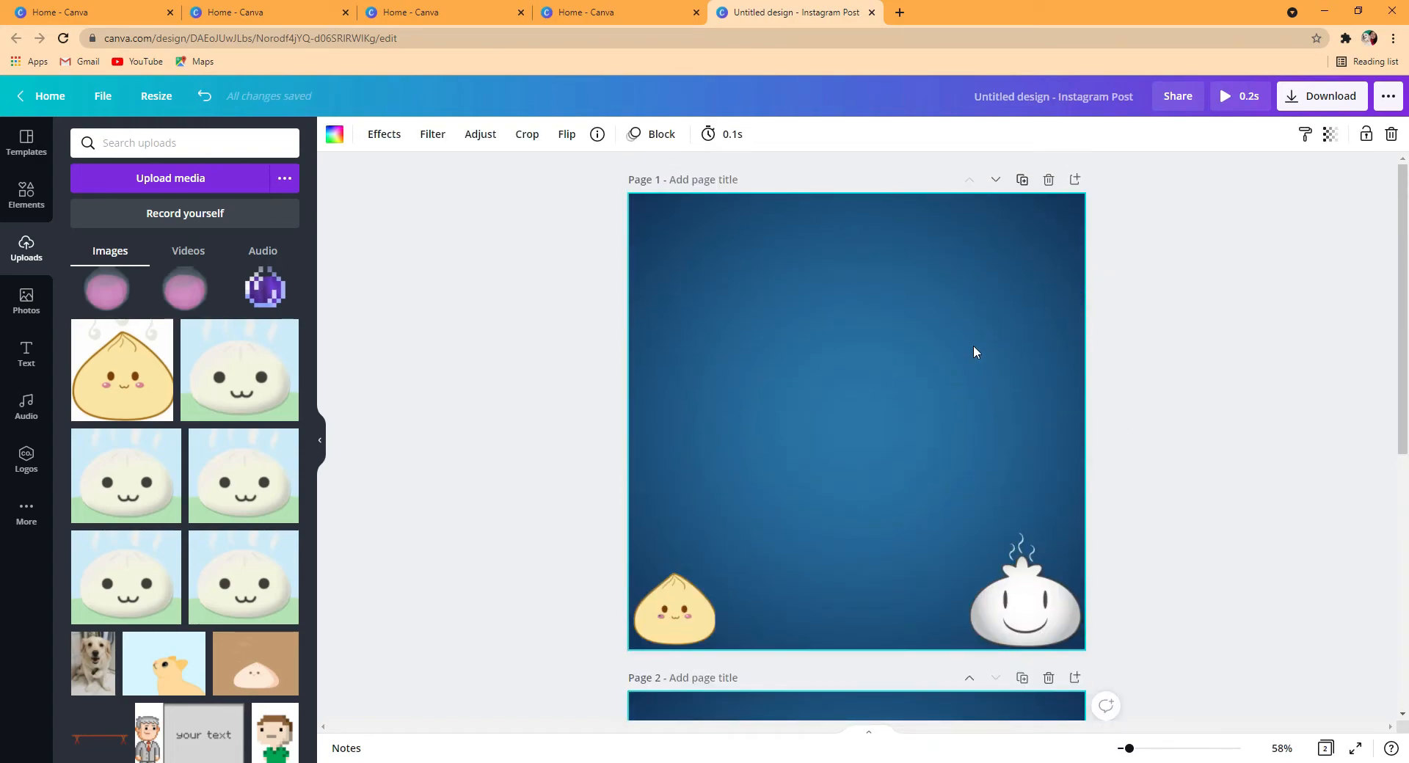
{"action": "scroll", "scroll_direction": "down", "scroll_amount": 3}
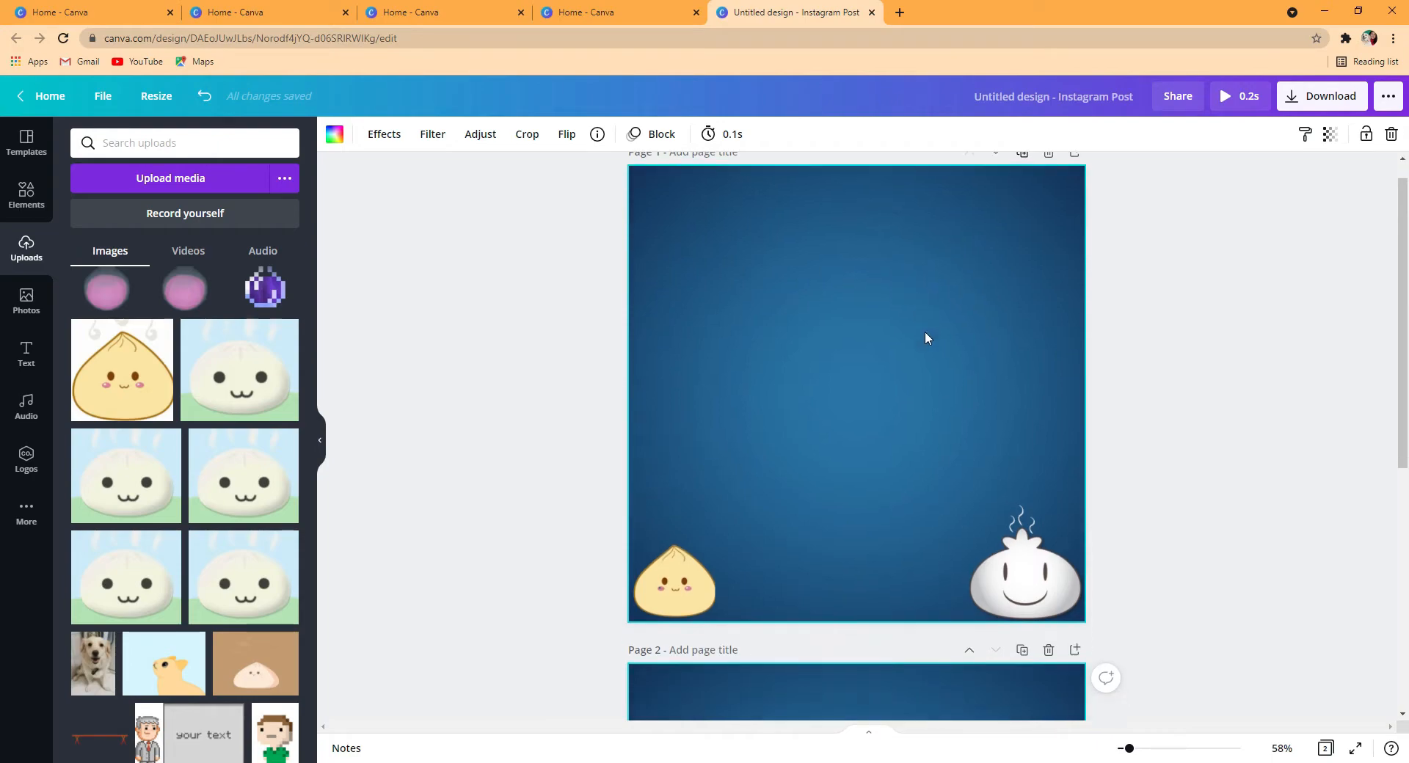
{"action": "scroll", "scroll_direction": "down", "scroll_amount": 3}
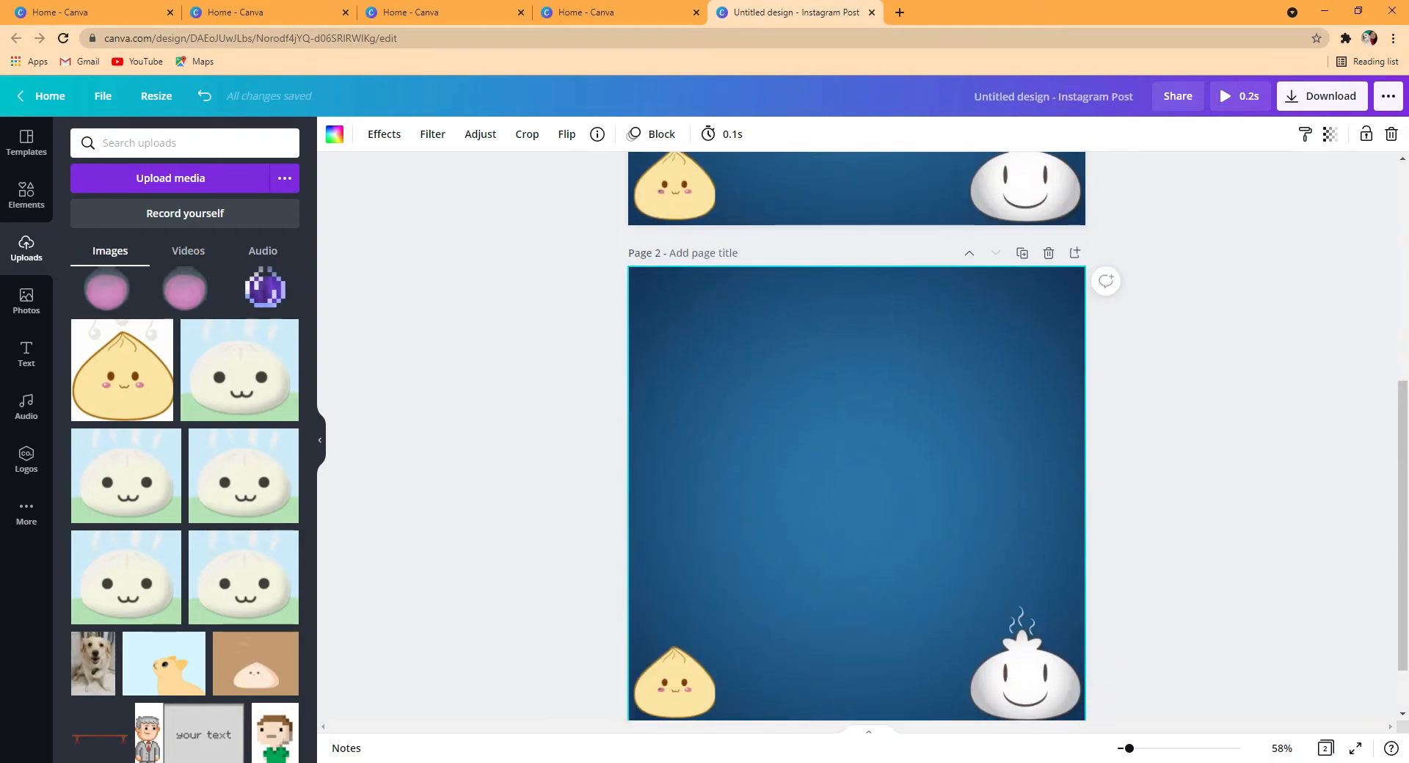
{"action": "scroll", "scroll_direction": "down", "scroll_amount": 3}
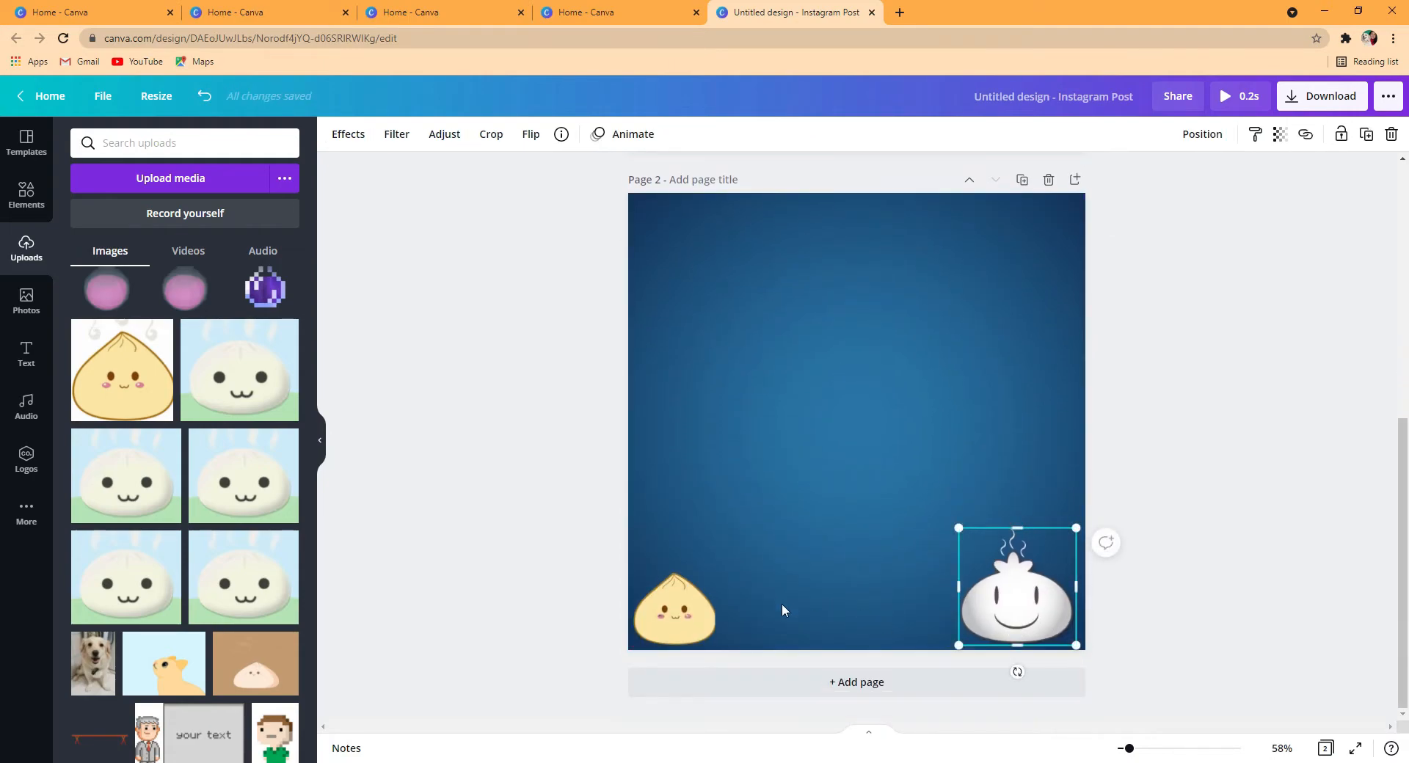
{"action": "left_click", "coordinate": [674, 608]}
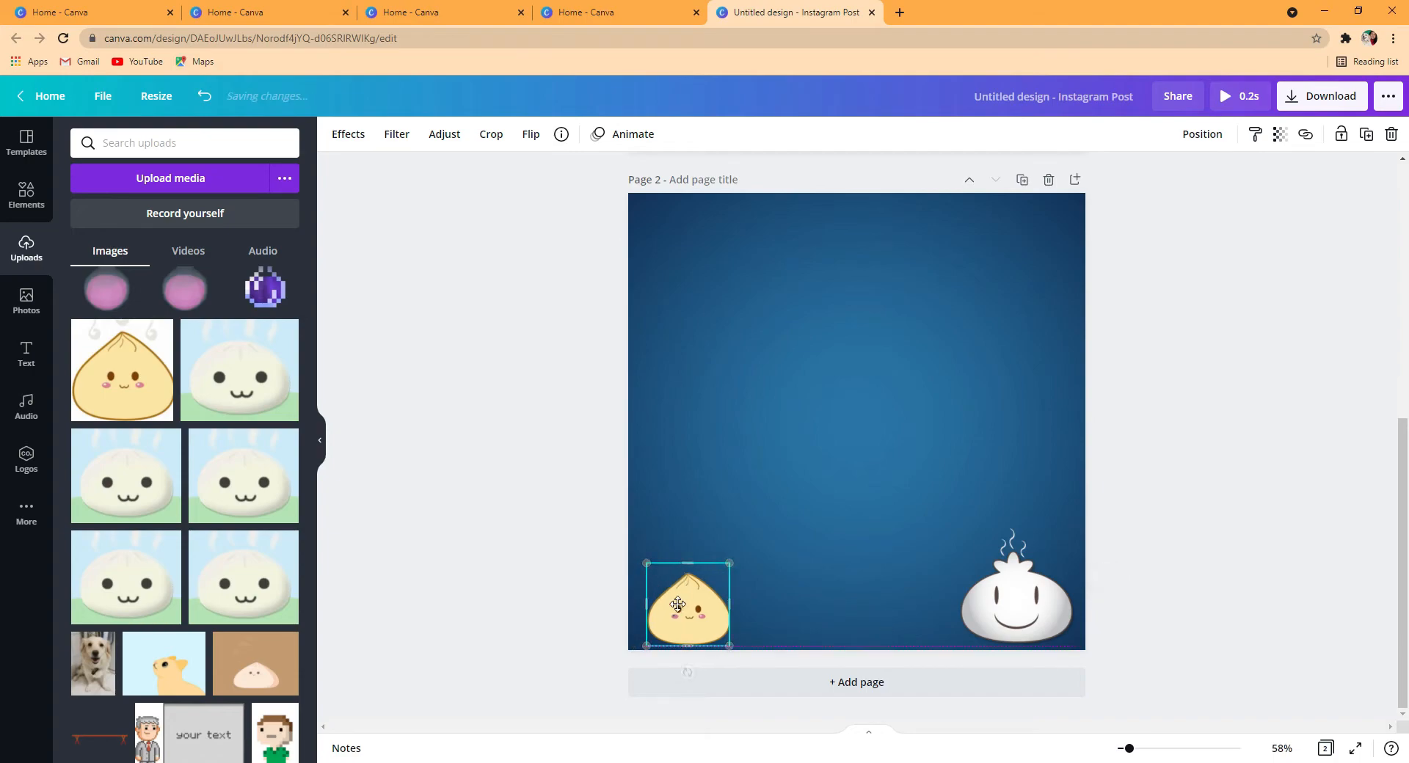
{"action": "left_click", "coordinate": [1015, 593]}
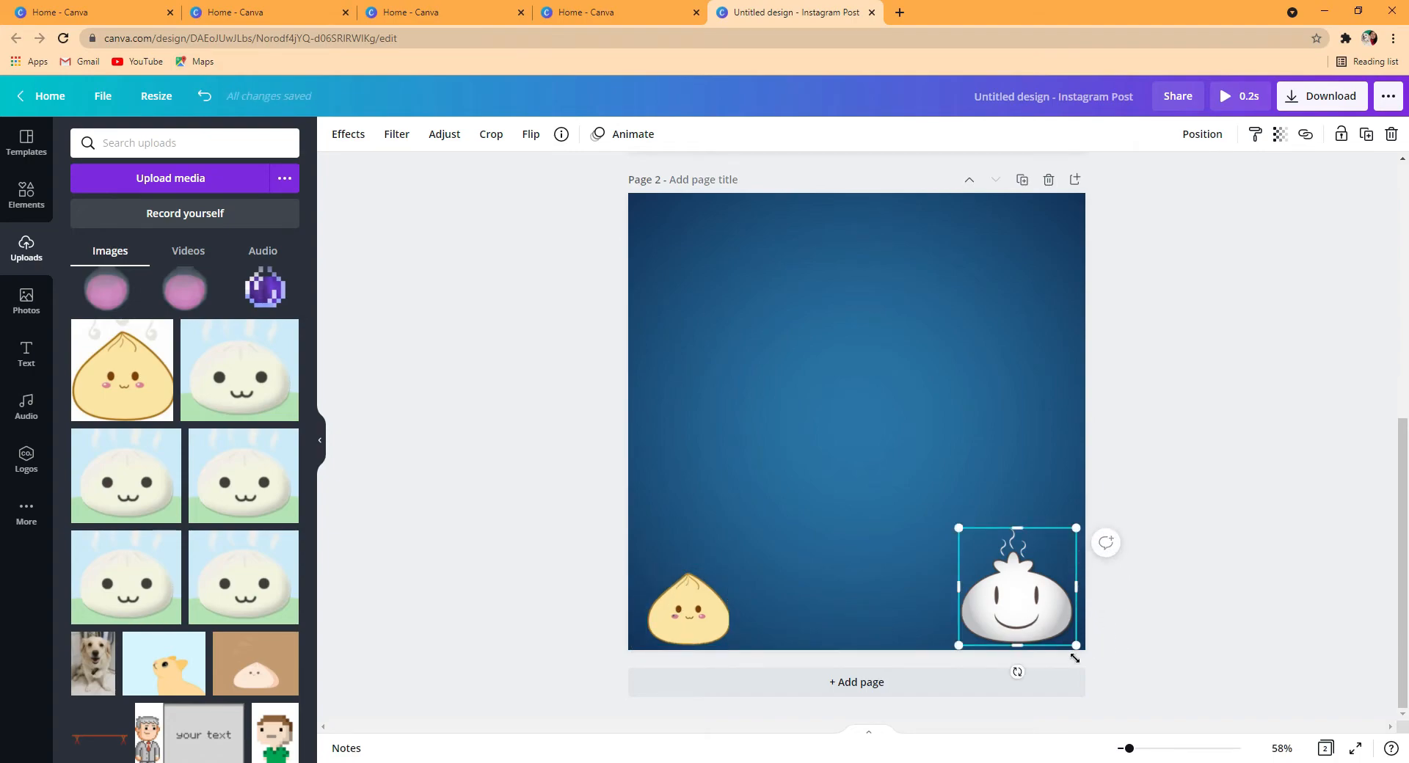
{"action": "mouse_move", "coordinate": [1020, 743]}
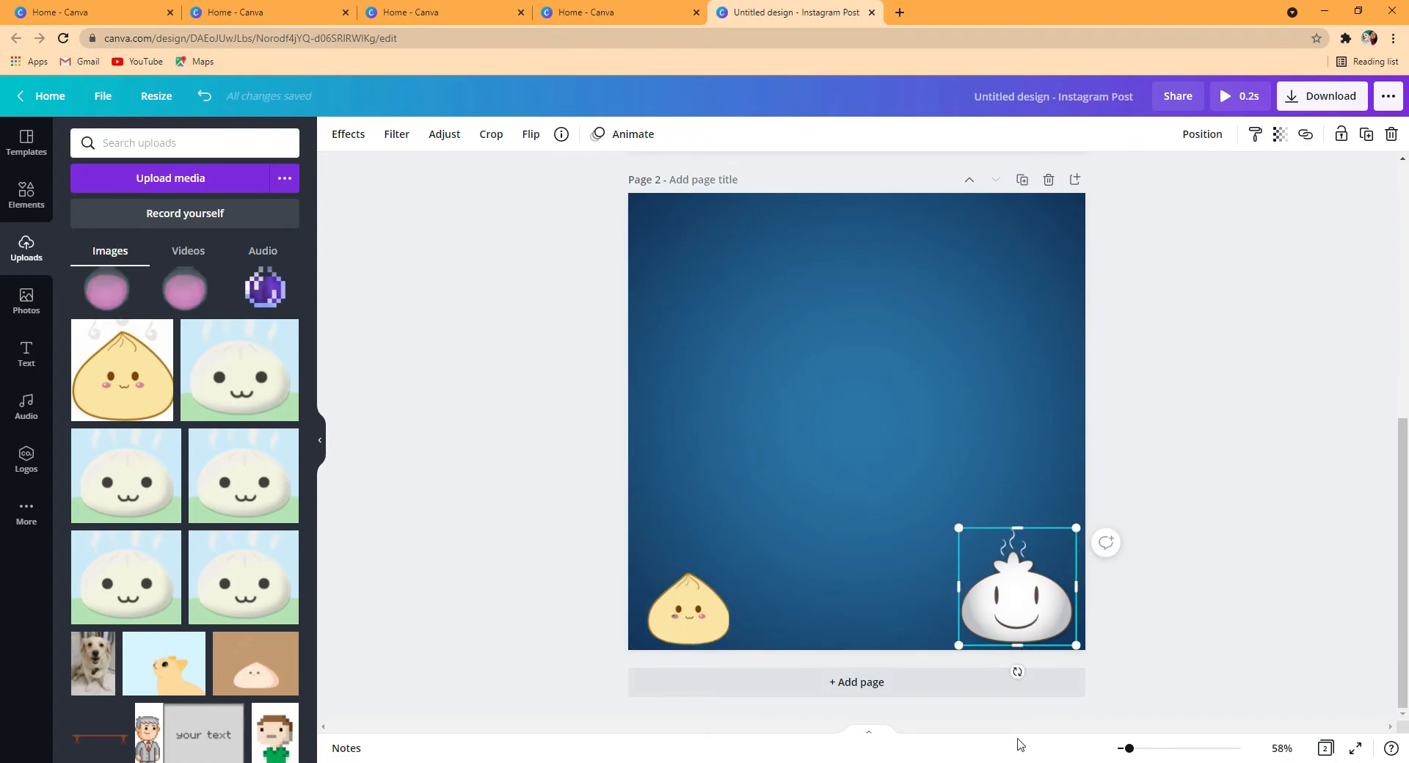
{"action": "left_click_drag", "start_coordinate": [1015, 672], "coordinate": [1162, 727]}
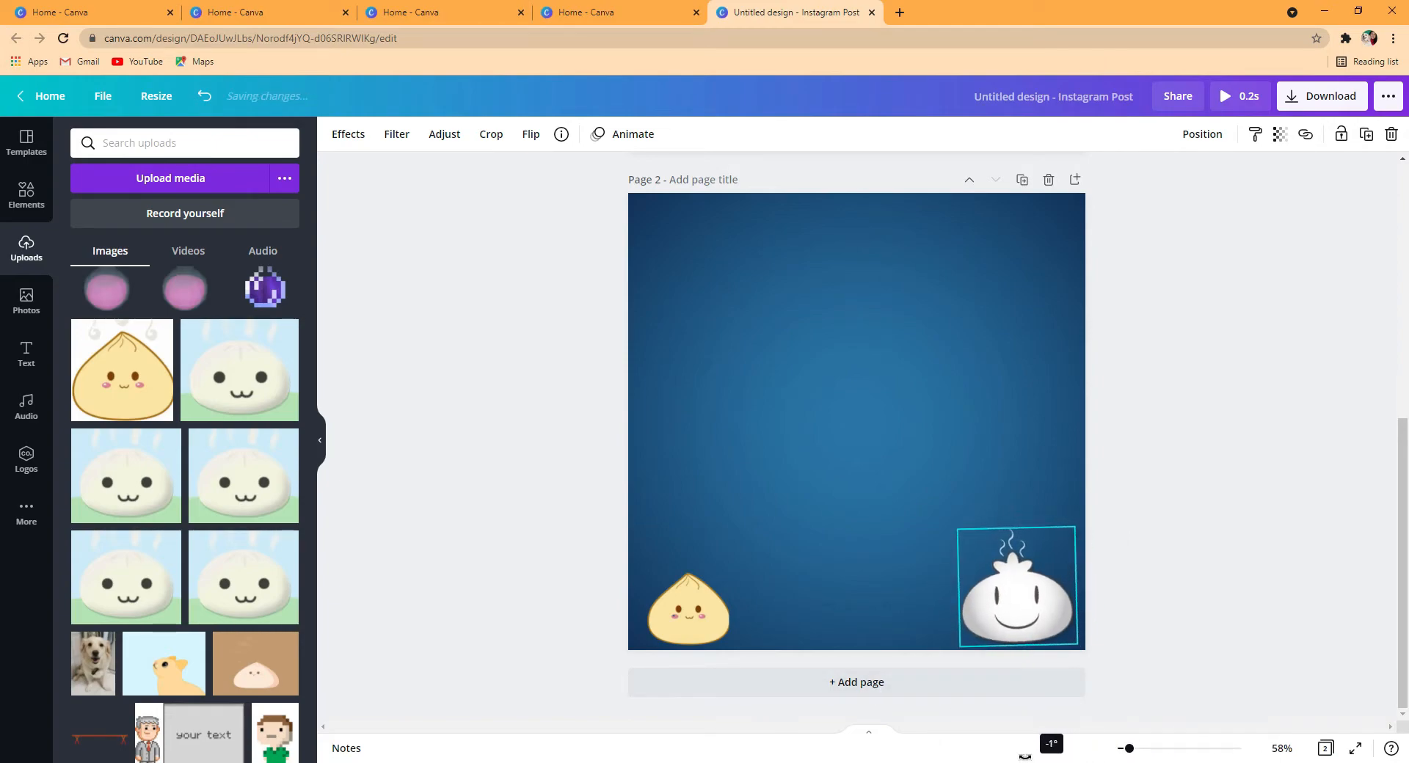
{"action": "left_click_drag", "start_coordinate": [1019, 584], "coordinate": [1002, 589]}
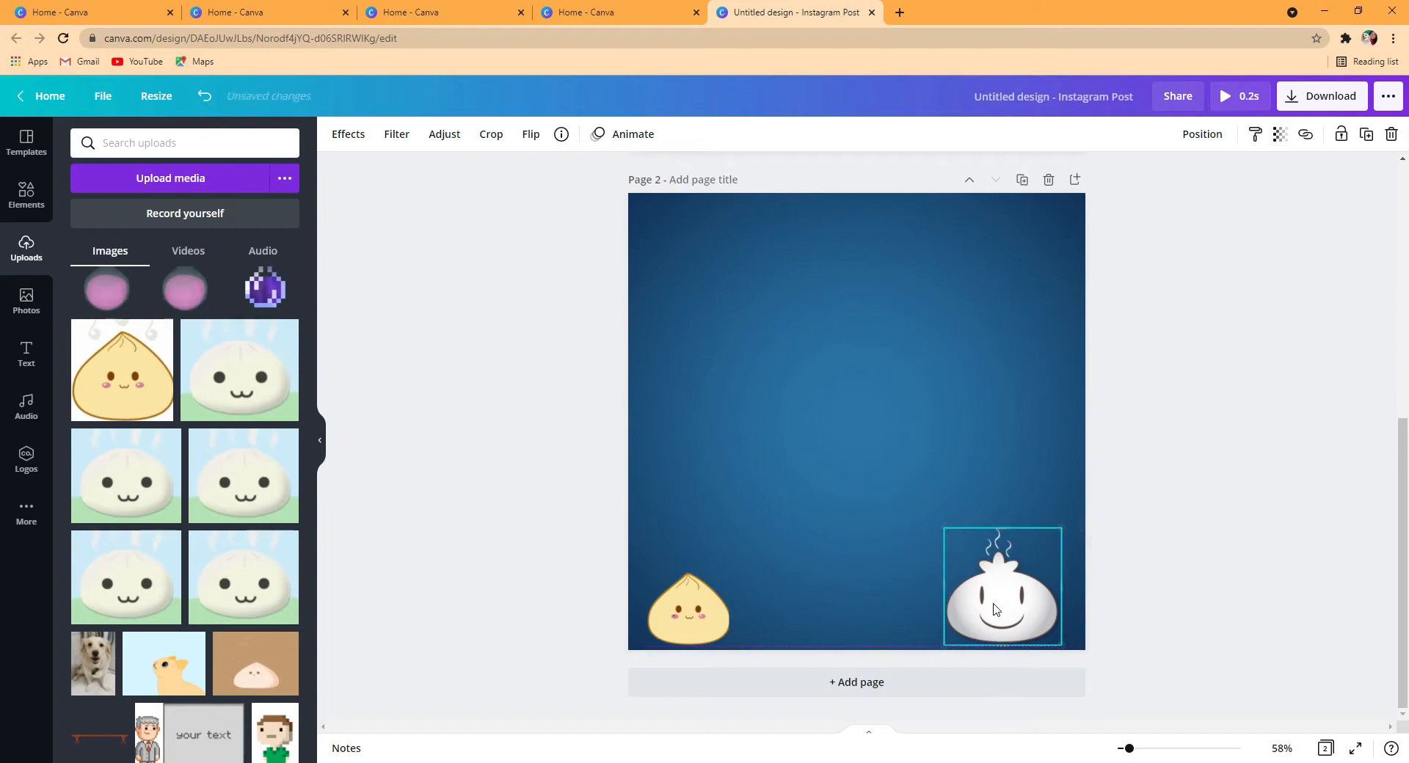
{"action": "scroll", "scroll_direction": "down", "scroll_amount": 3}
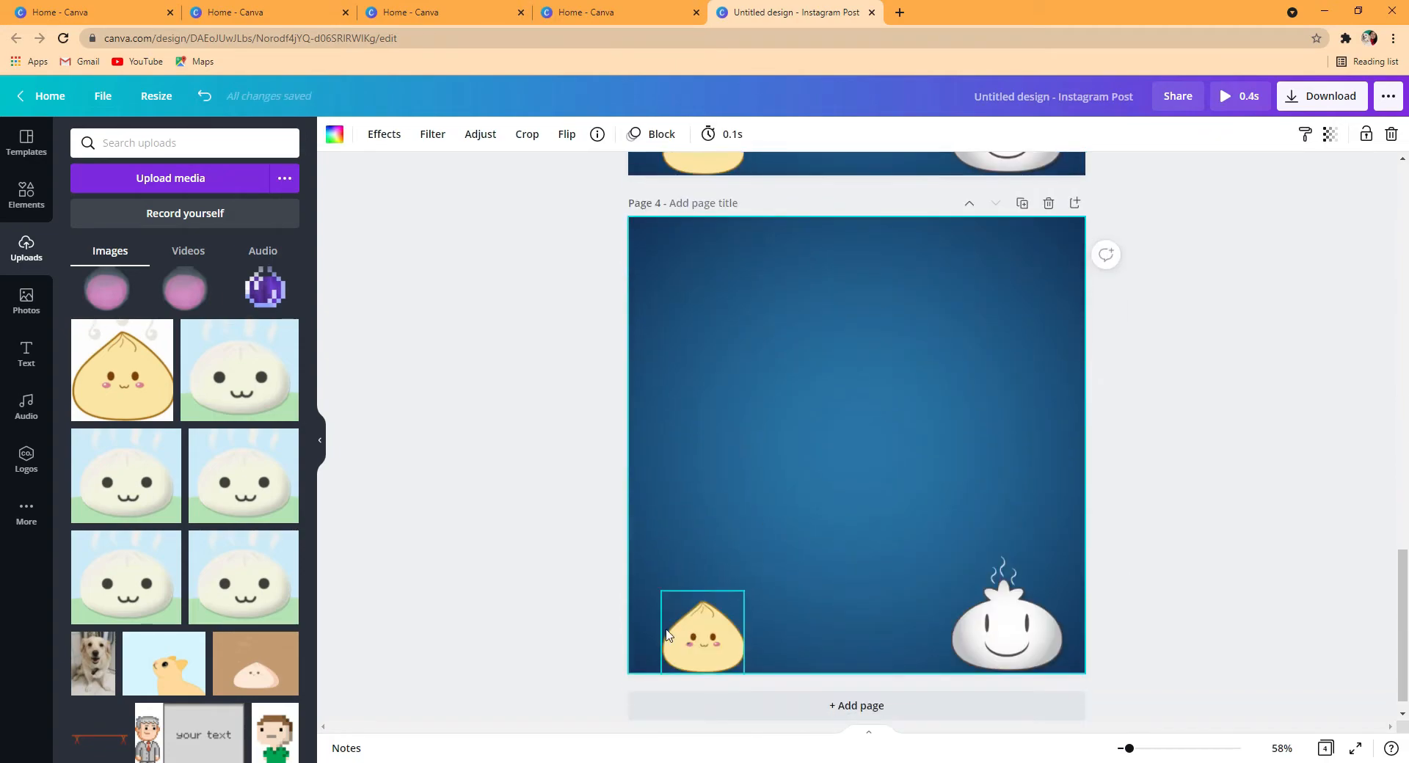
Duplicate frames repeatedly, inching the dumplings closer until they touch on page 15
{"action": "left_click", "coordinate": [703, 633]}
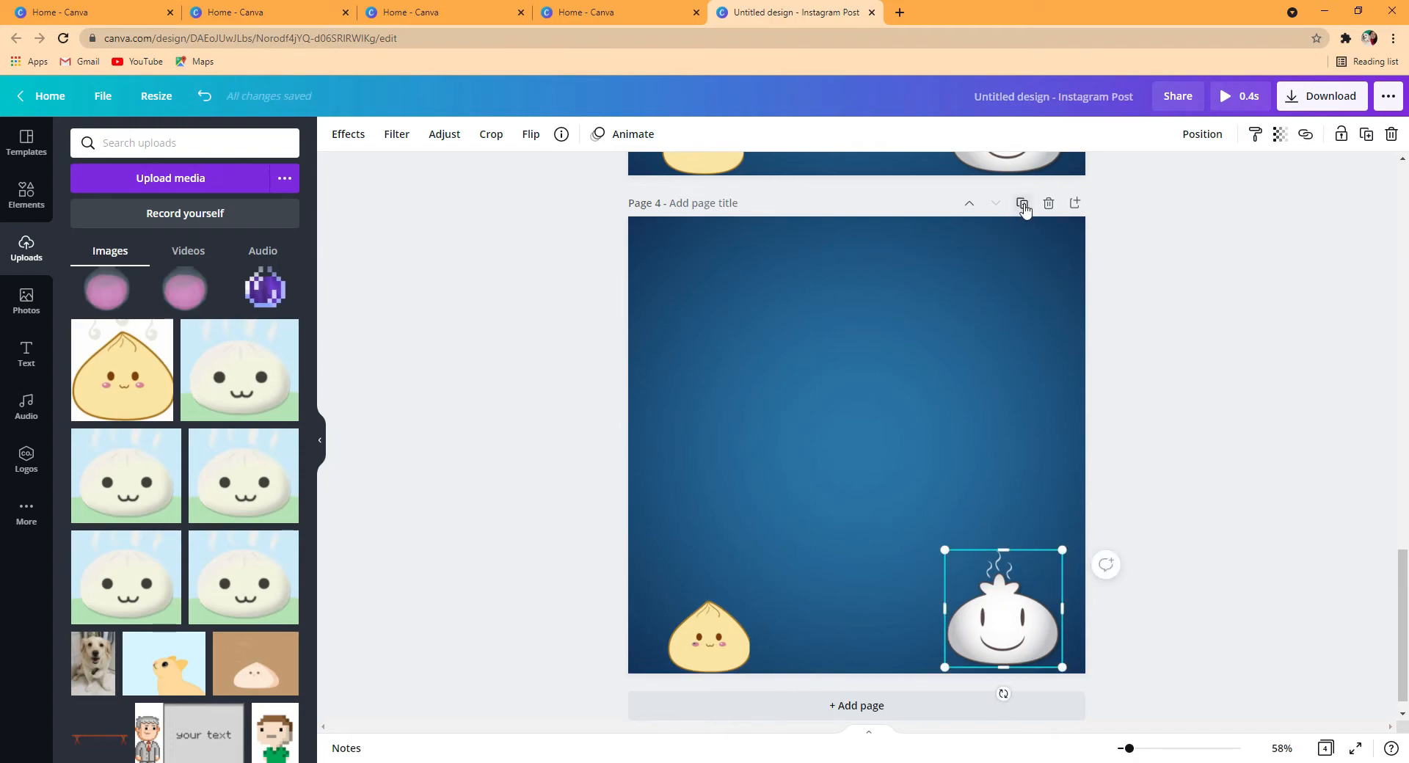
{"action": "left_click", "coordinate": [1021, 202]}
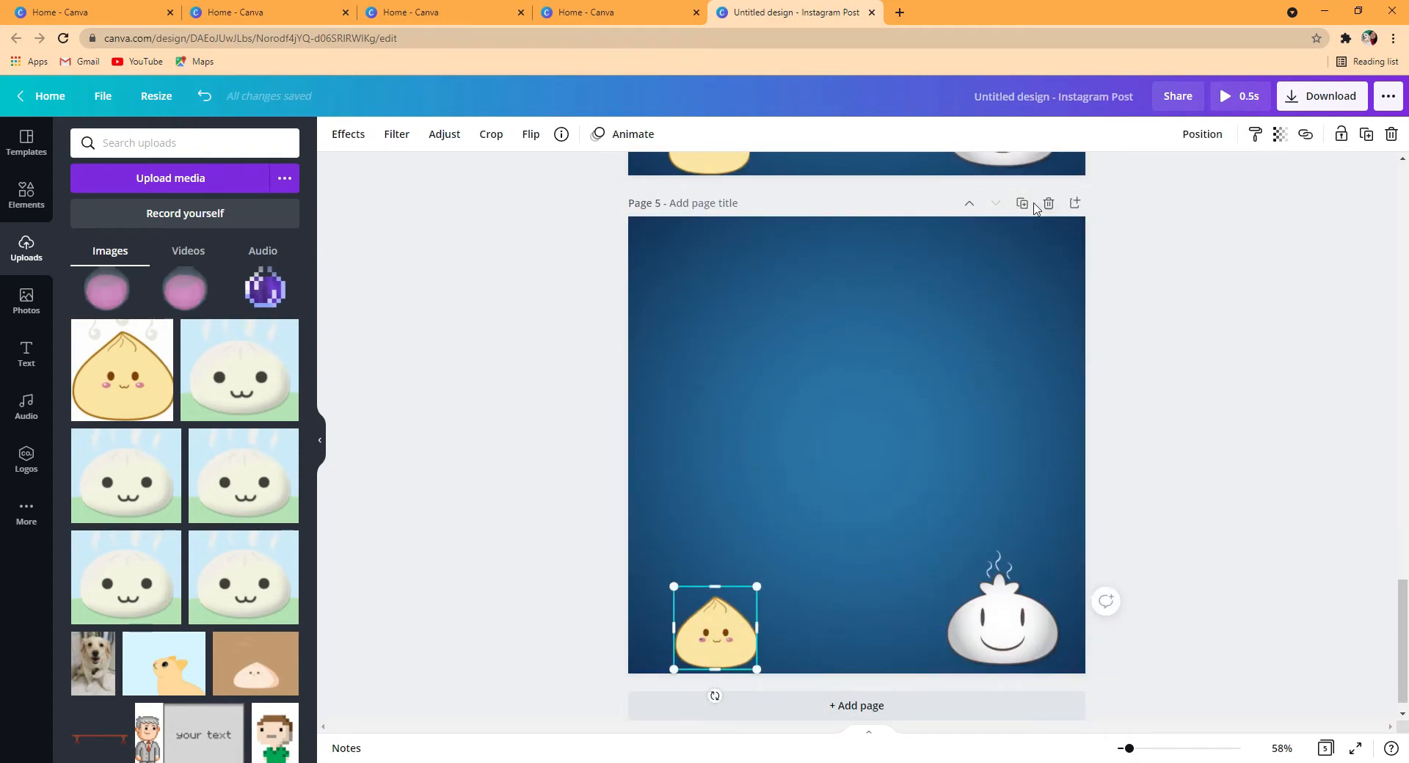
{"action": "left_click", "coordinate": [1021, 202]}
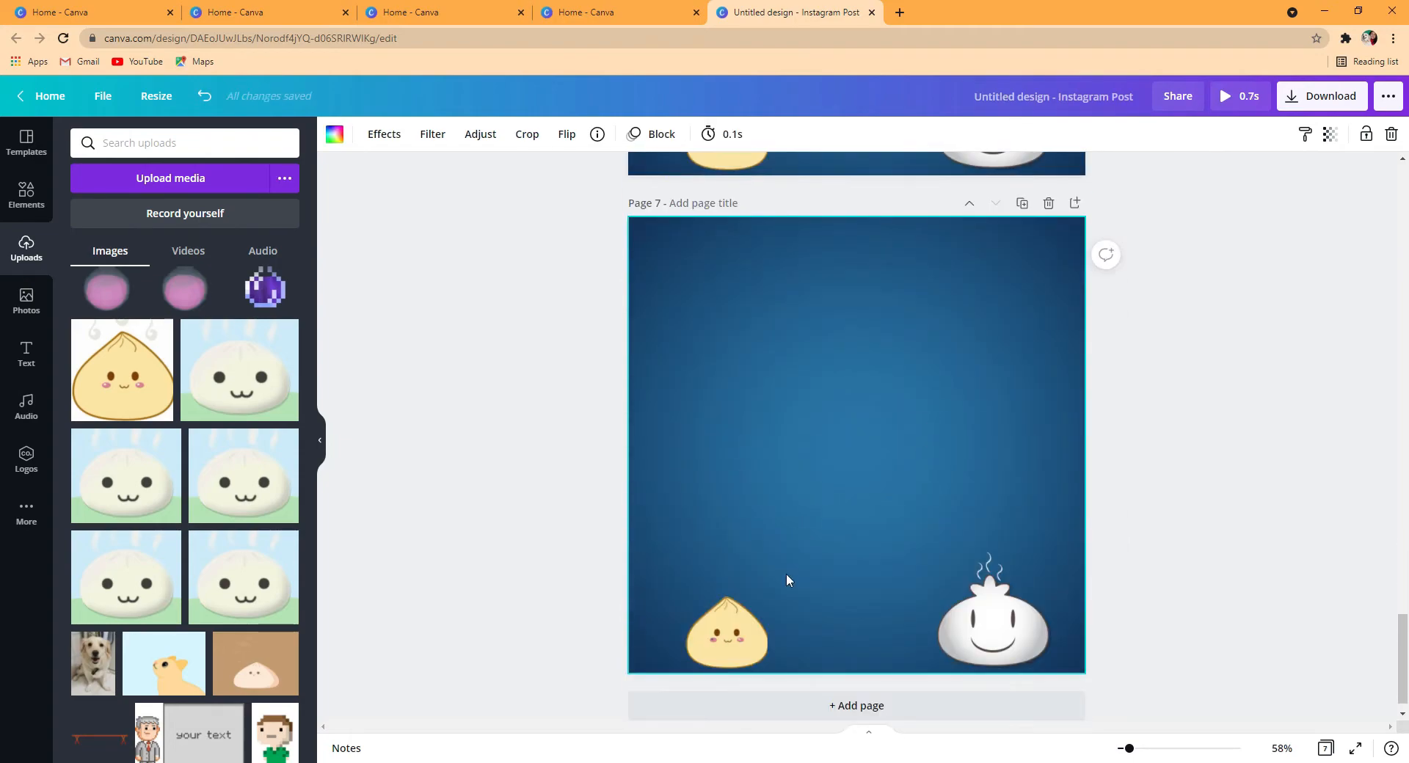
{"action": "left_click", "coordinate": [993, 609]}
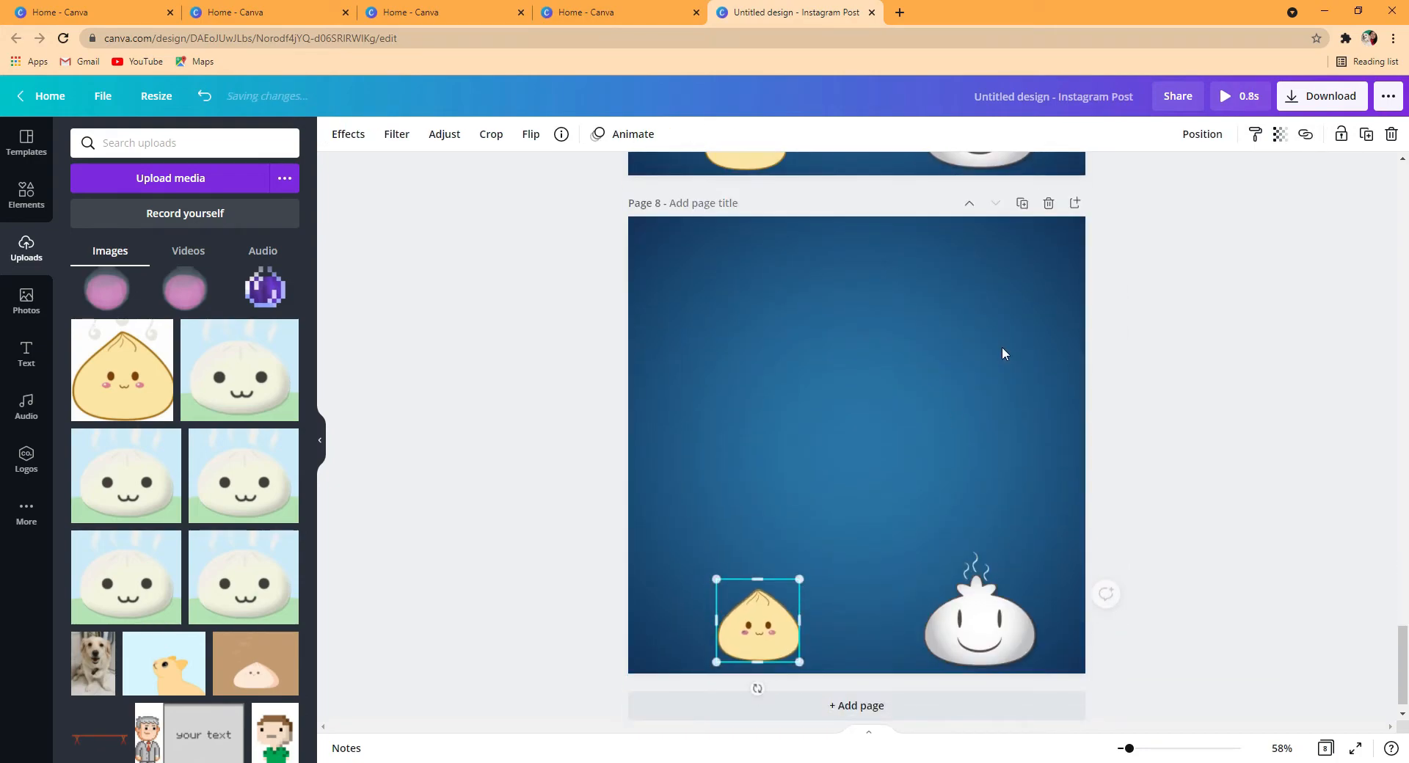
{"action": "left_click", "coordinate": [970, 616]}
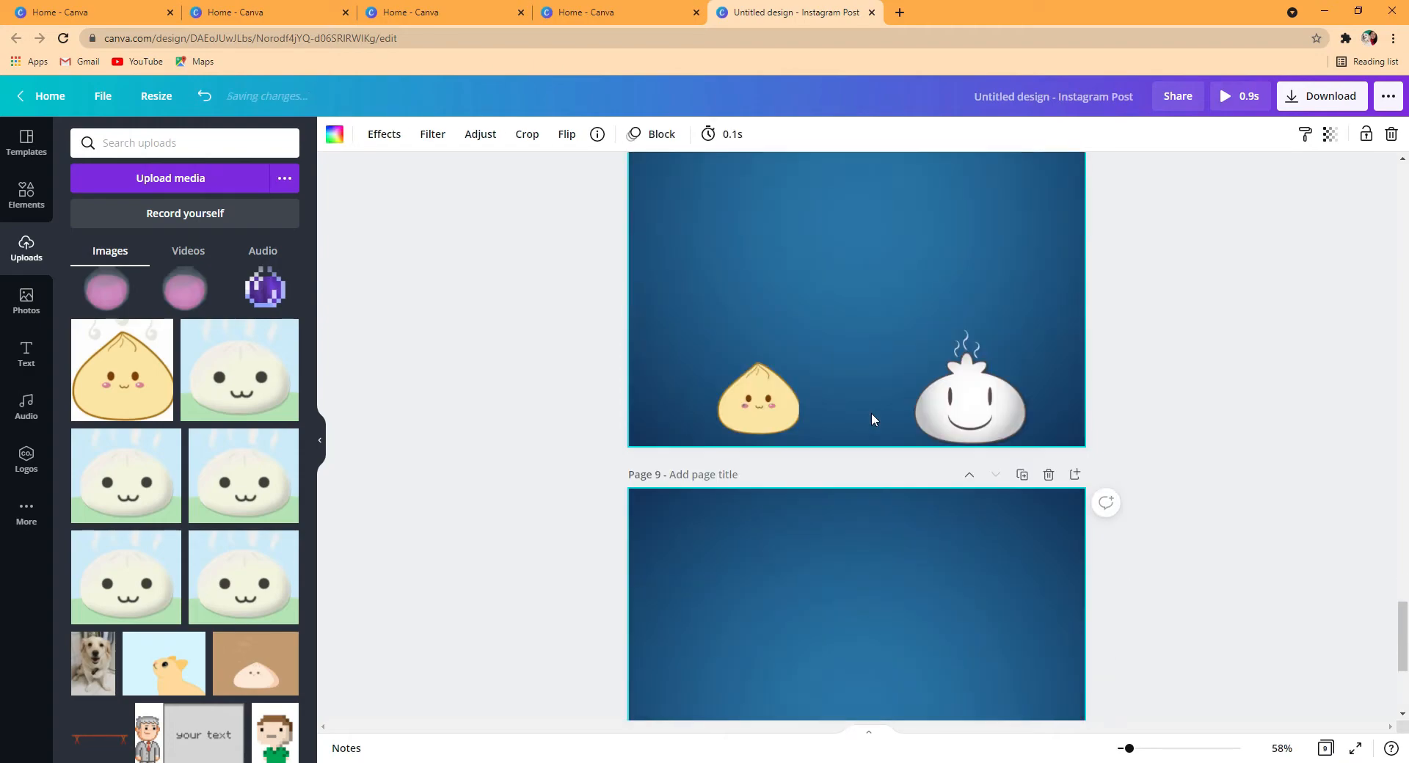
{"action": "left_click", "coordinate": [781, 607]}
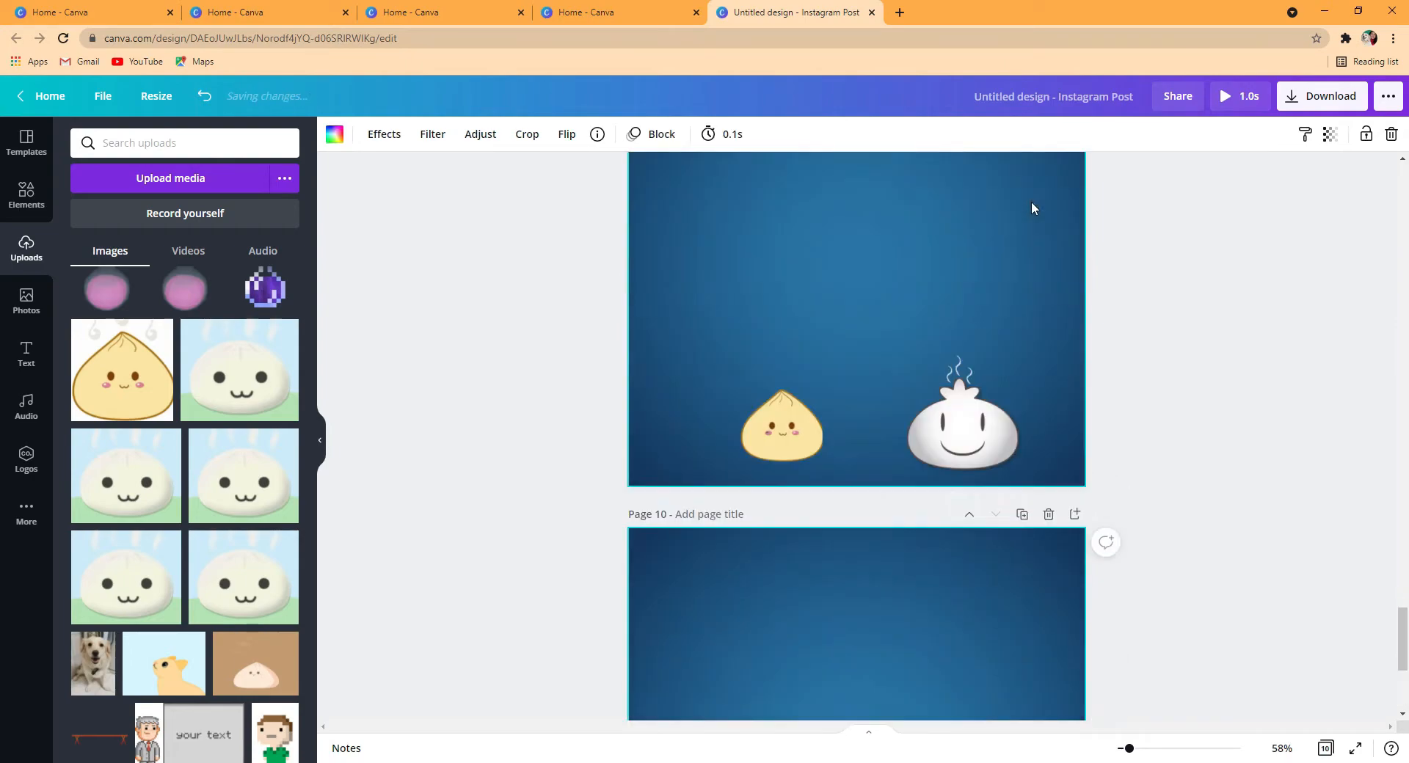
{"action": "left_click", "coordinate": [962, 440]}
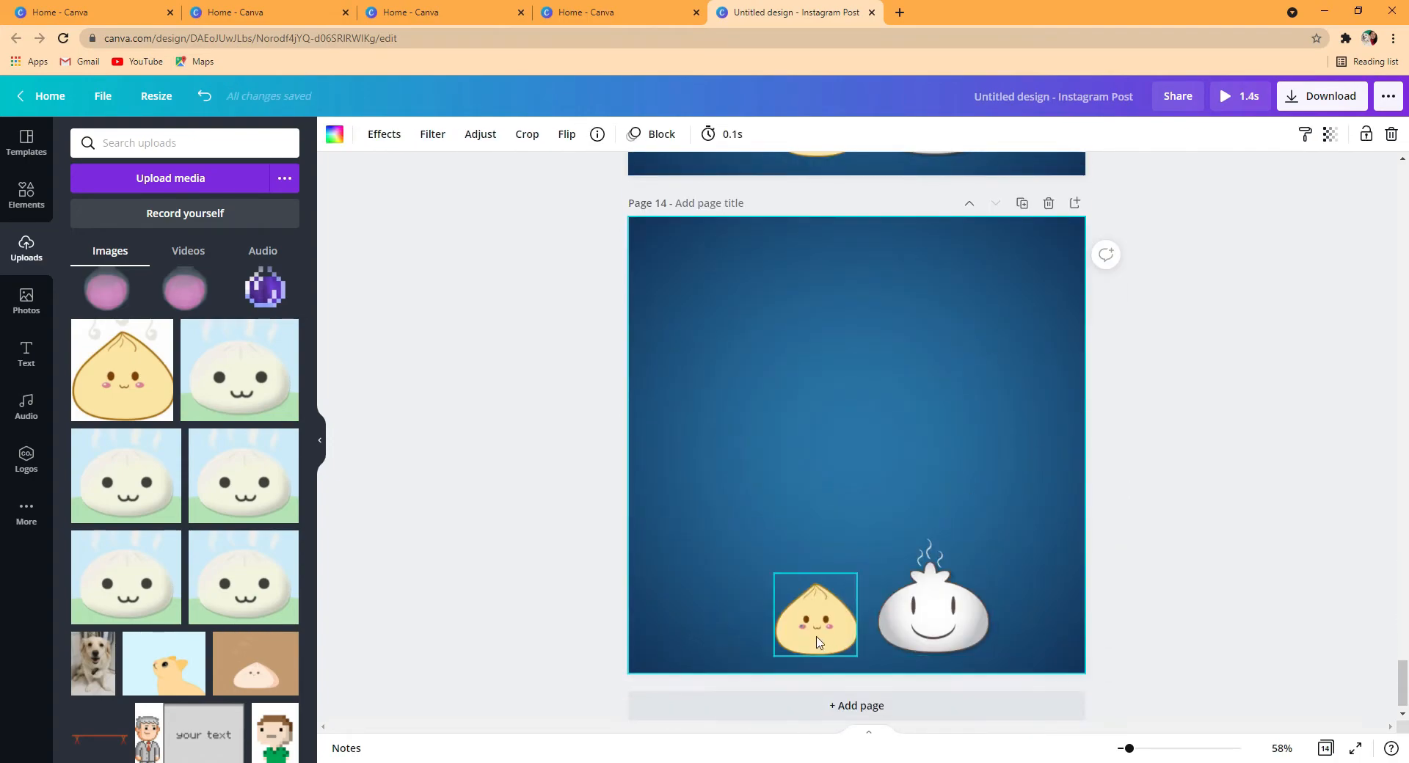
{"action": "left_click", "coordinate": [933, 606]}
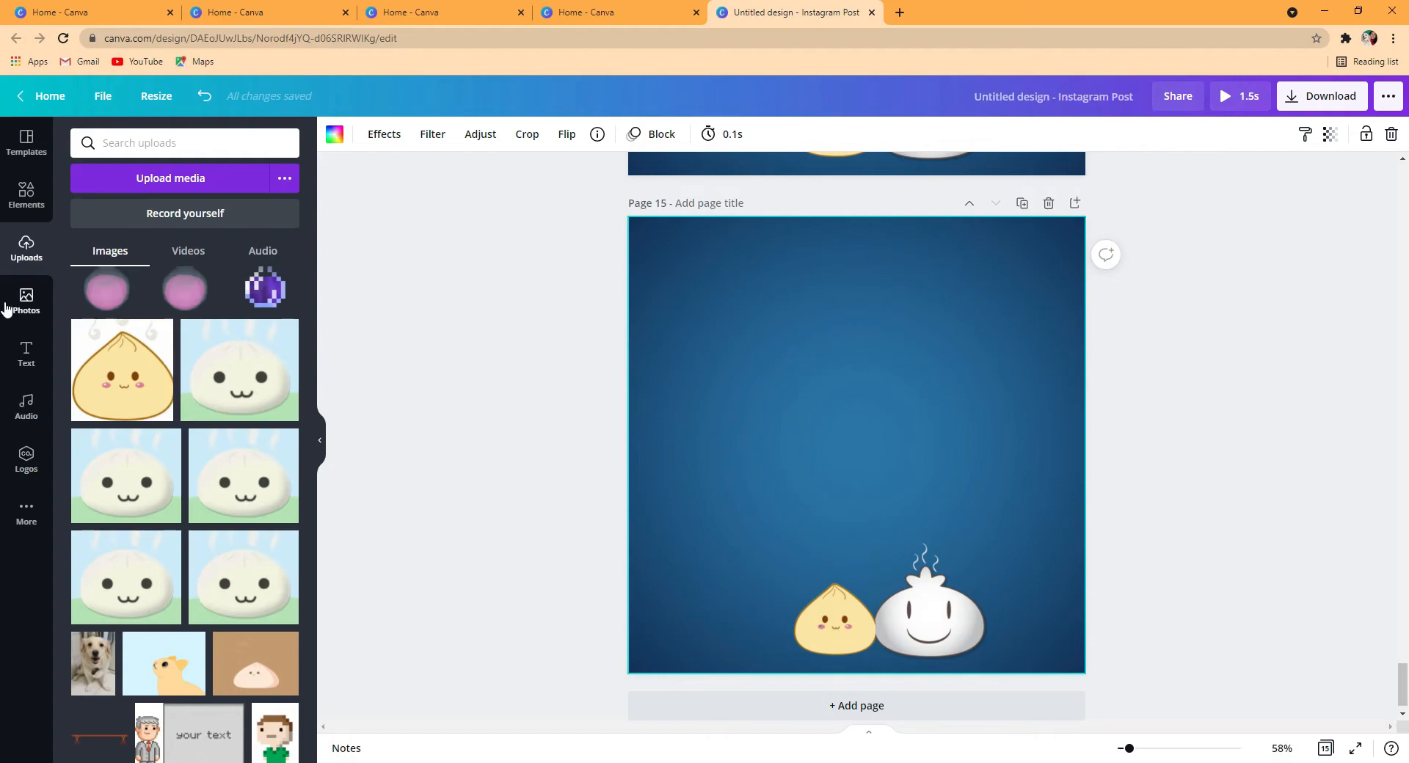
Add a placeholder heading to page 15 and lengthen its duration to about 1.5 seconds
{"action": "left_click", "coordinate": [26, 354]}
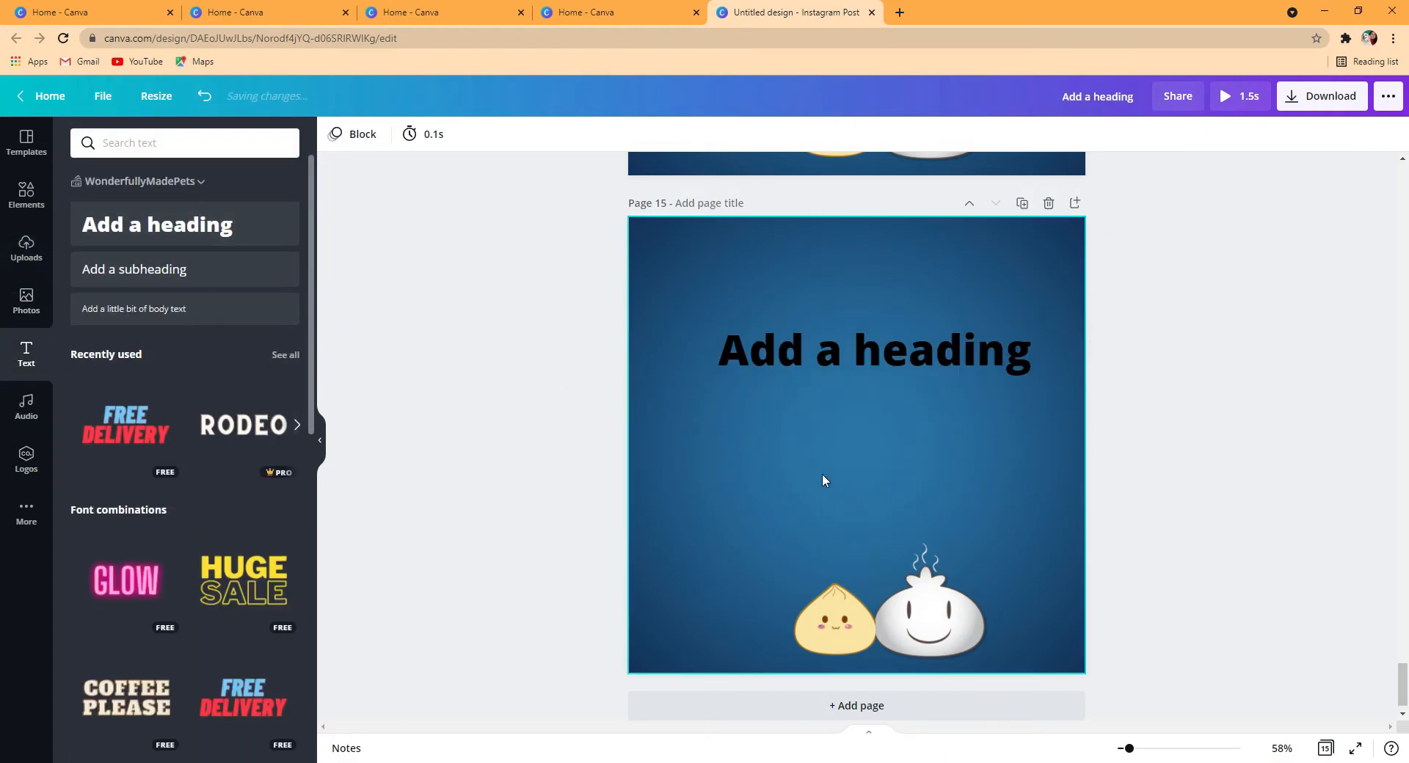
{"action": "left_click", "coordinate": [422, 133]}
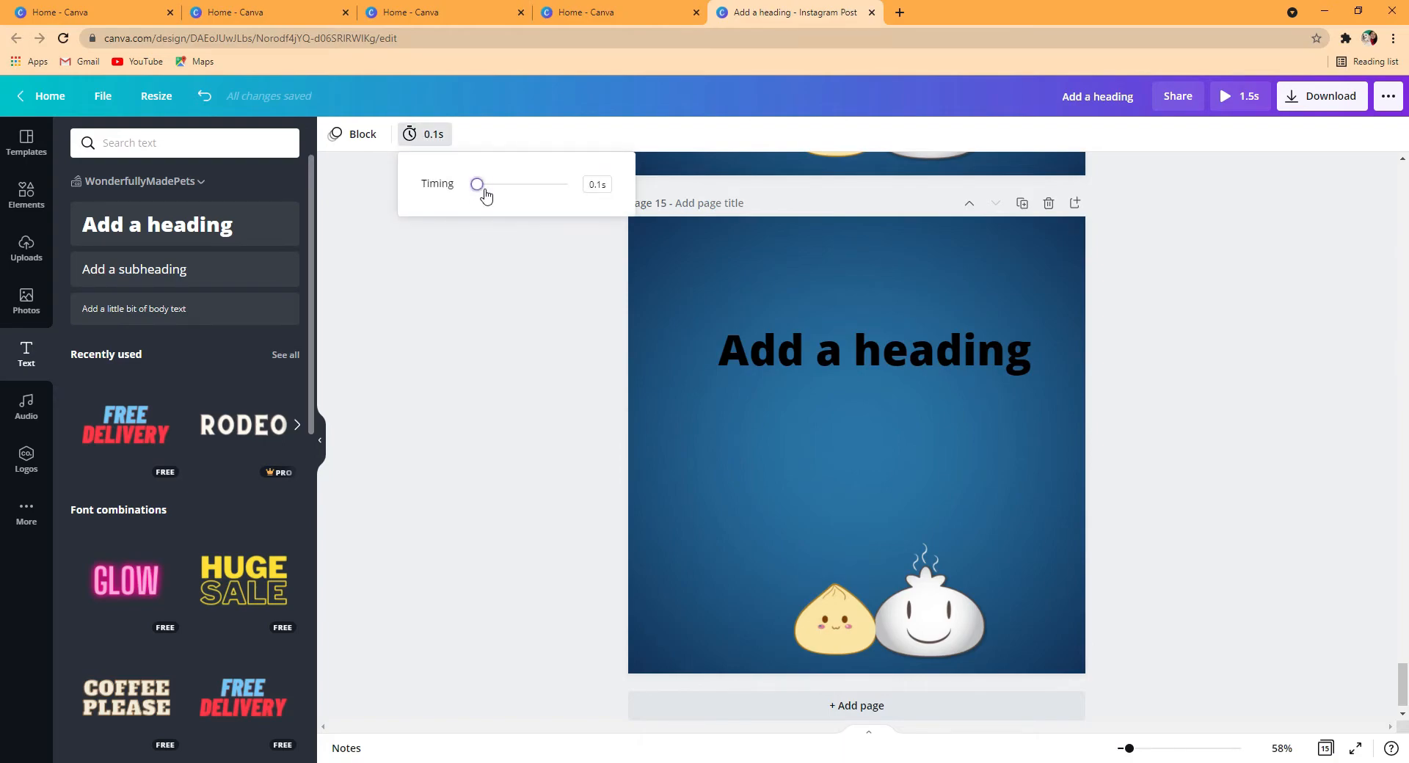
{"action": "left_click_drag", "start_coordinate": [478, 185], "coordinate": [488, 185]}
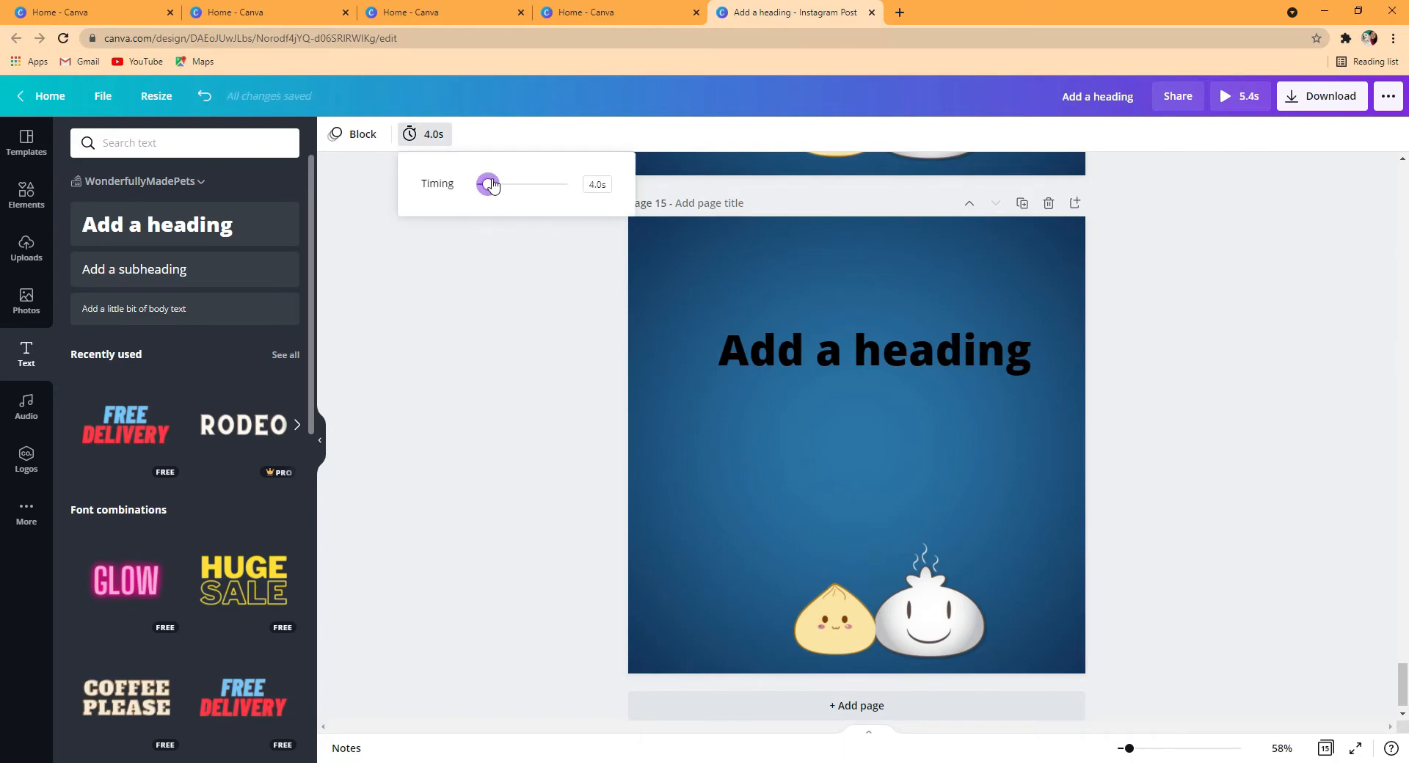
{"action": "left_click_drag", "start_coordinate": [490, 185], "coordinate": [483, 185]}
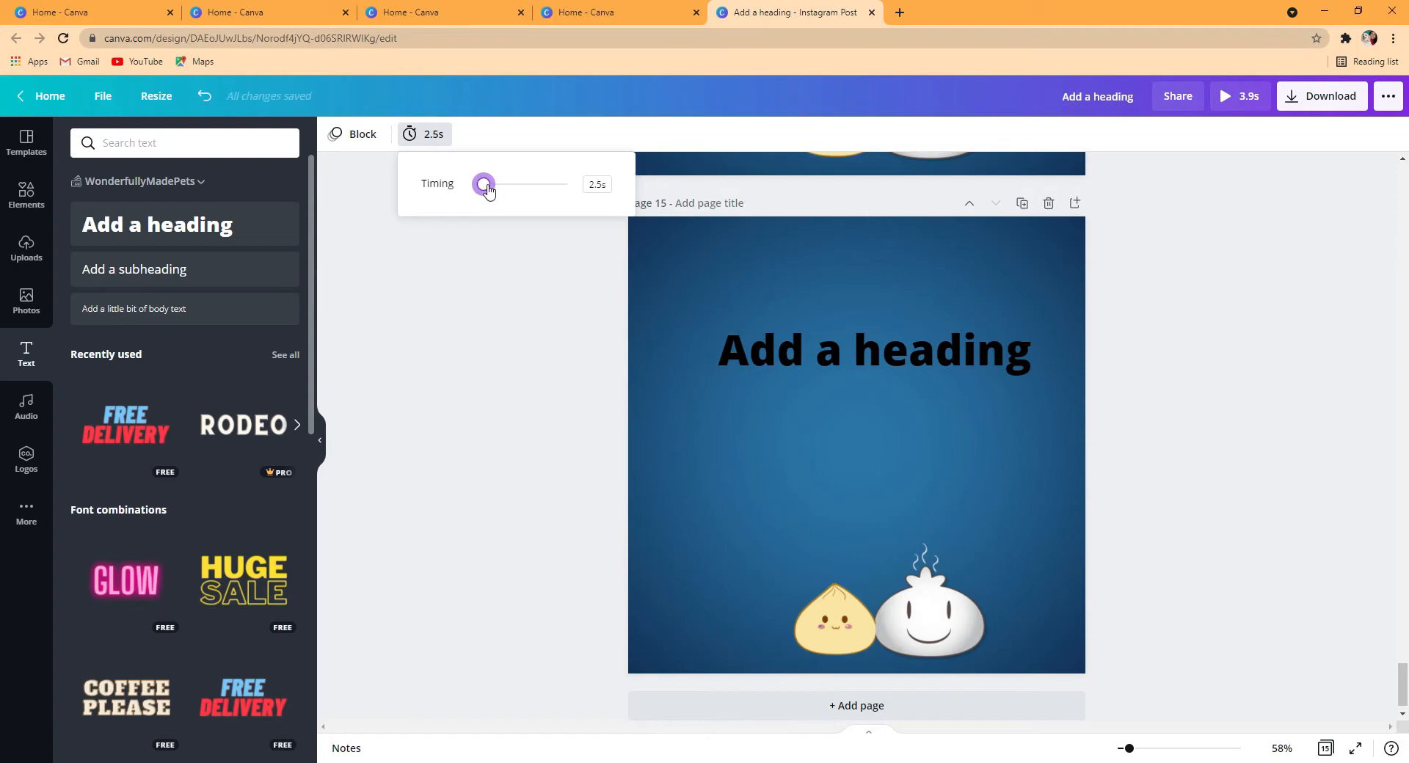
{"action": "left_click_drag", "start_coordinate": [482, 185], "coordinate": [479, 185]}
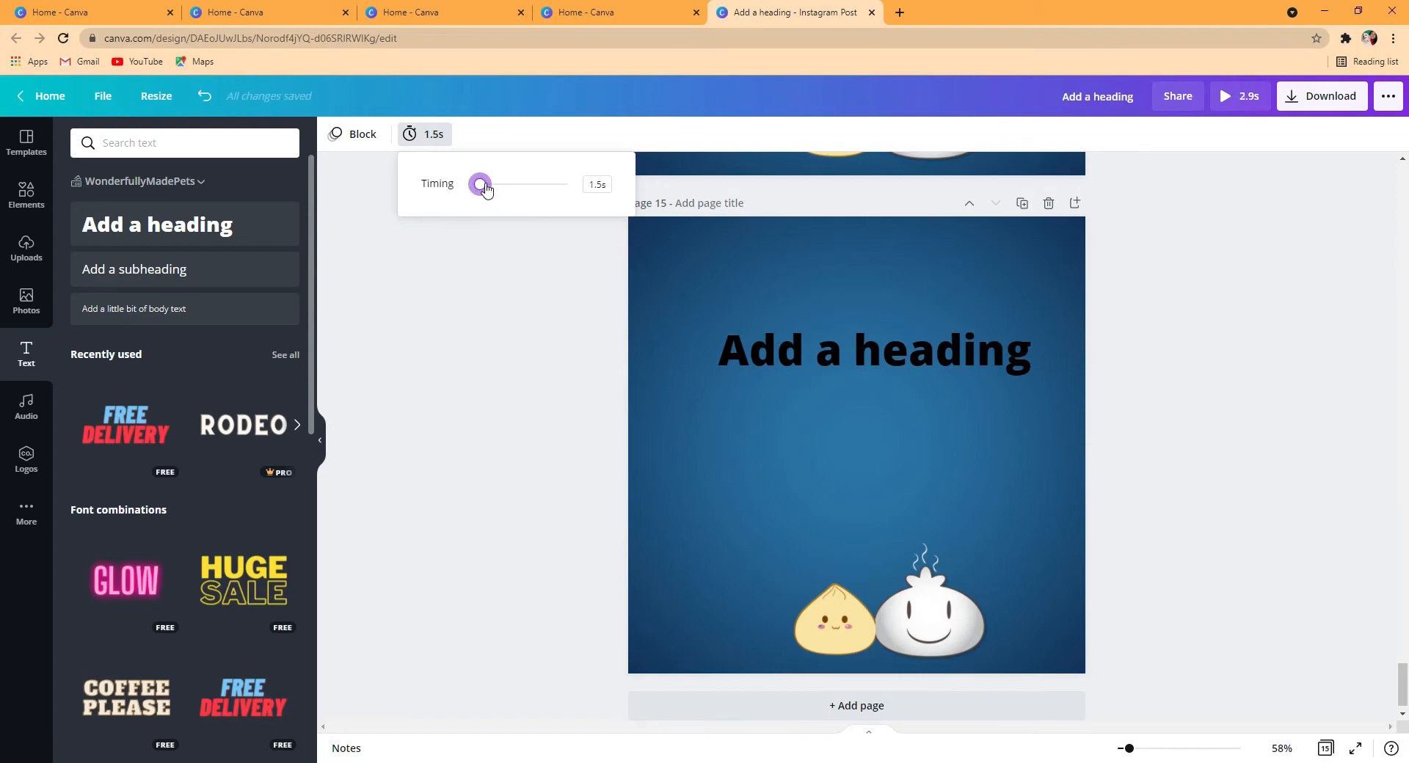
{"action": "left_click_drag", "start_coordinate": [480, 184], "coordinate": [480, 185]}
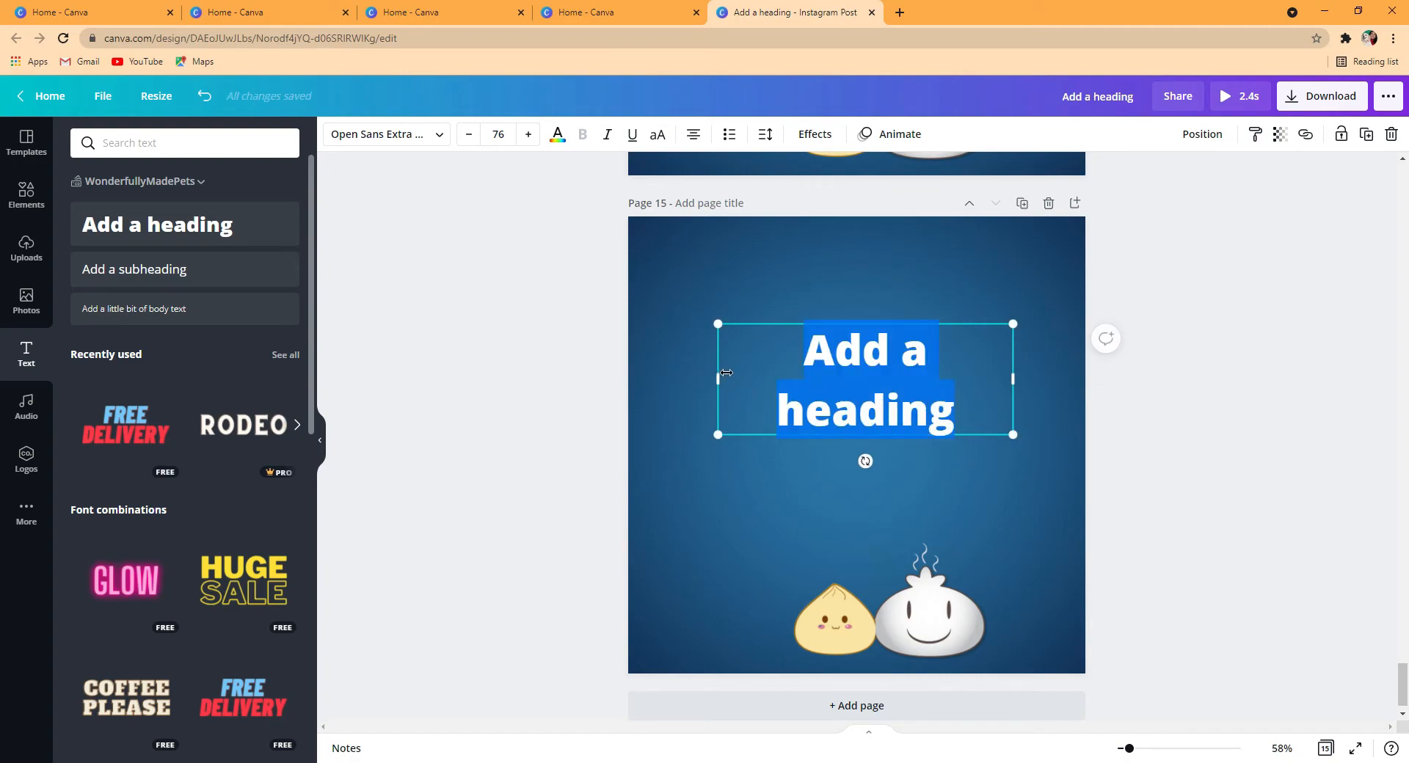
Make the heading read 'Hug.' and place it just above the hugging dumplings
{"action": "type", "text": "H"}
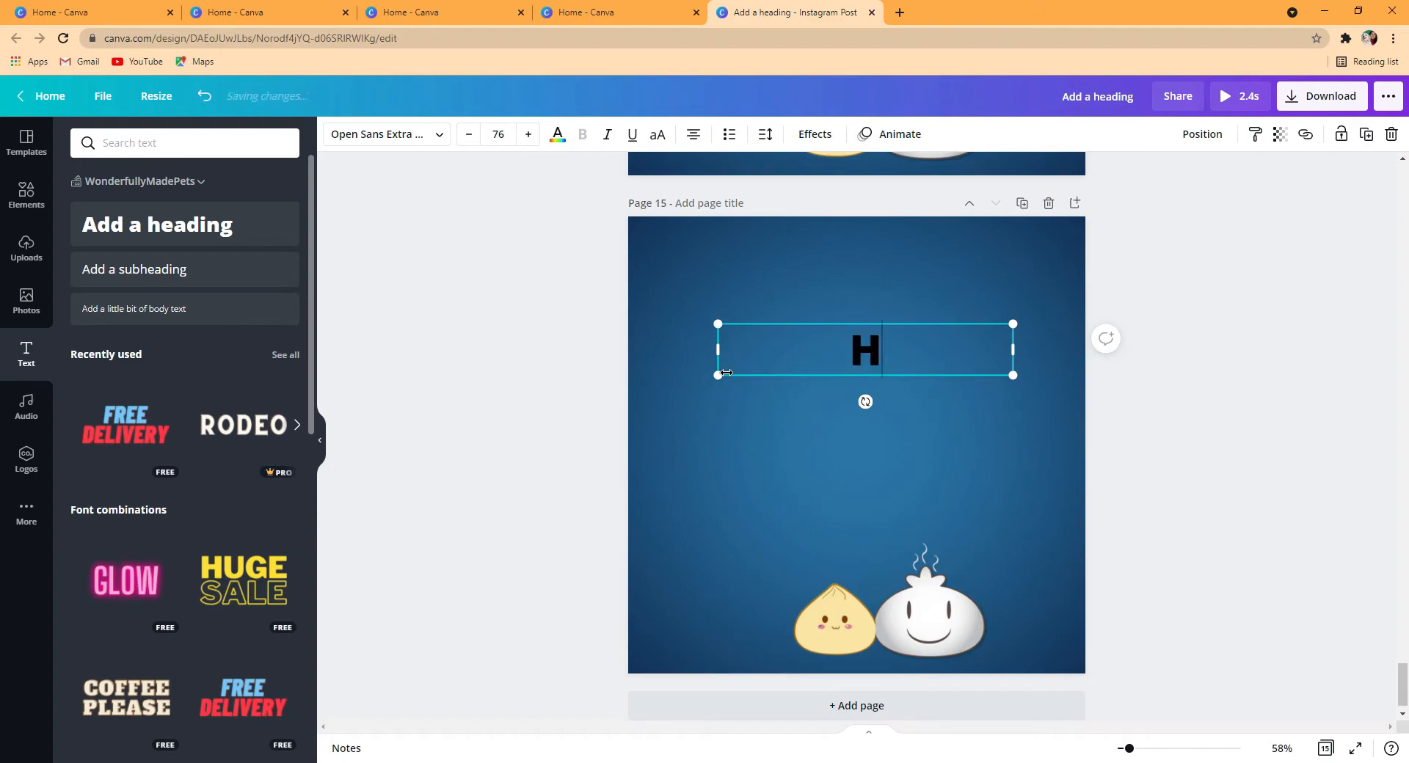
{"action": "type", "text": "ug."}
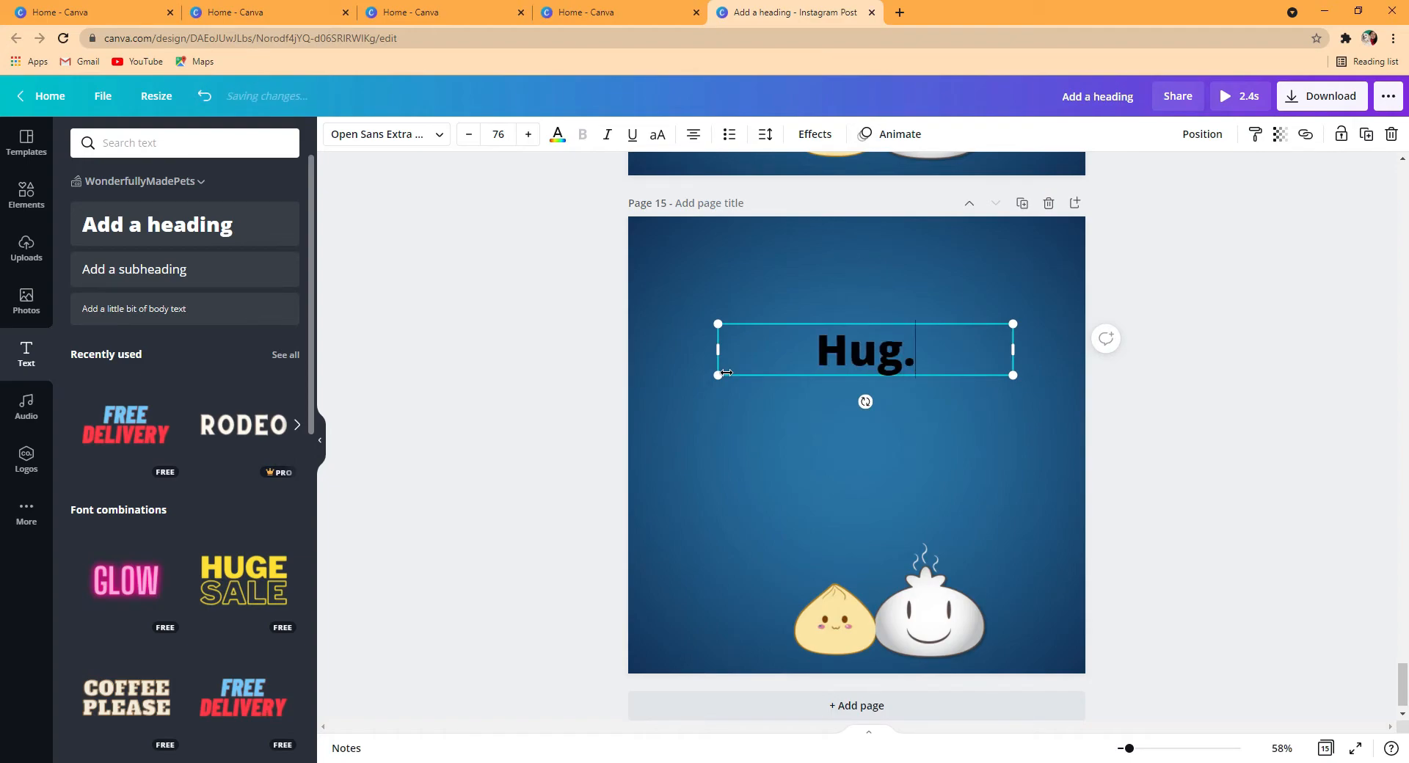
{"action": "scroll", "scroll_direction": "down", "scroll_amount": 3}
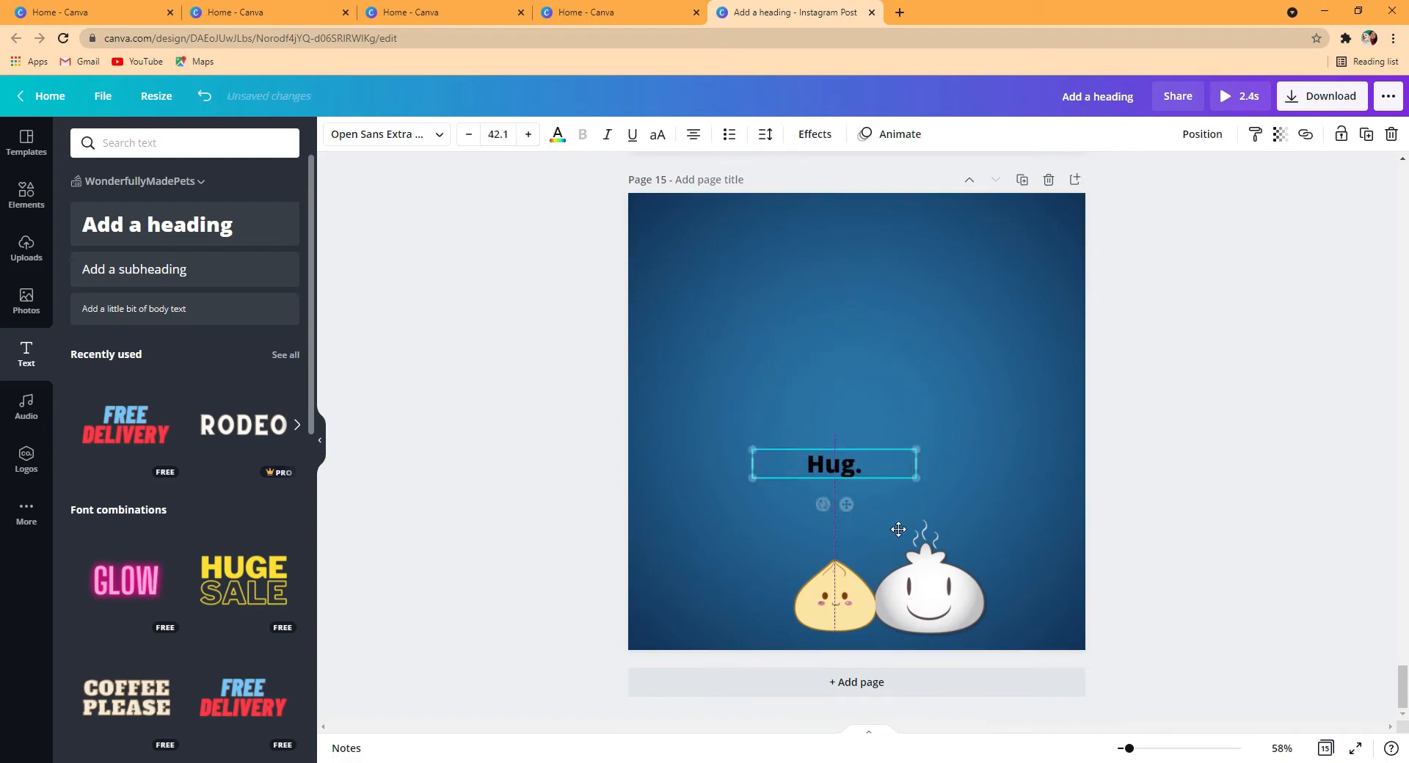
{"action": "left_click_drag", "start_coordinate": [834, 463], "coordinate": [870, 514]}
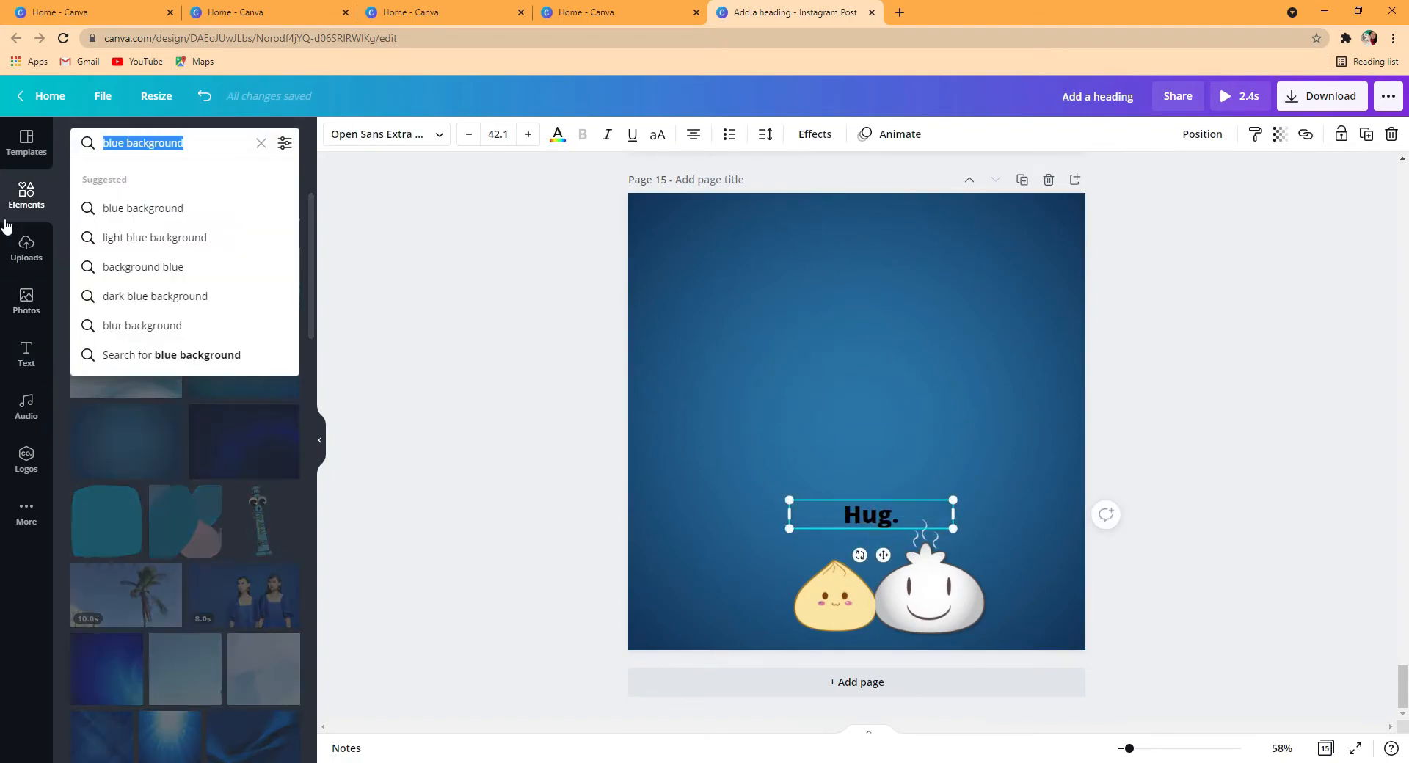
{"action": "type", "text": "spar"}
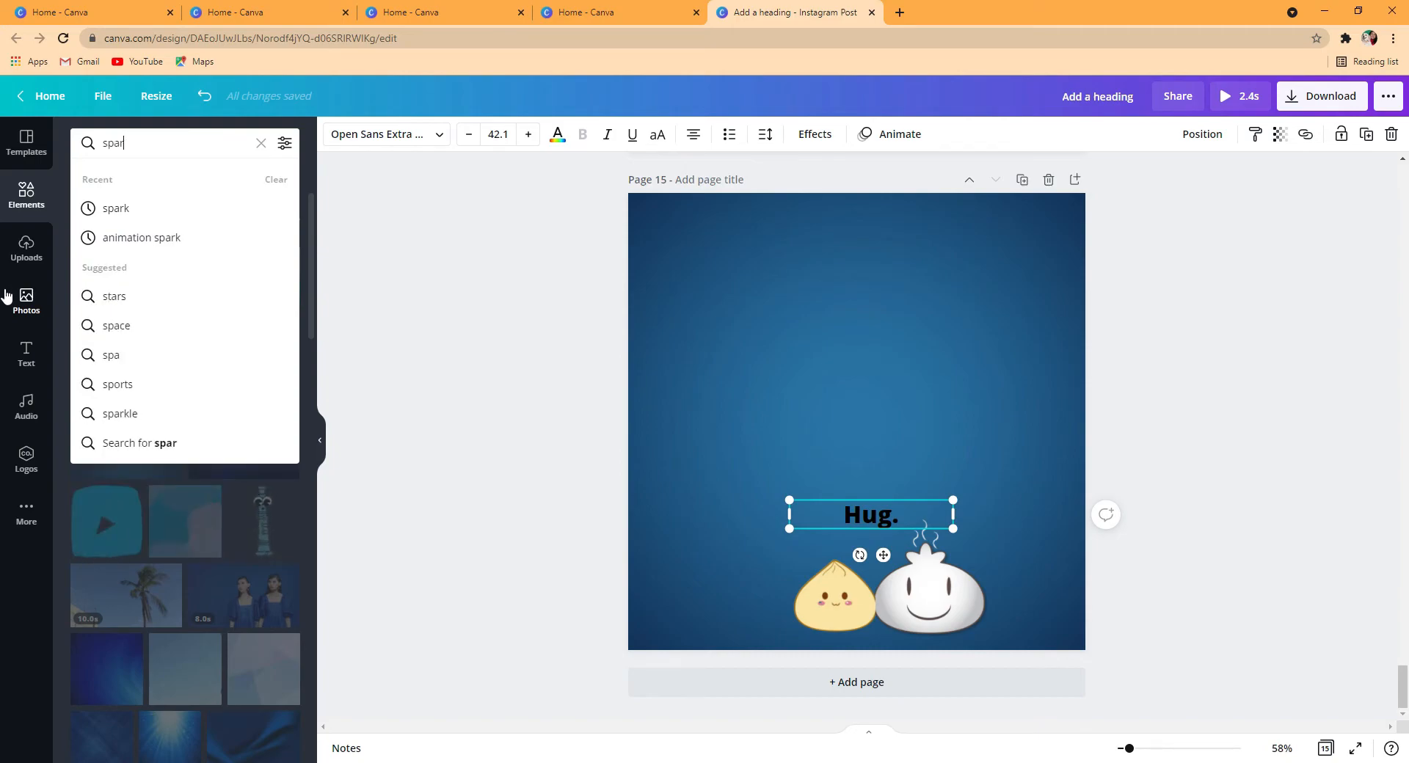
{"action": "type", "text": "sparks"}
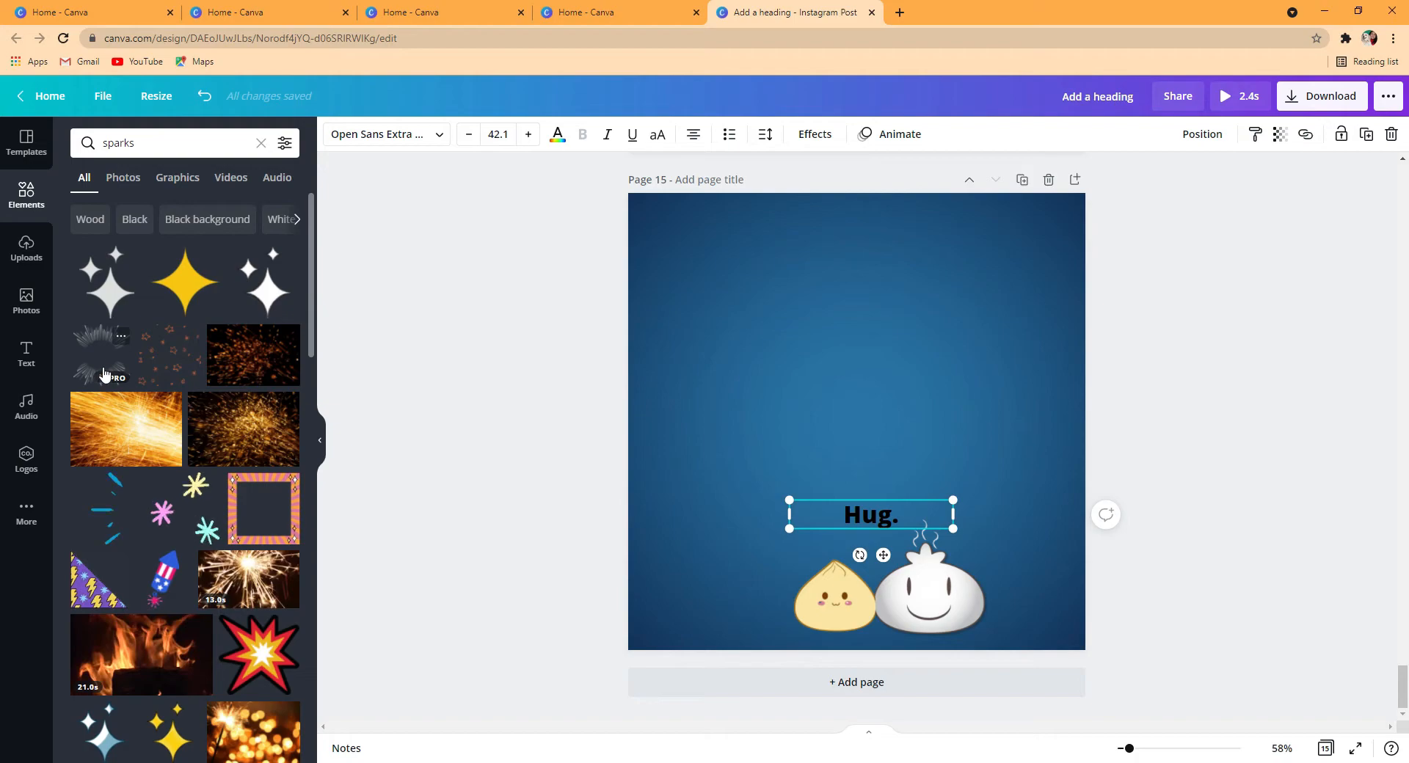
{"action": "scroll", "scroll_direction": "down", "scroll_amount": 3}
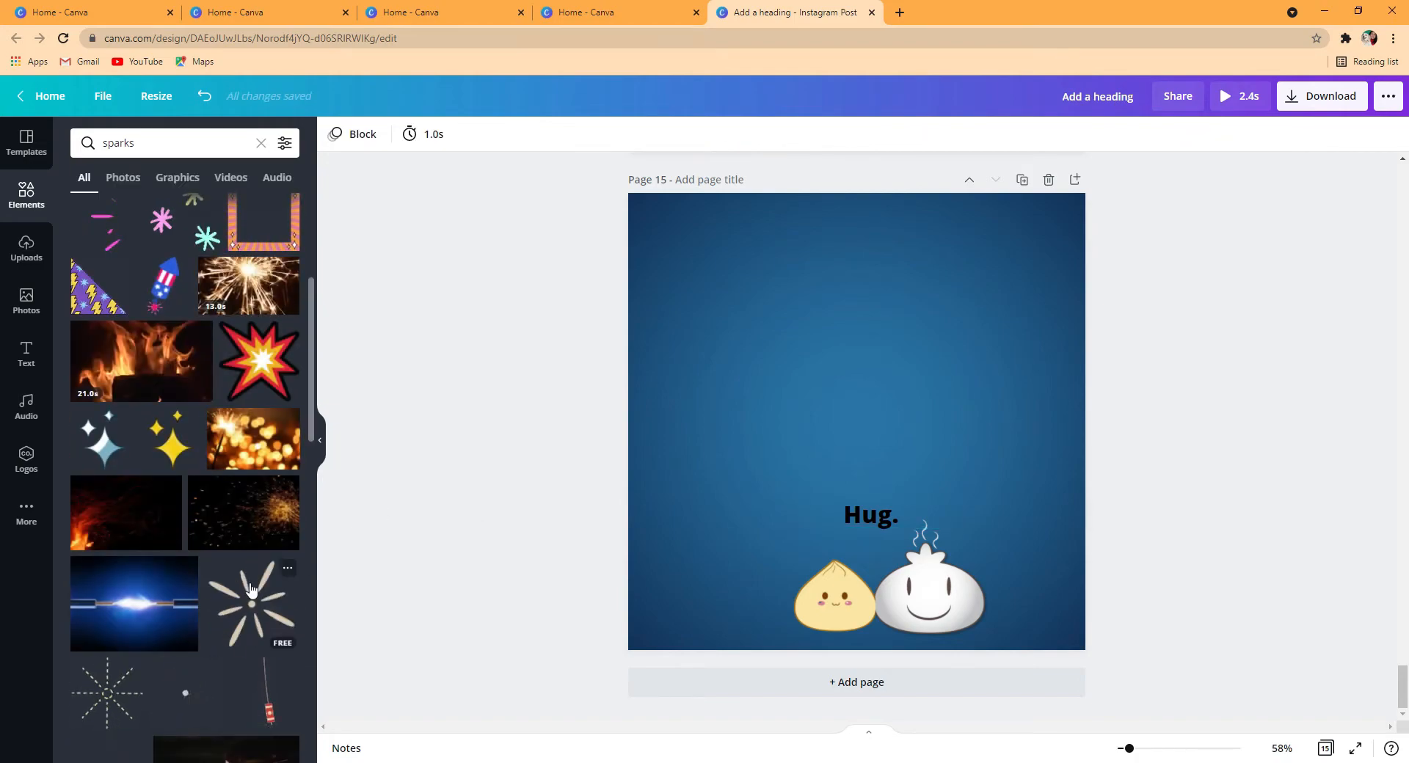
{"action": "left_click", "coordinate": [251, 601]}
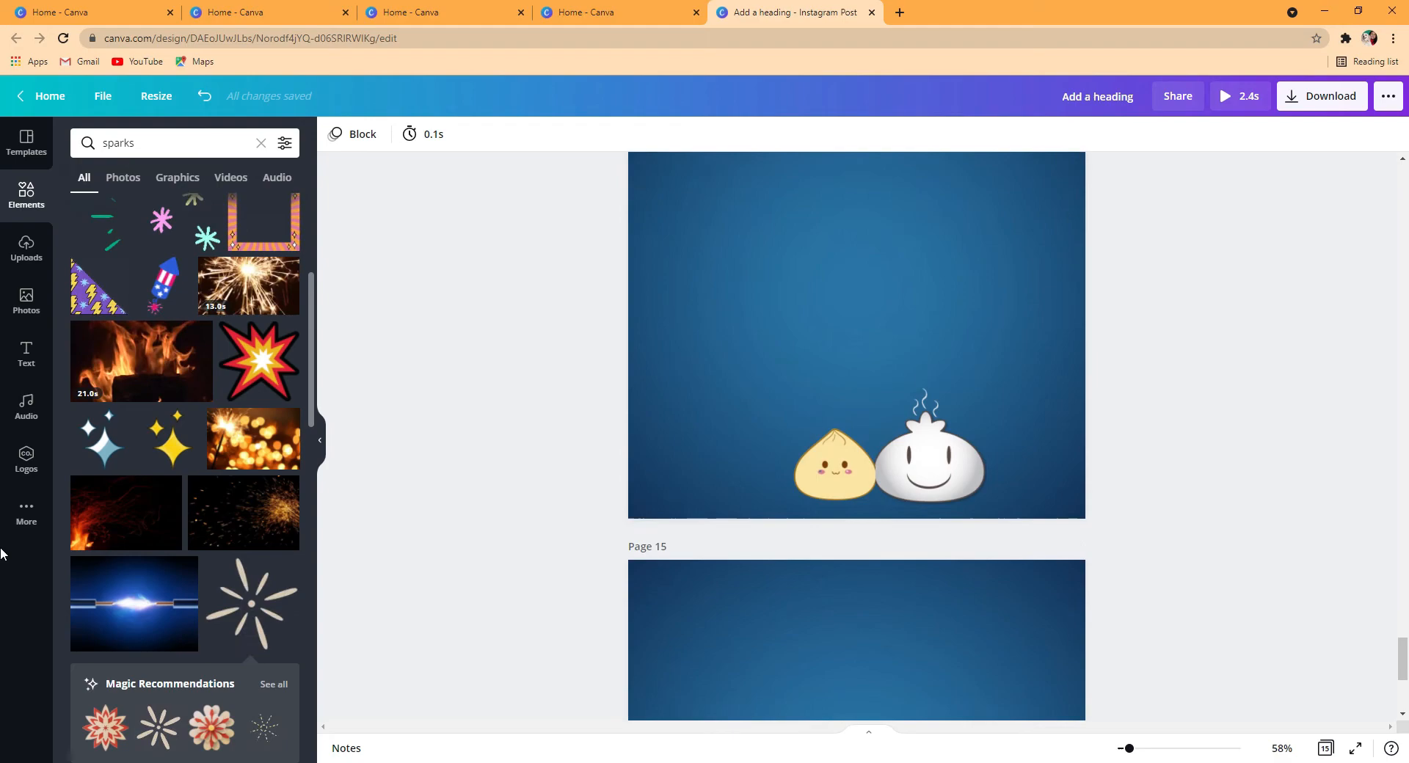
{"action": "mouse_move", "coordinate": [103, 445]}
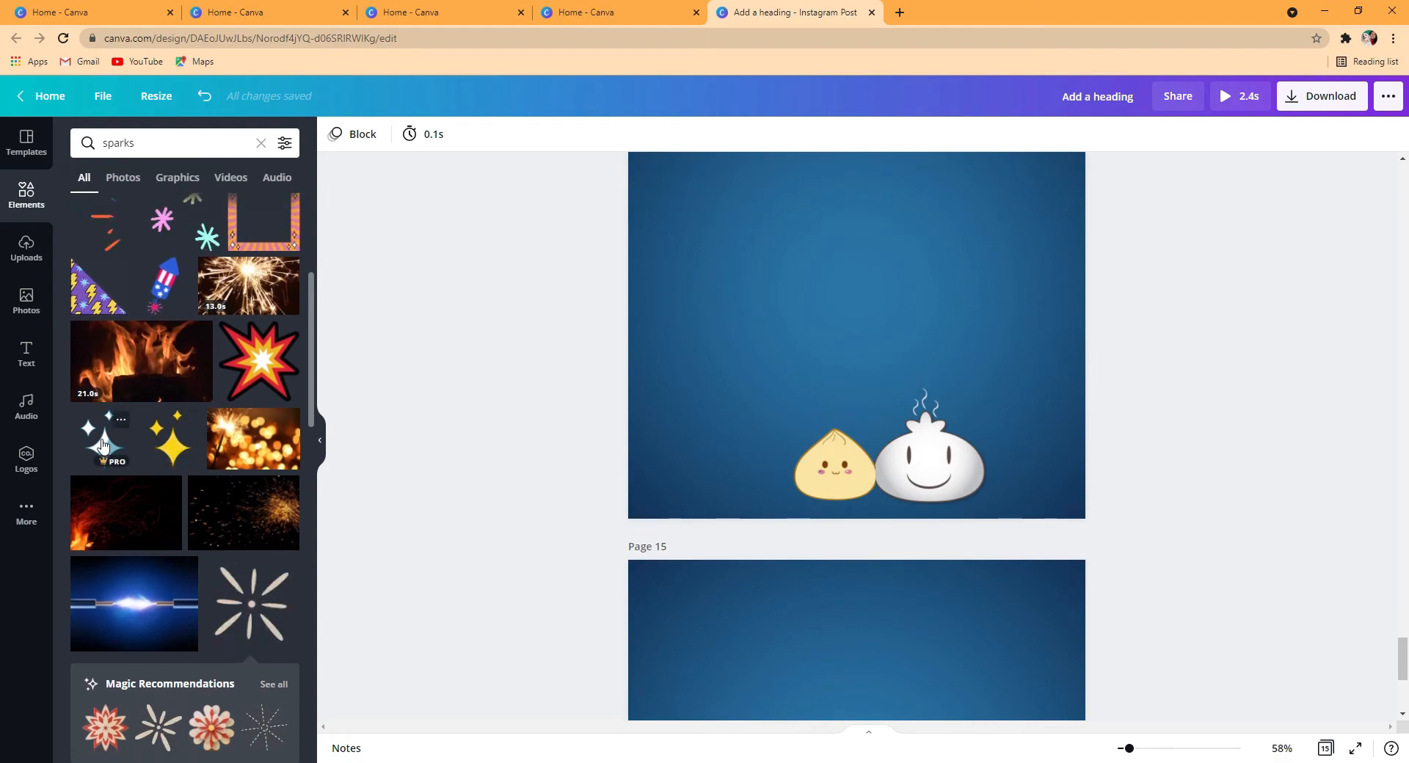
{"action": "scroll", "scroll_direction": "down", "scroll_amount": 3}
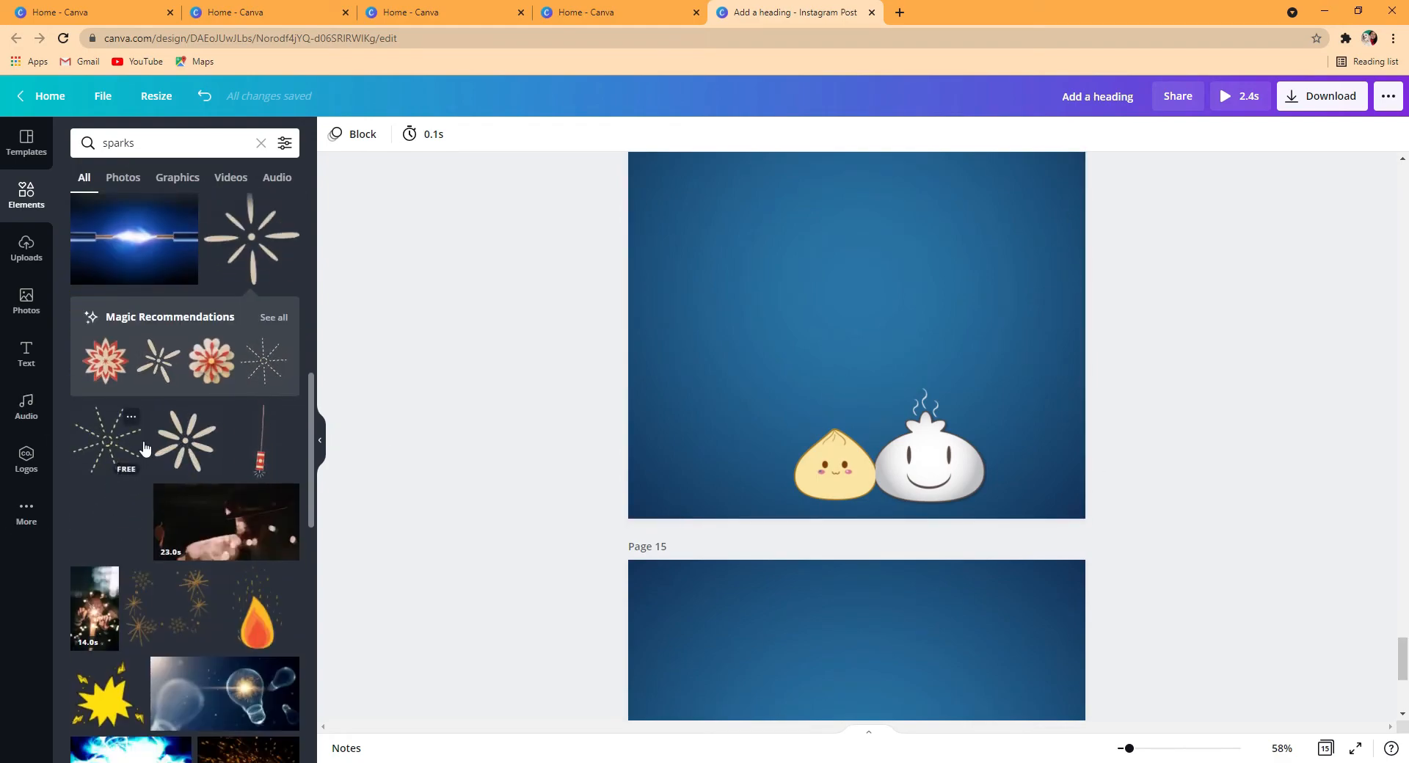
{"action": "mouse_move", "coordinate": [728, 277]}
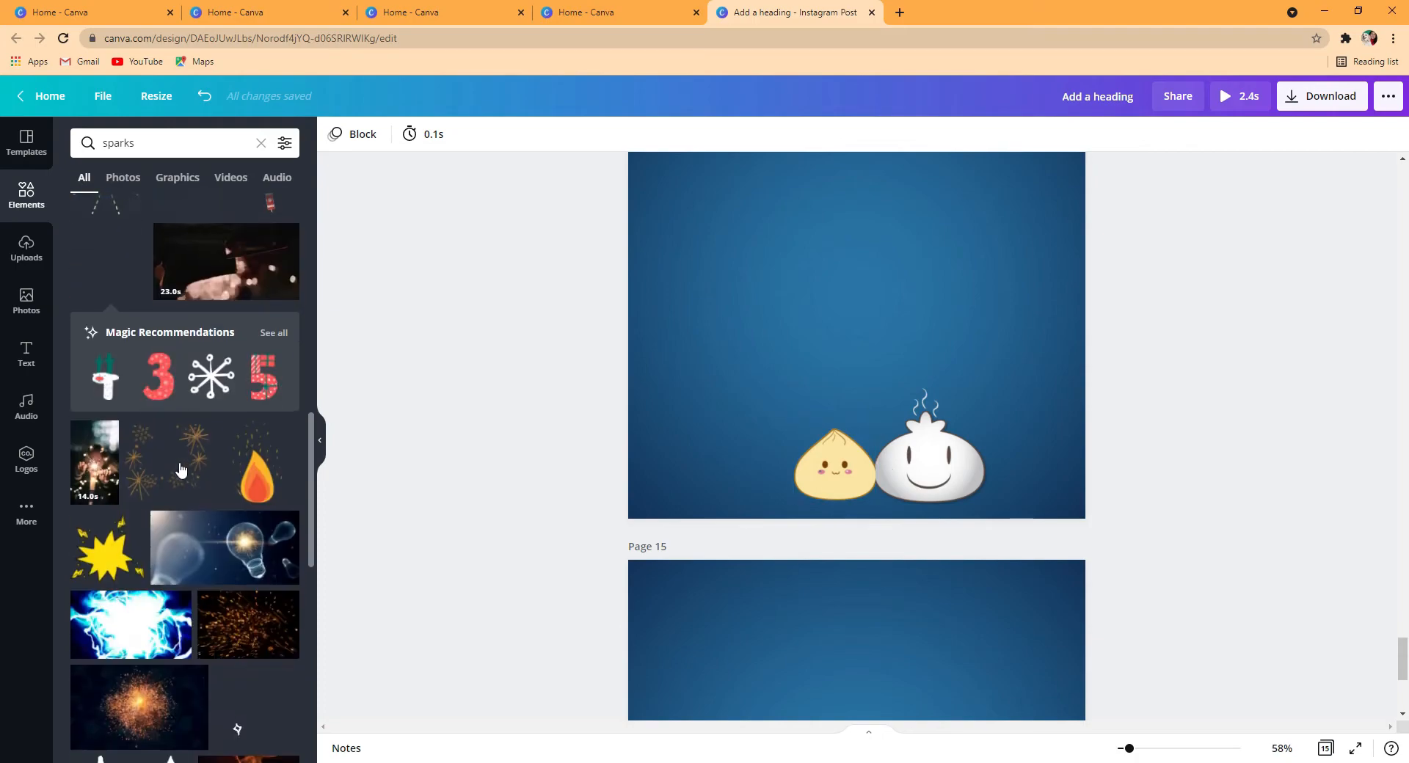
{"action": "scroll", "scroll_direction": "down", "scroll_amount": 3}
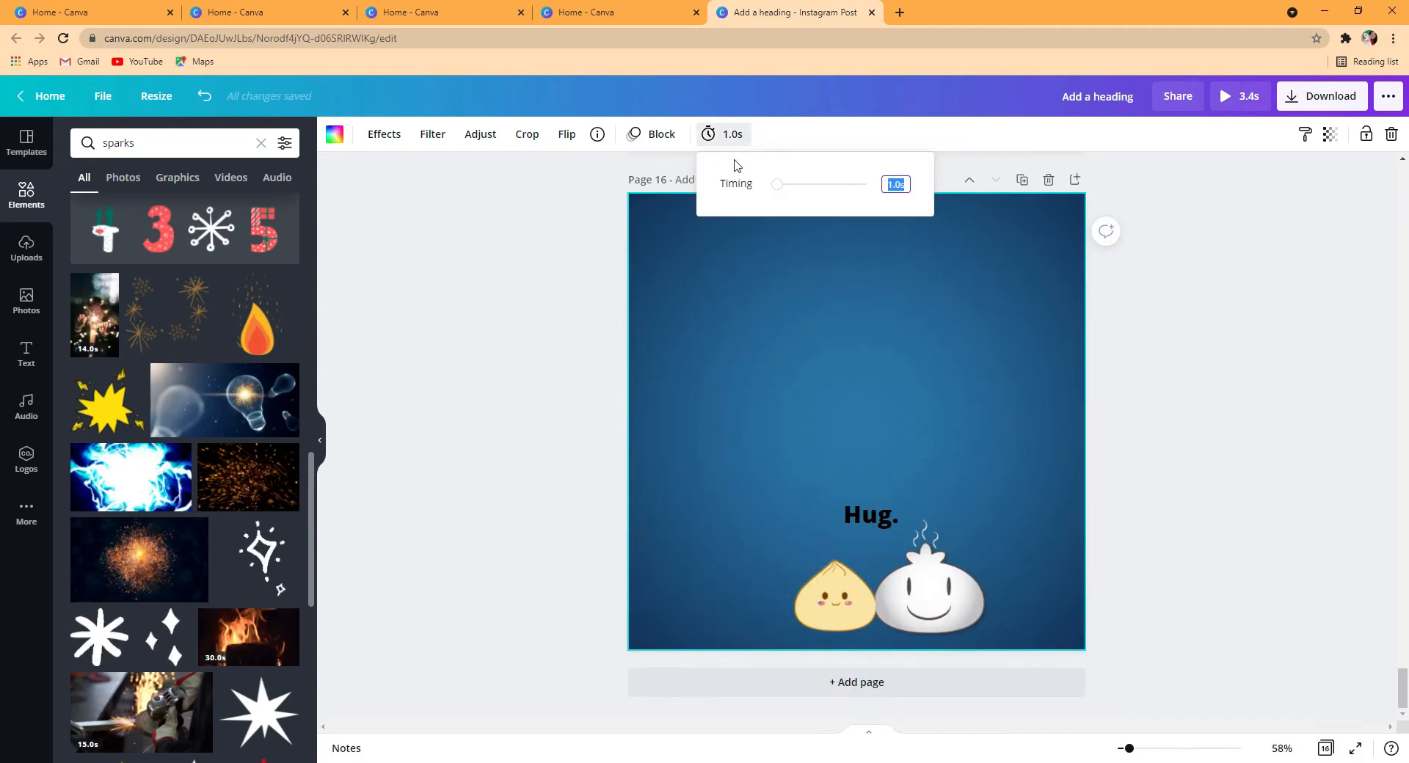
Set page 16 to last 2.0 seconds and add an empty heading text box to it
{"action": "left_click_drag", "start_coordinate": [776, 185], "coordinate": [779, 185]}
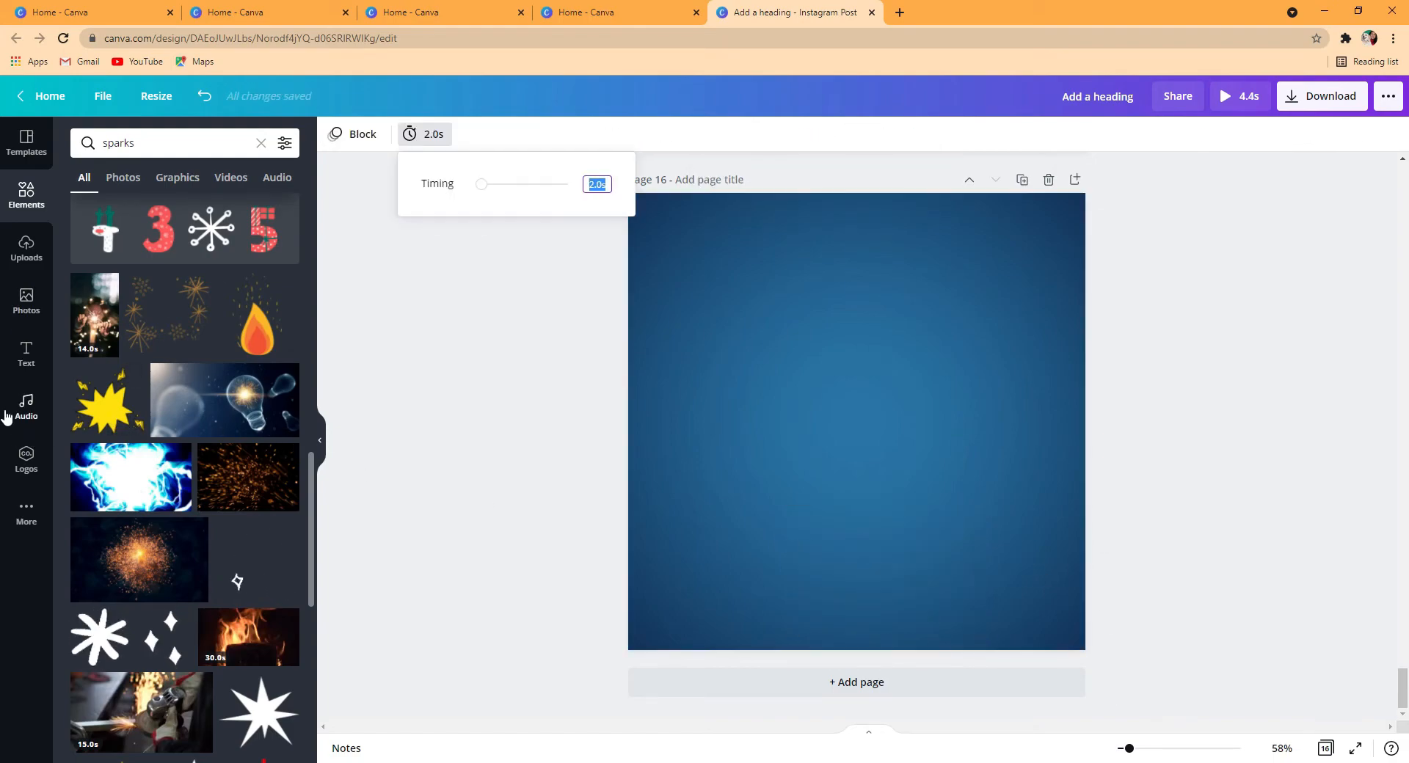
{"action": "left_click", "coordinate": [27, 354]}
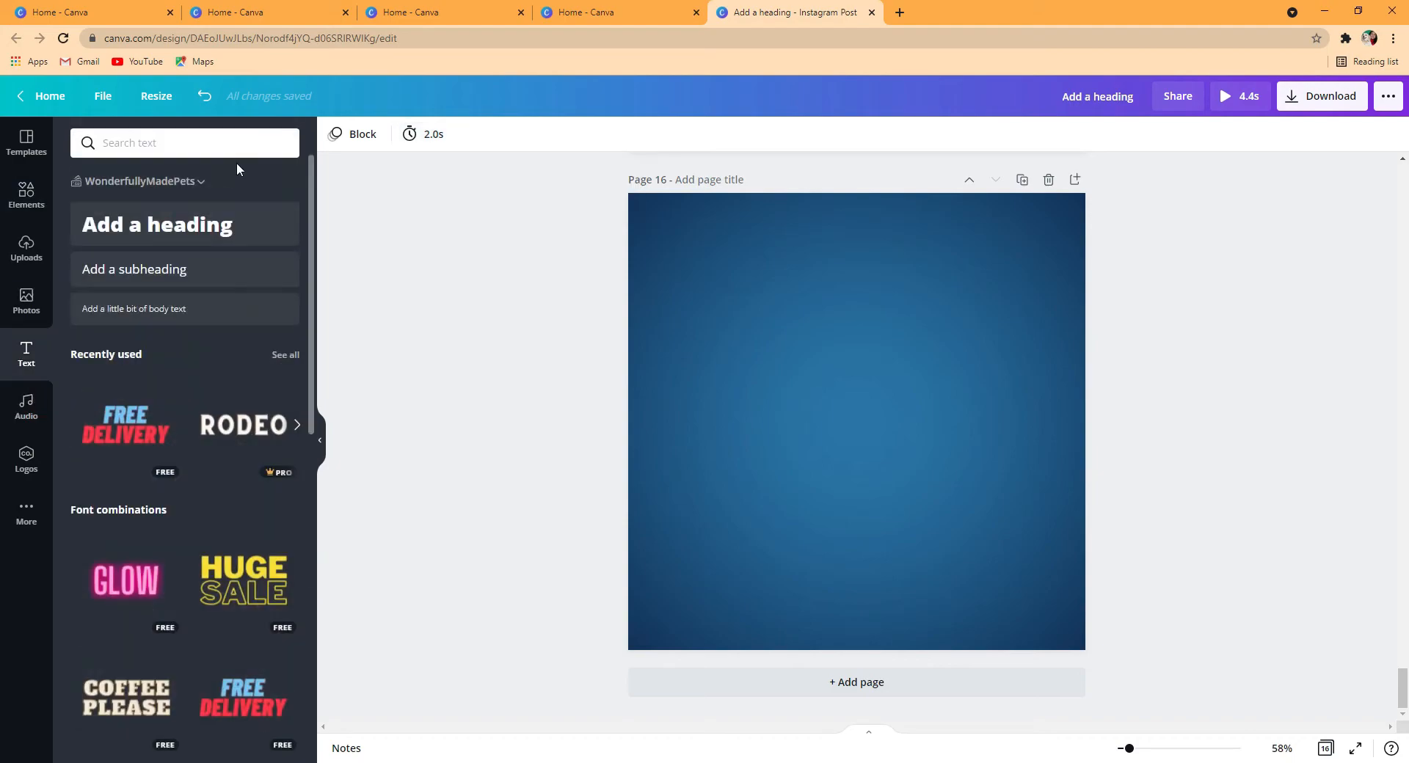
{"action": "mouse_move", "coordinate": [440, 166]}
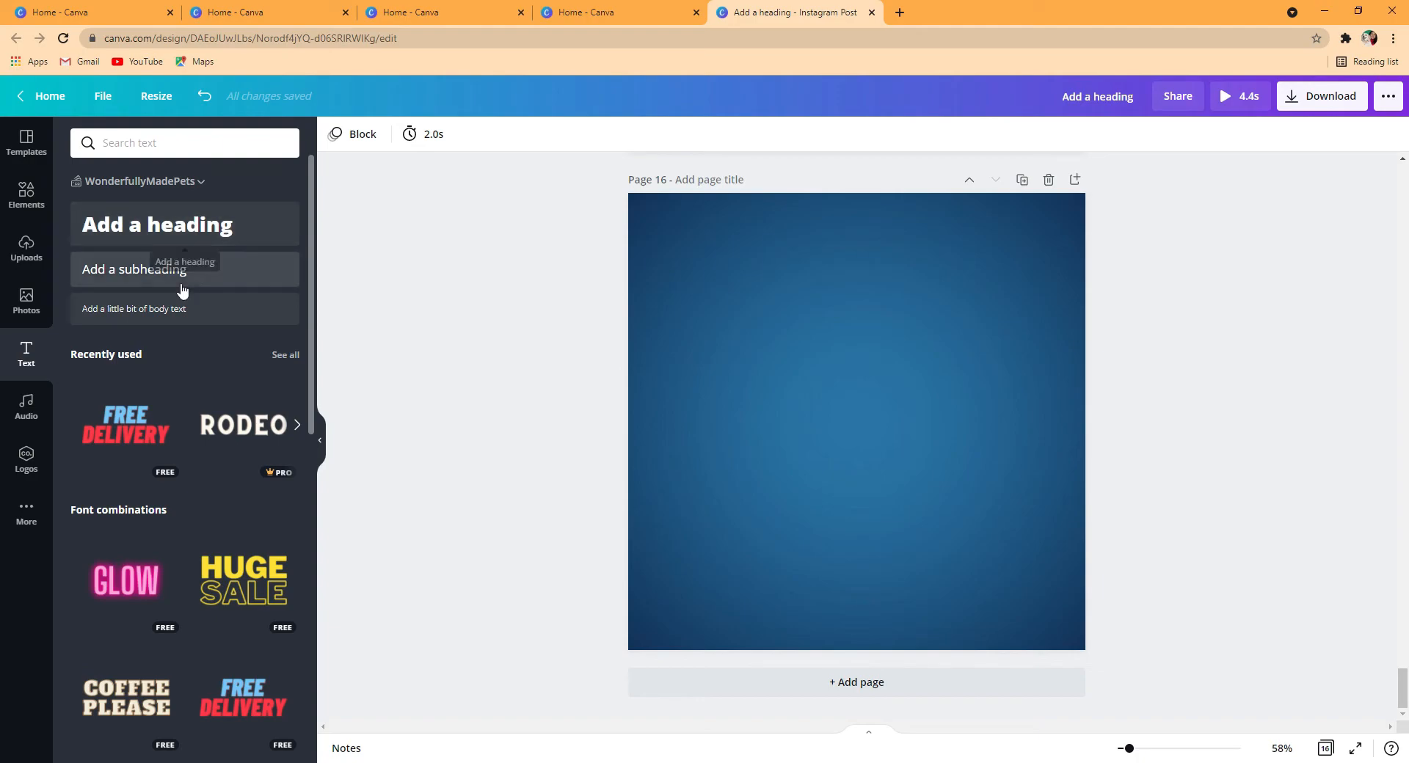
{"action": "scroll", "scroll_direction": "down", "scroll_amount": 3}
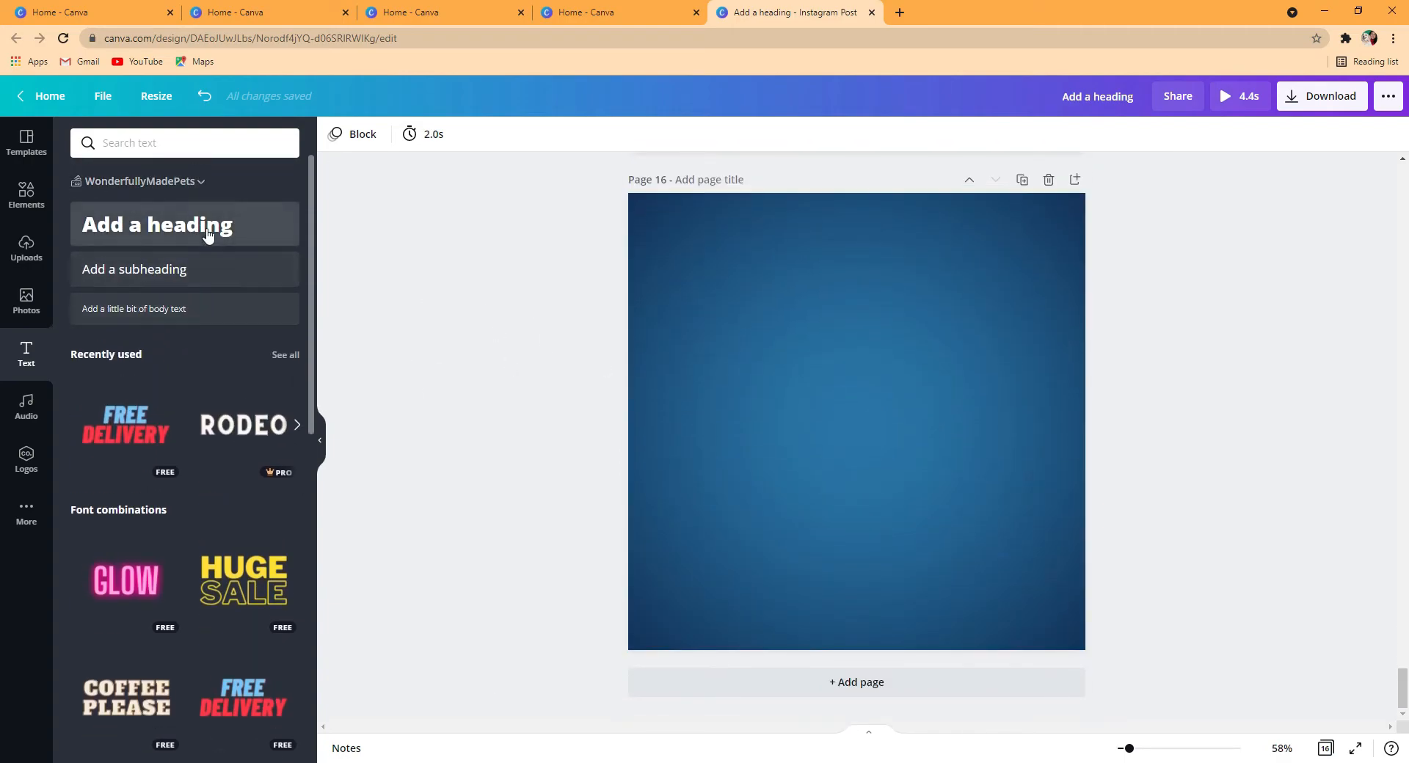
{"action": "left_click", "coordinate": [157, 225]}
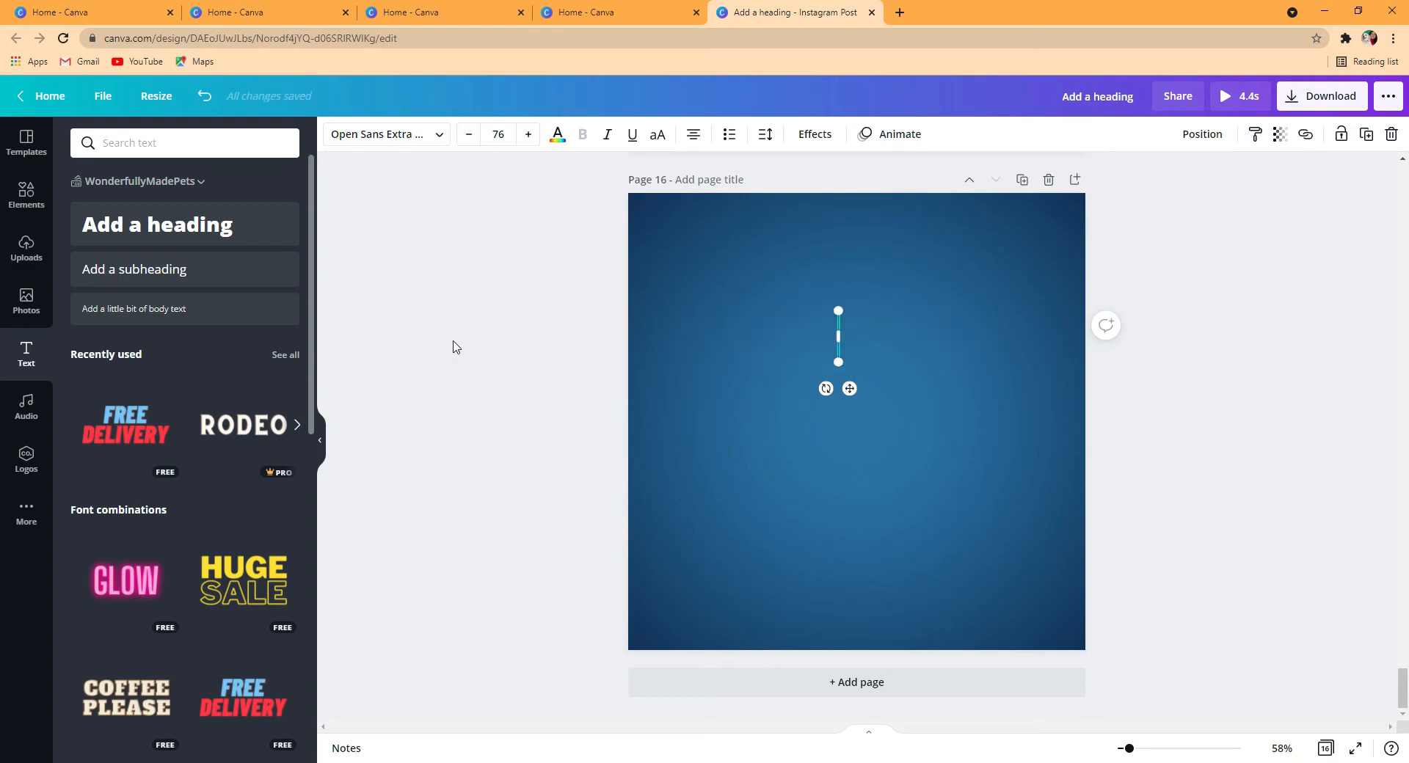
Write 'The end' in the heading and shift it slightly lower into the upper middle
{"action": "type", "text": "The end"}
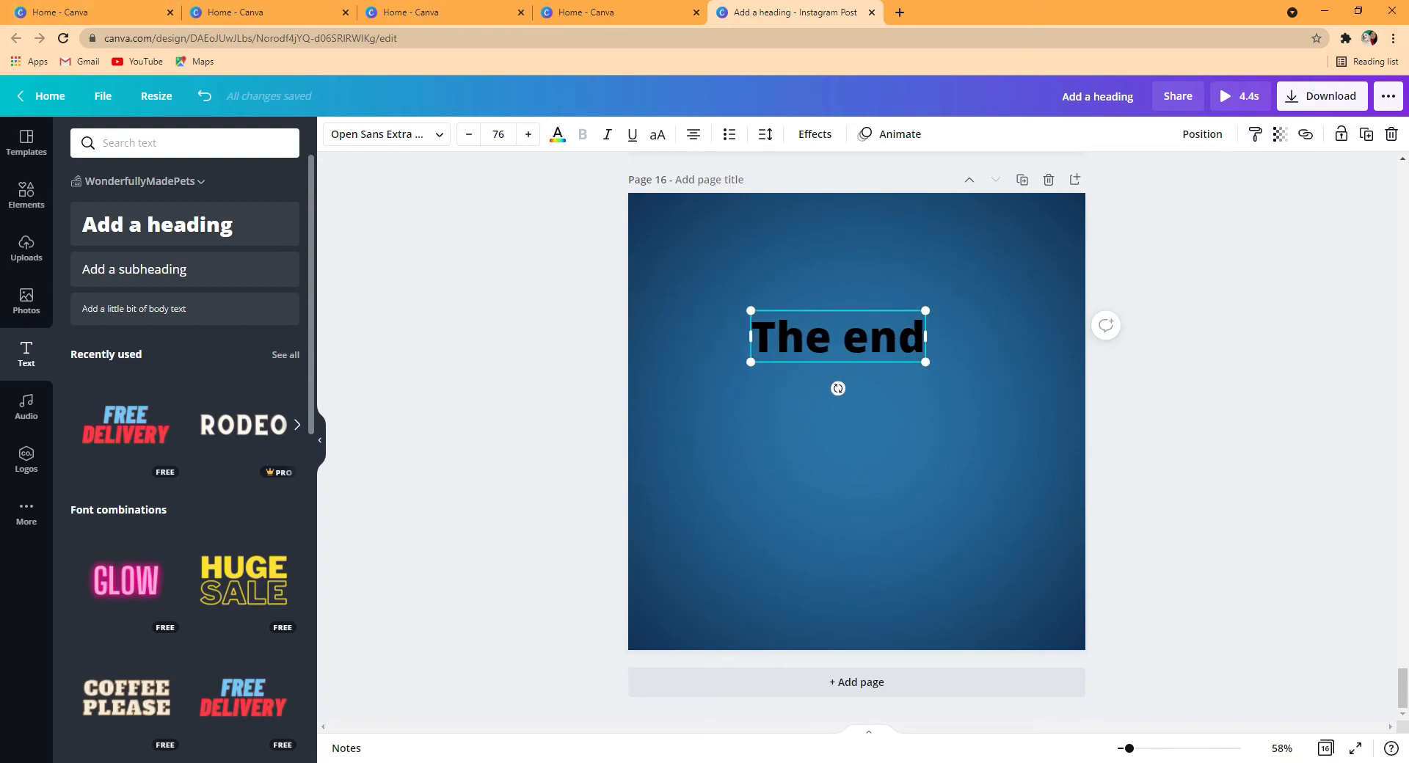
{"action": "left_click_drag", "start_coordinate": [836, 338], "coordinate": [845, 364]}
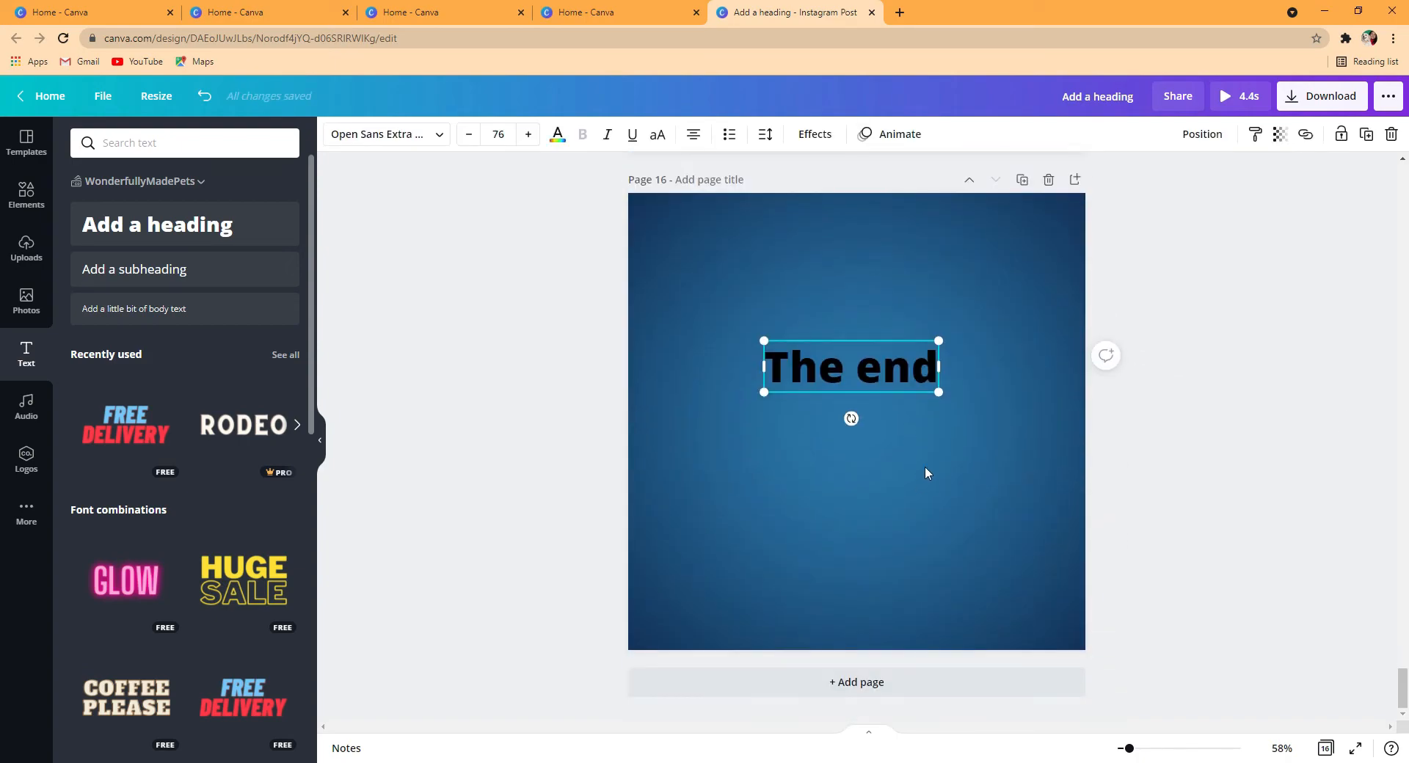
{"action": "mouse_move", "coordinate": [1310, 636]}
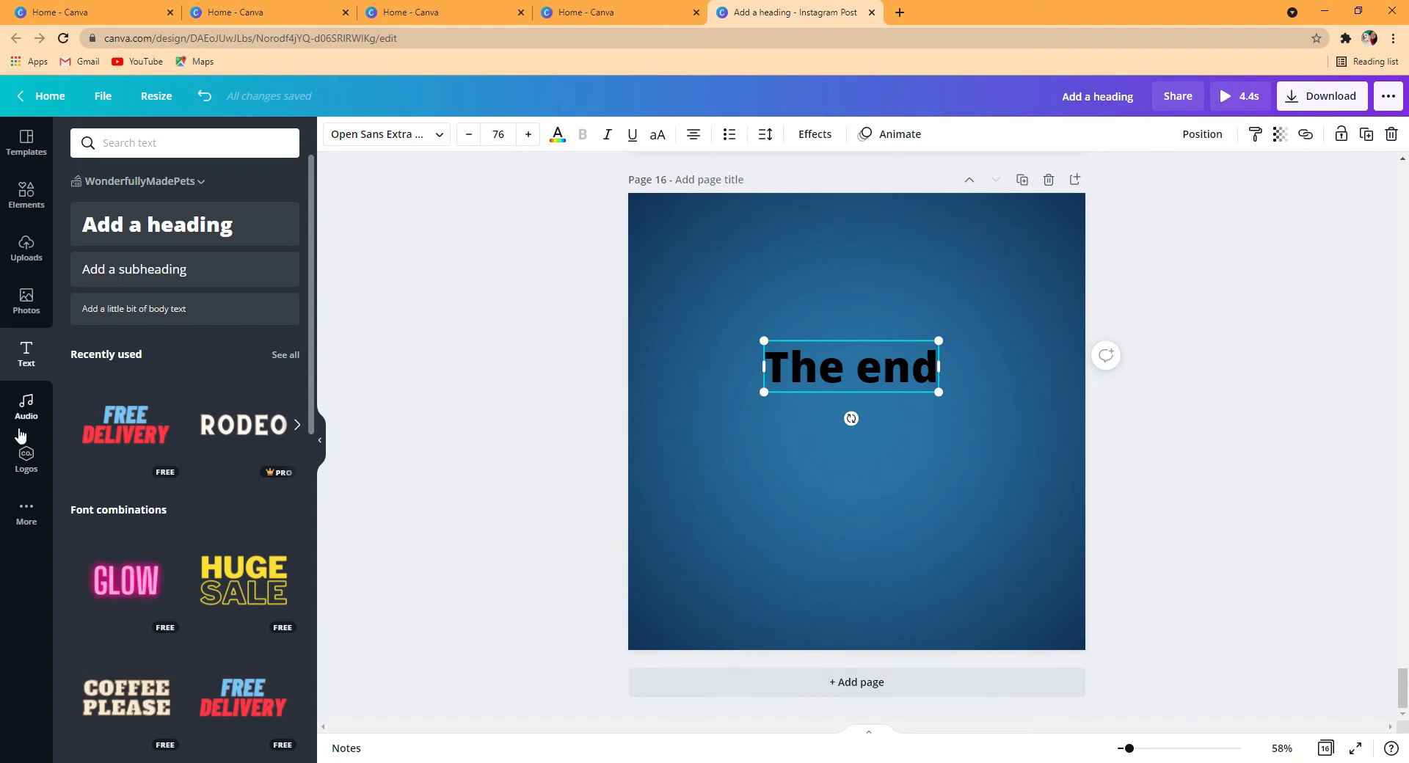
{"action": "mouse_move", "coordinate": [18, 359]}
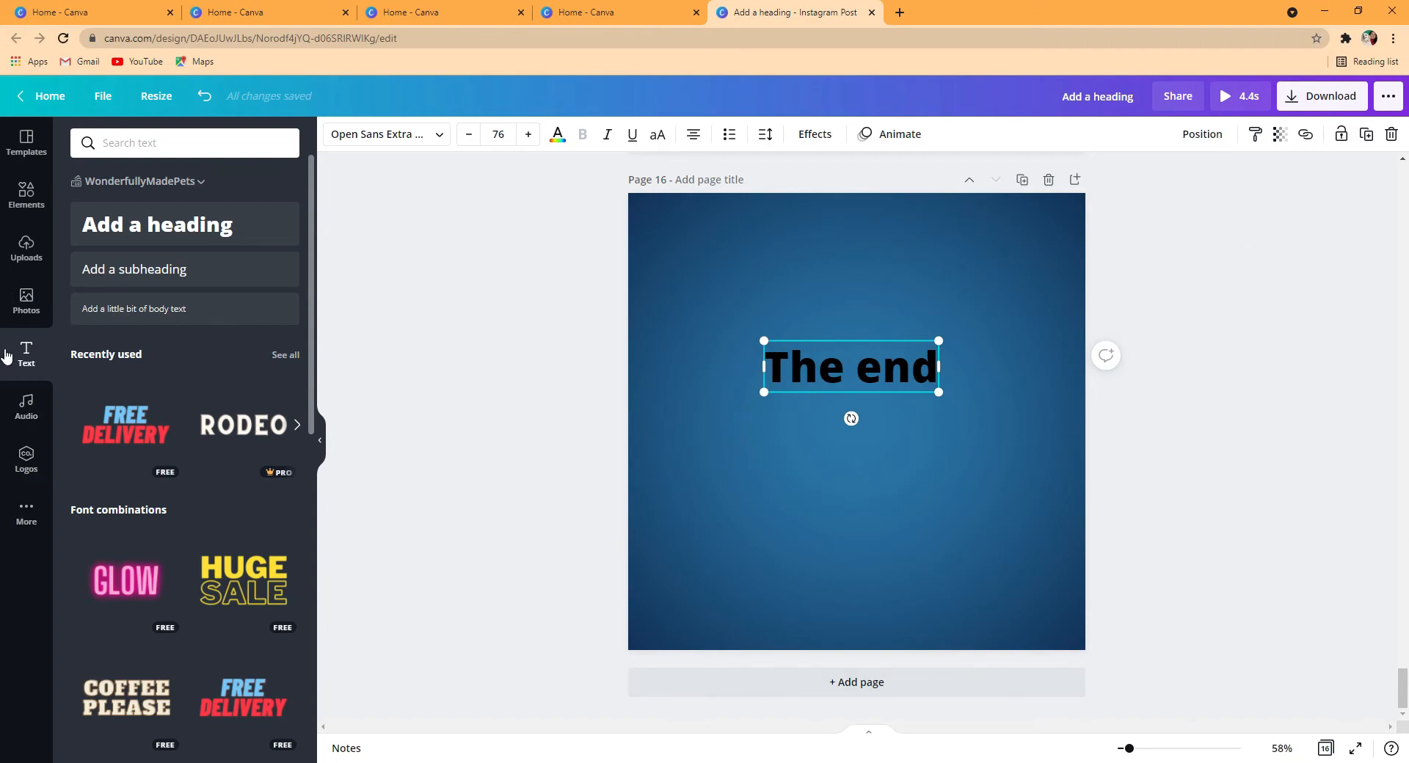
Search the audio library for 'piano' and browse the piano track results
{"action": "left_click", "coordinate": [27, 407]}
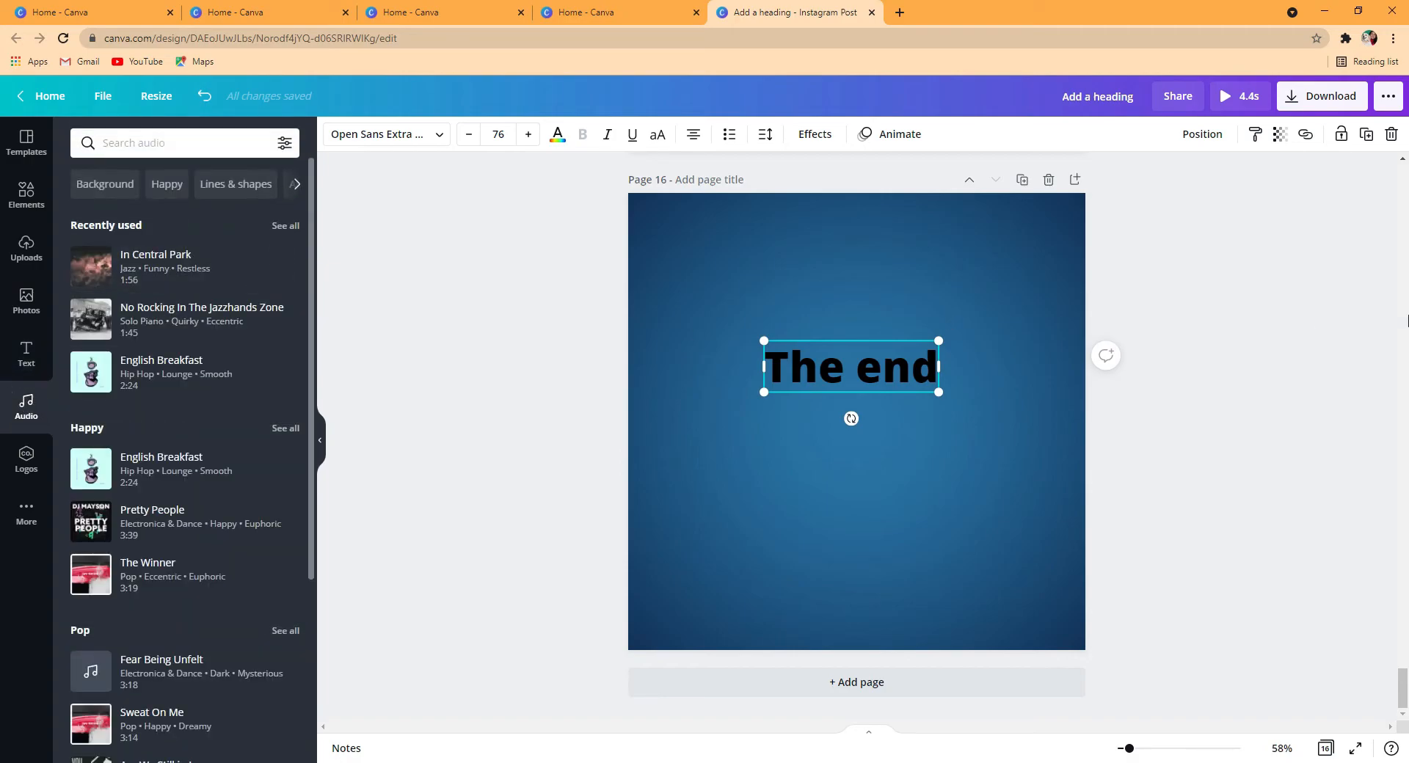
{"action": "mouse_move", "coordinate": [205, 294]}
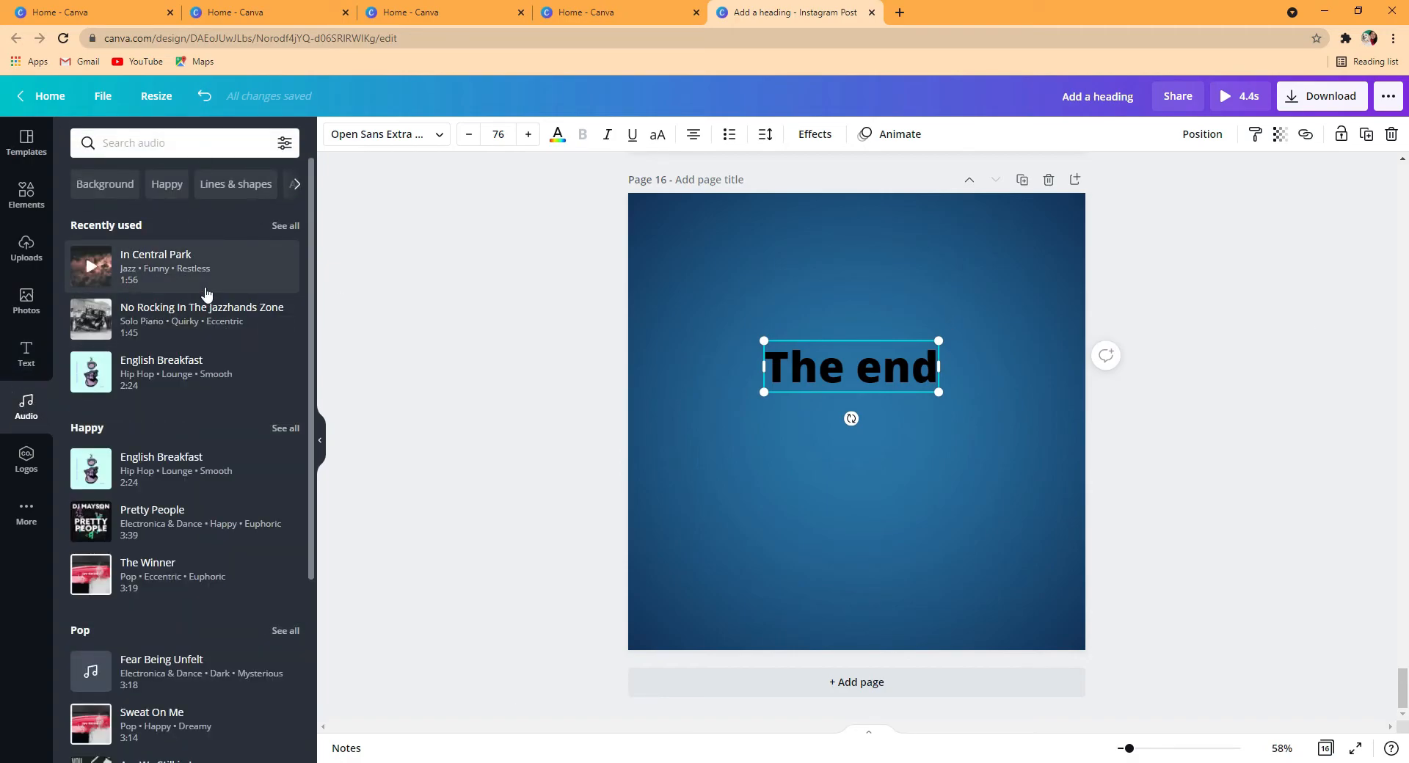
{"action": "mouse_move", "coordinate": [242, 318]}
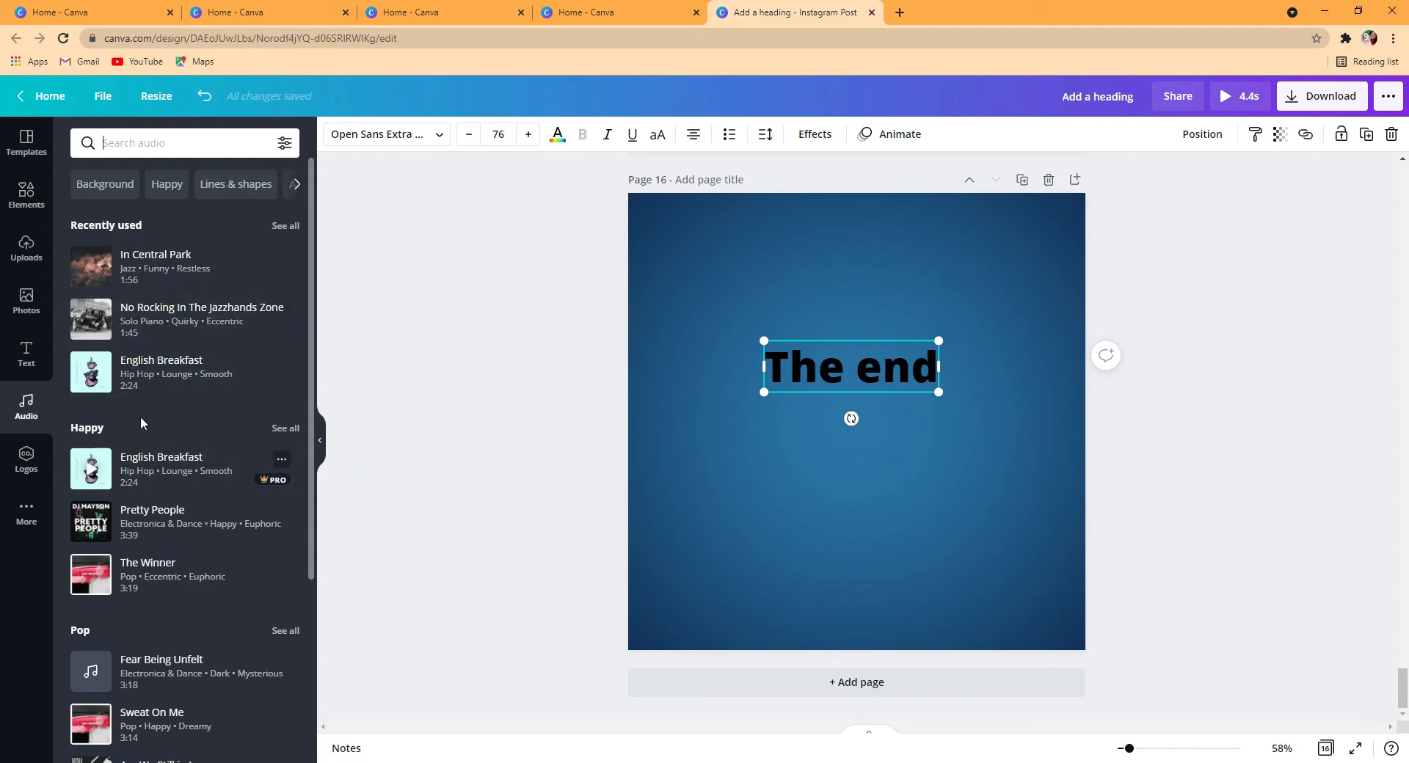
{"action": "type", "text": "piano"}
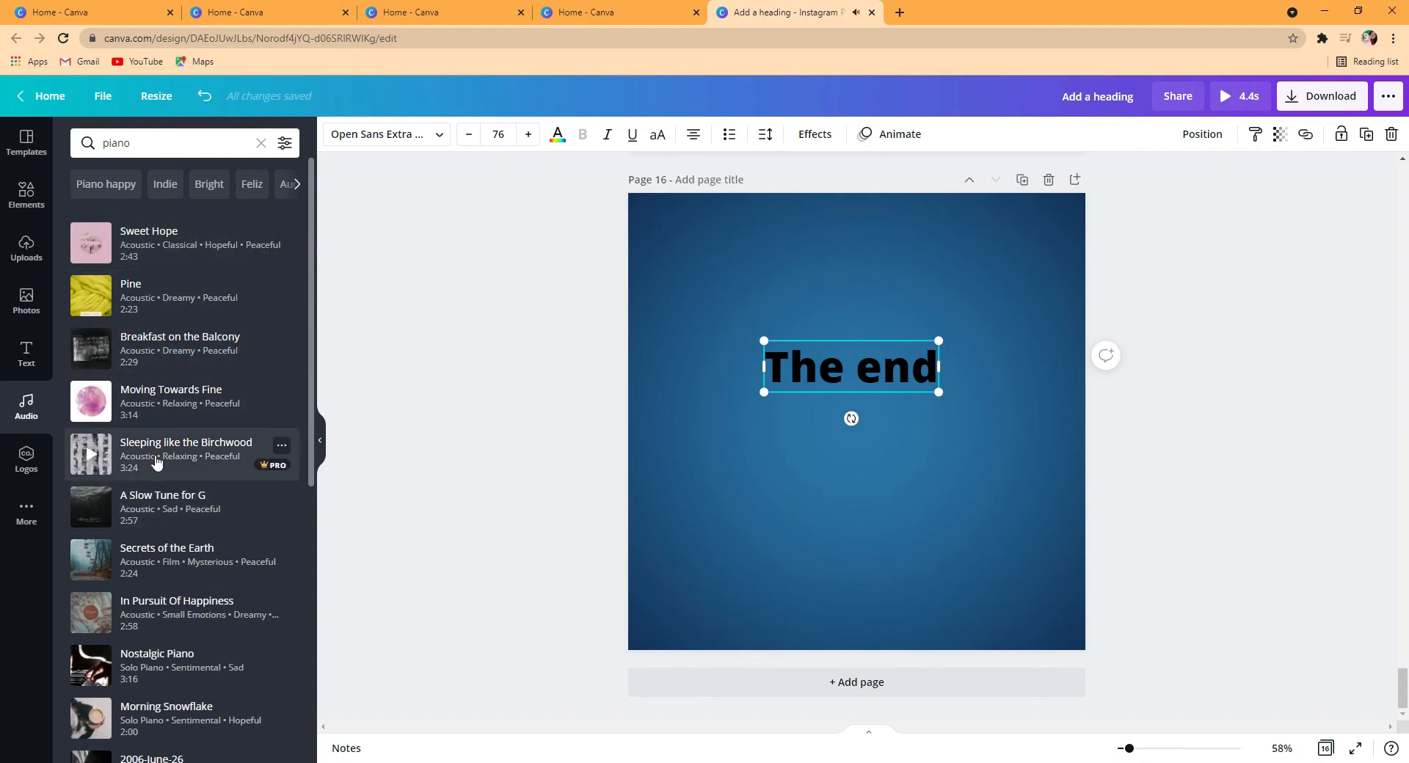
{"action": "left_click", "coordinate": [170, 143]}
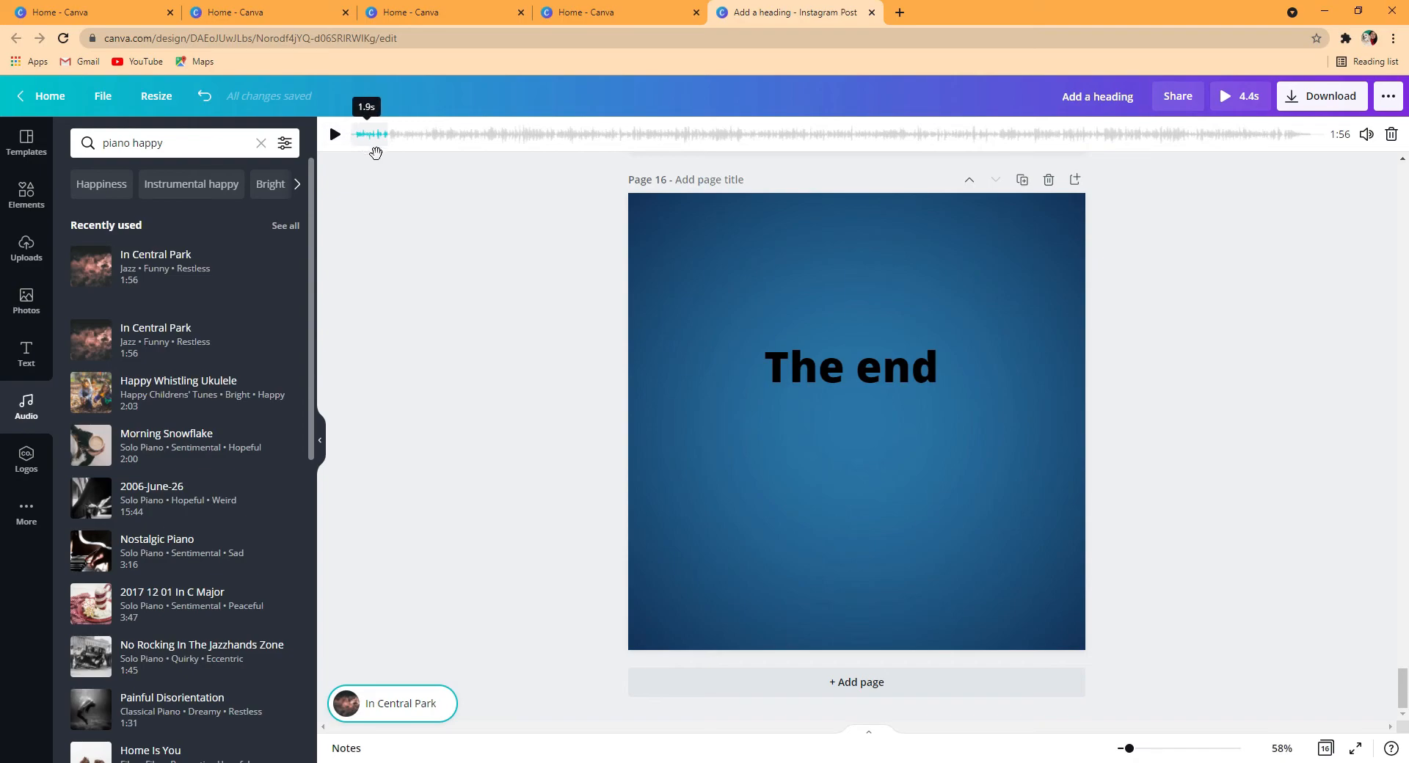
{"action": "mouse_move", "coordinate": [415, 683]}
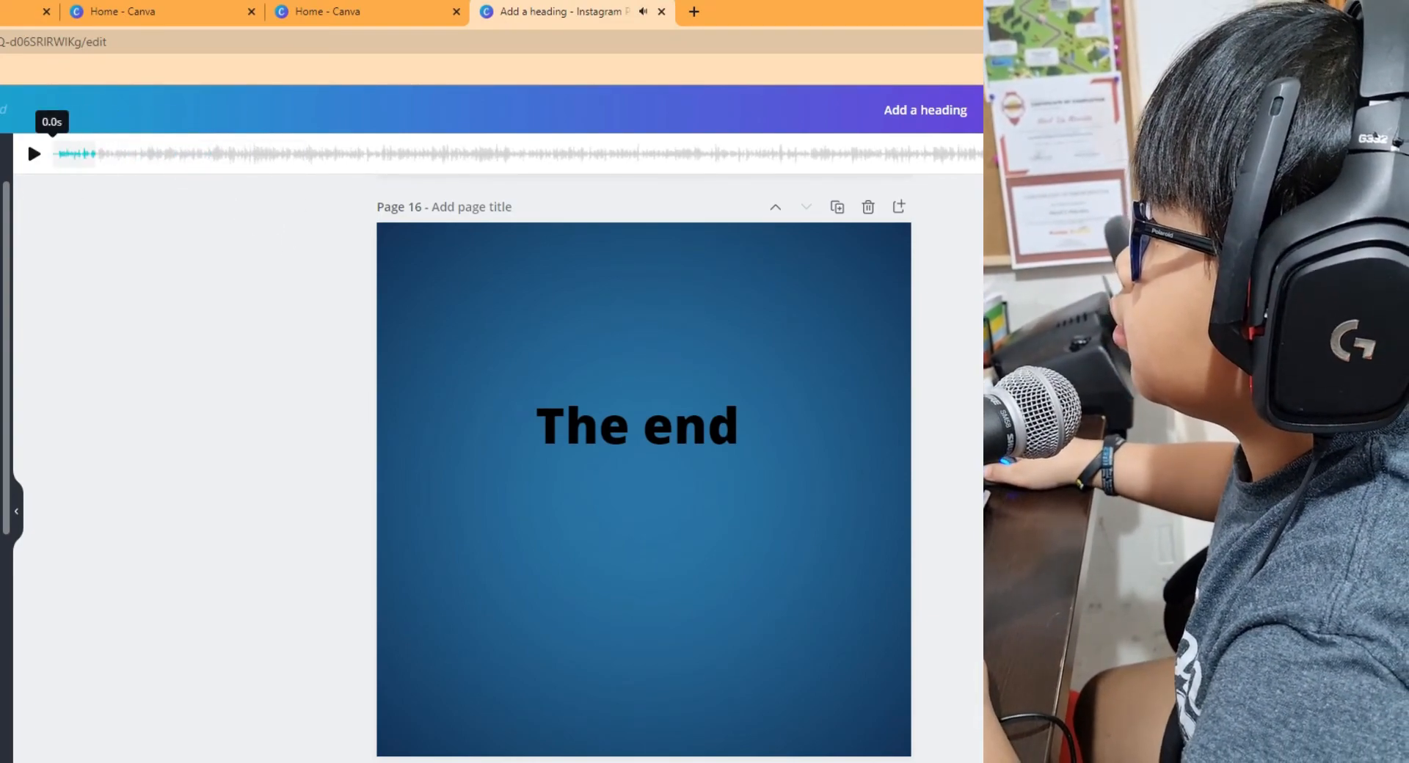
{"action": "left_click", "coordinate": [34, 154]}
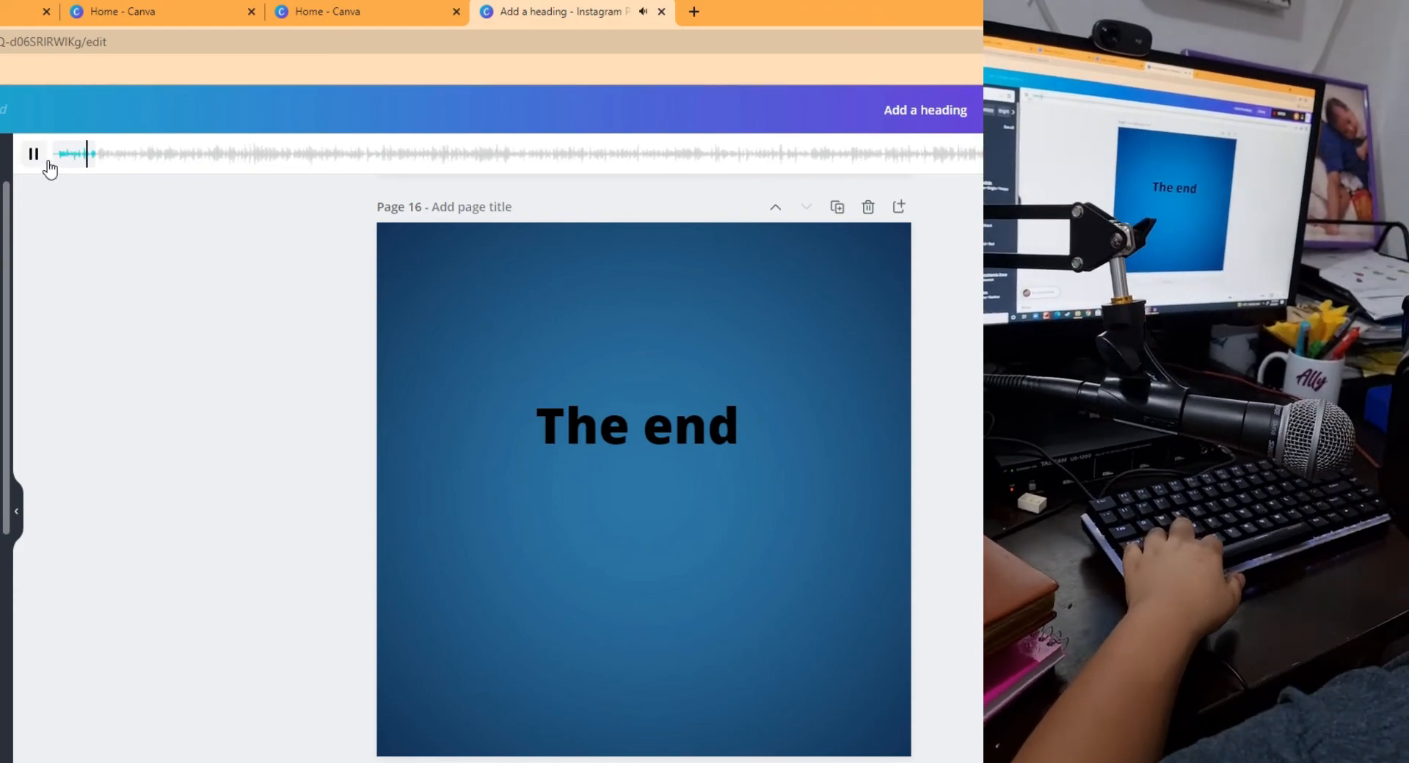
{"action": "left_click", "coordinate": [34, 152]}
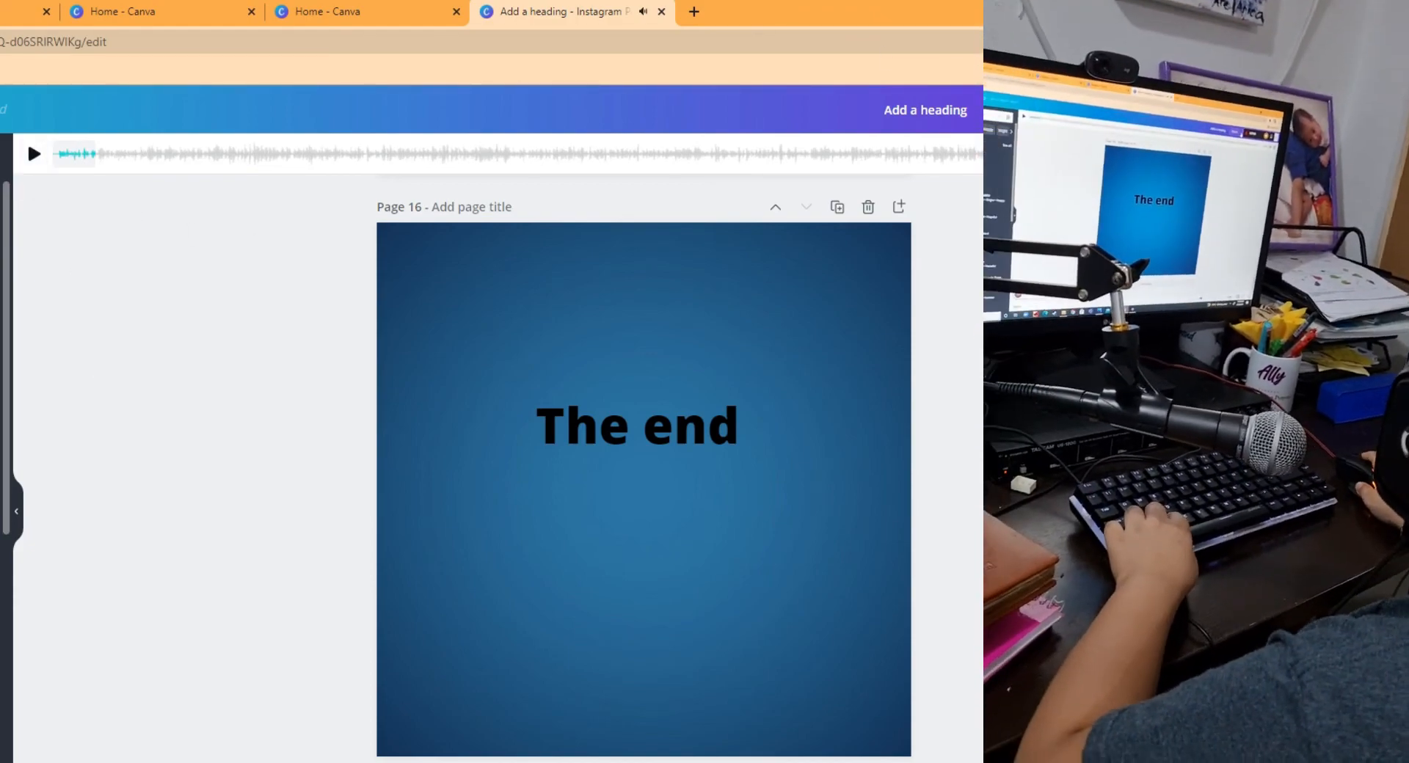